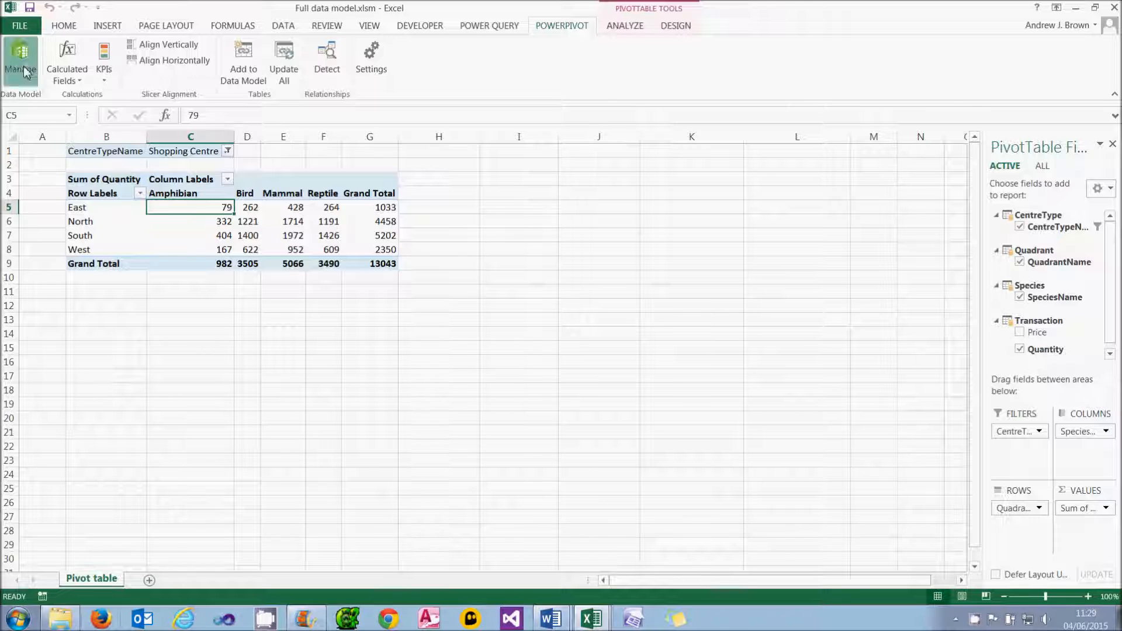
Step: Select the Sum of Quantity pivot values and show the Power Pivot Calculated Fields menu
click(20, 60)
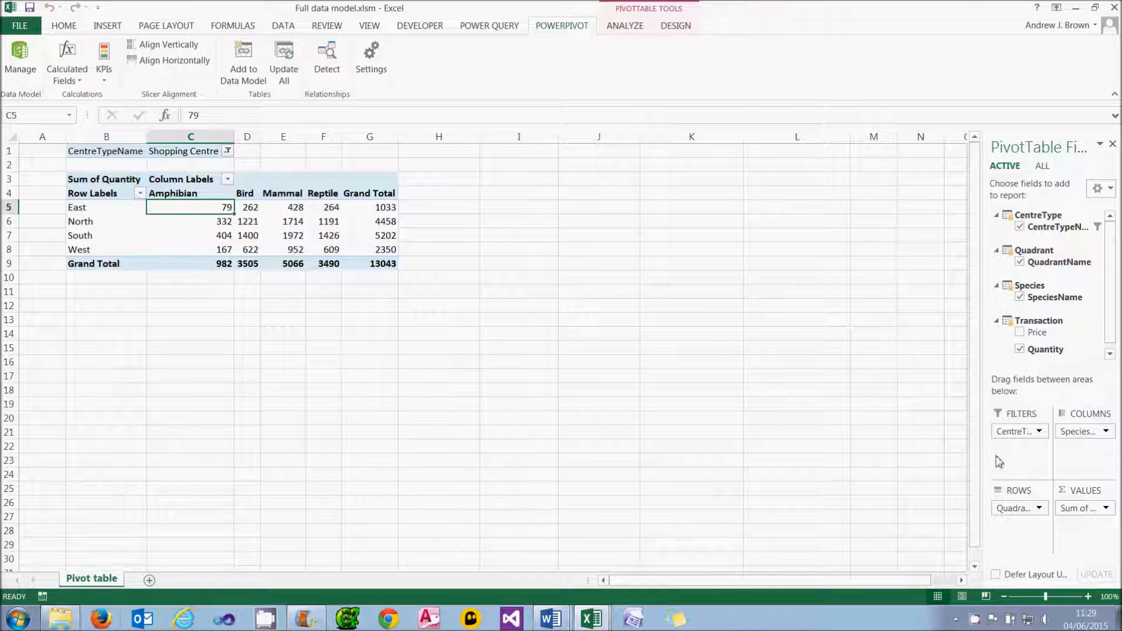
click(1106, 508)
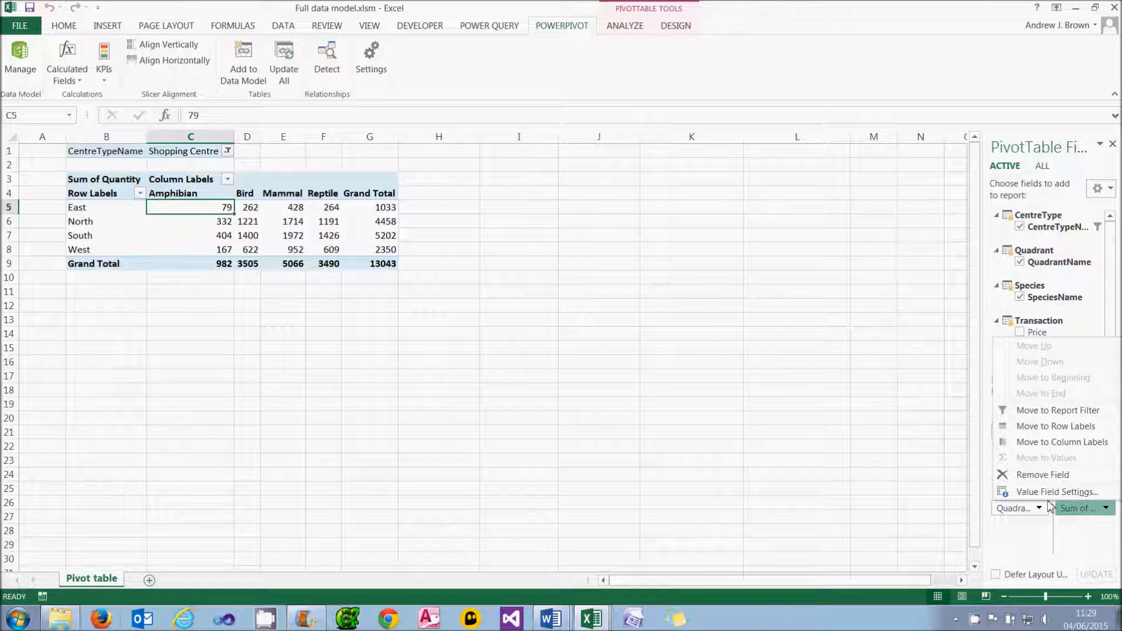
click(66, 59)
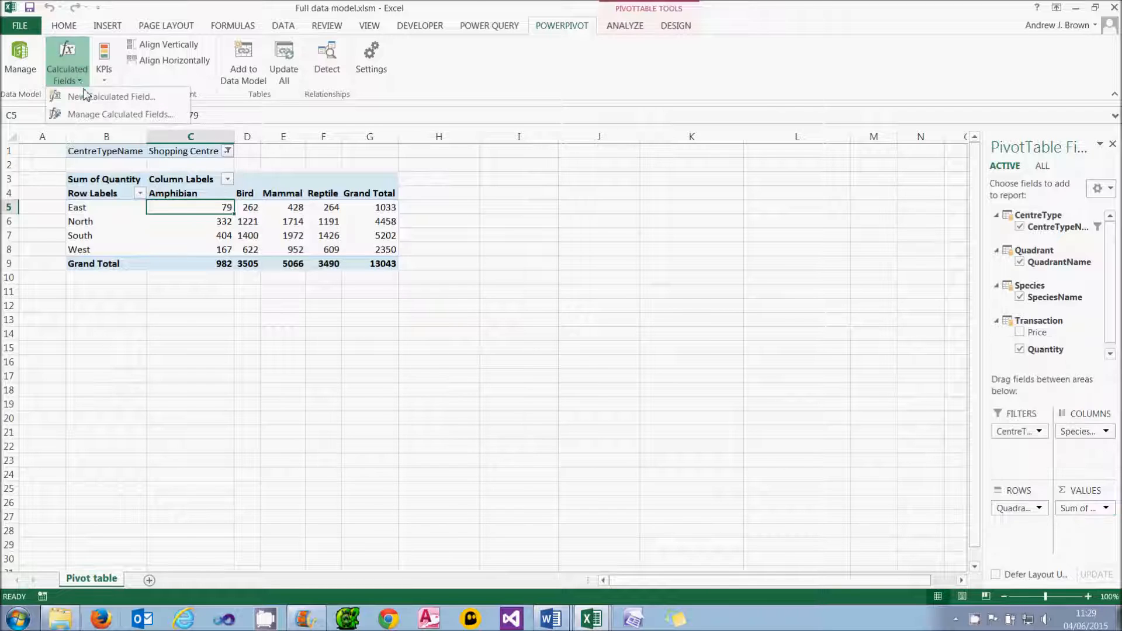
Step: Start a new calculated field named Qty in the Transaction table
click(112, 97)
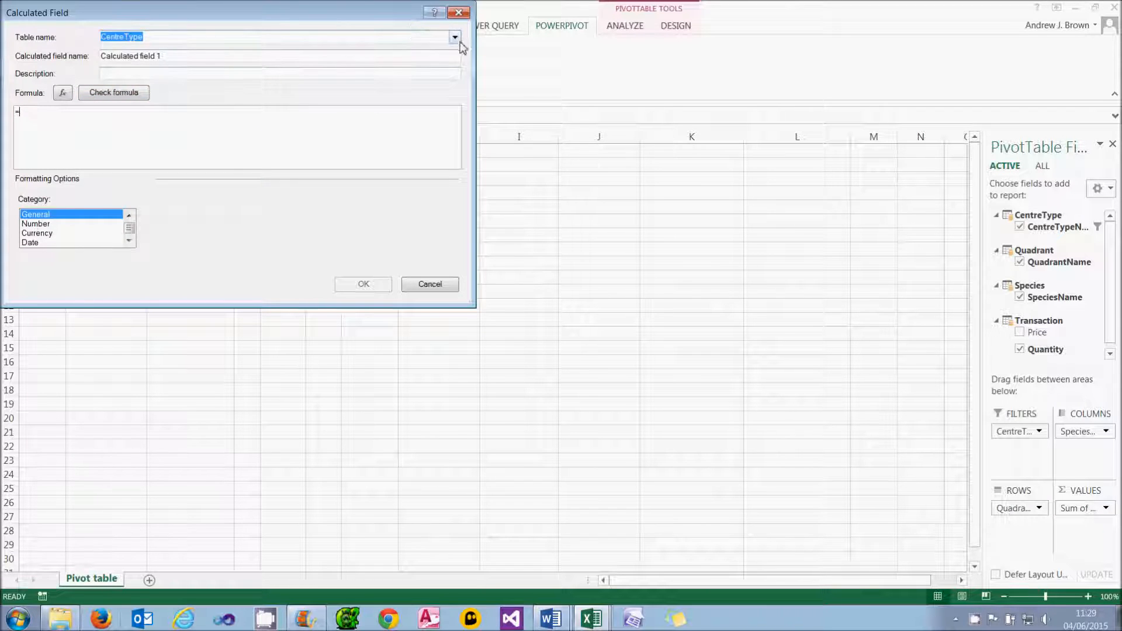
click(455, 38)
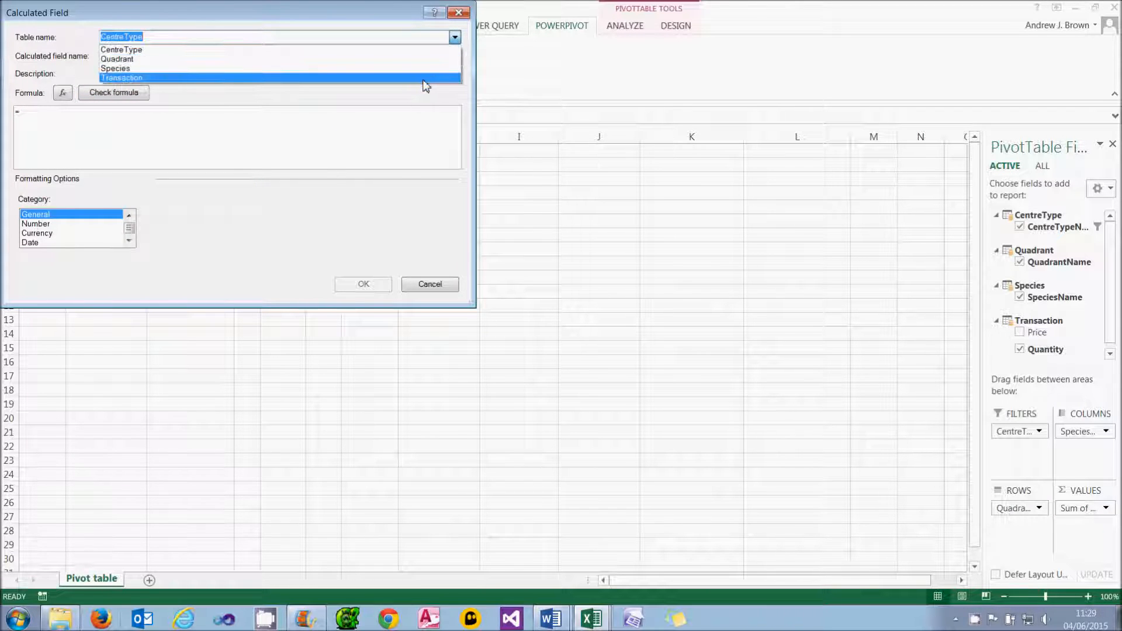
click(121, 77)
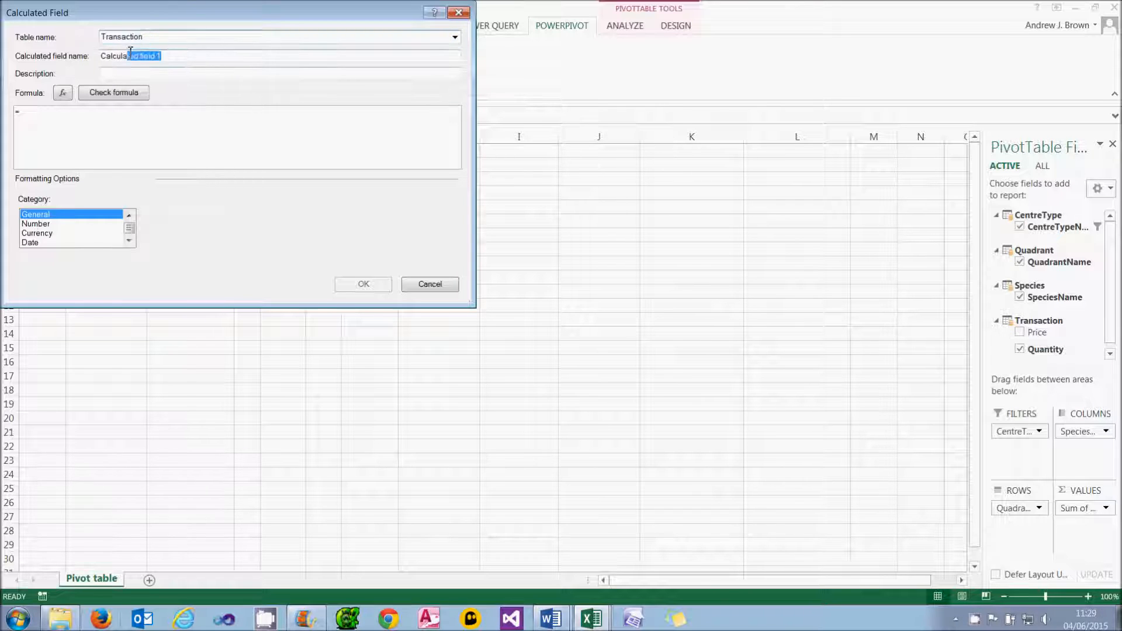
text(Qty)
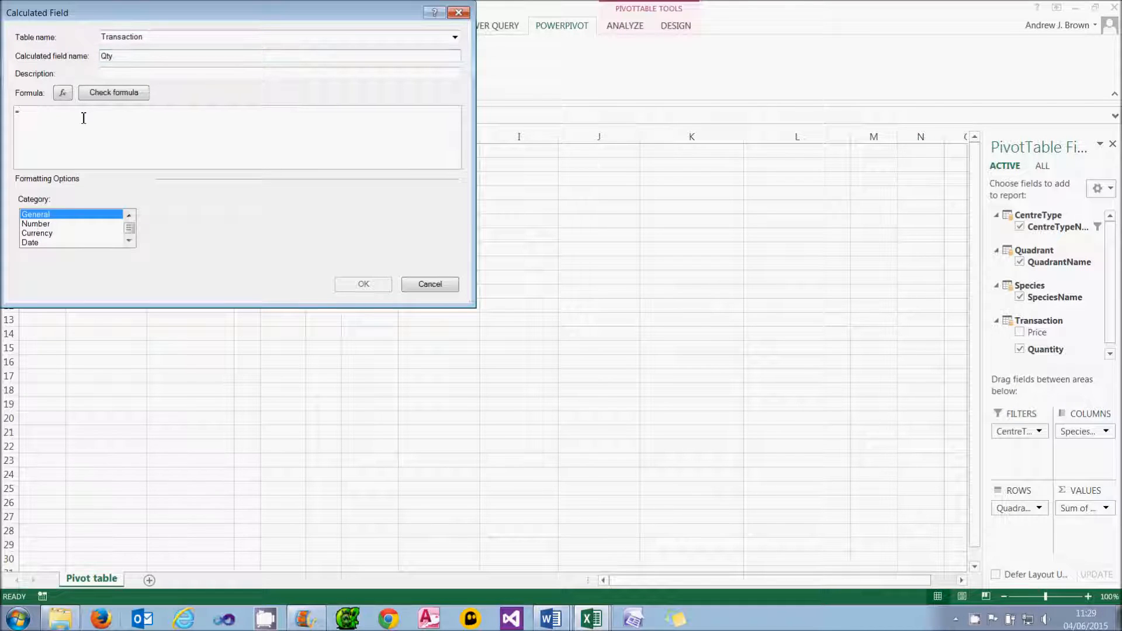
Step: Give Qty the formula =CALCULATE(SUM([Quantity])) with Number format and thousands separators
text(CALCULATE()
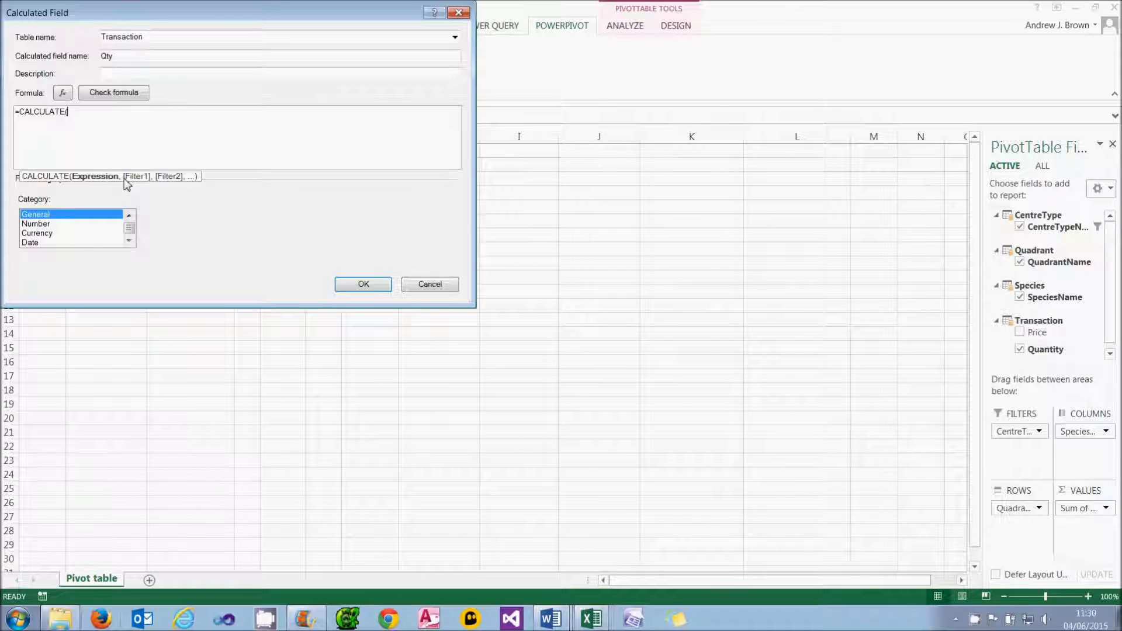
mouse_move(101, 137)
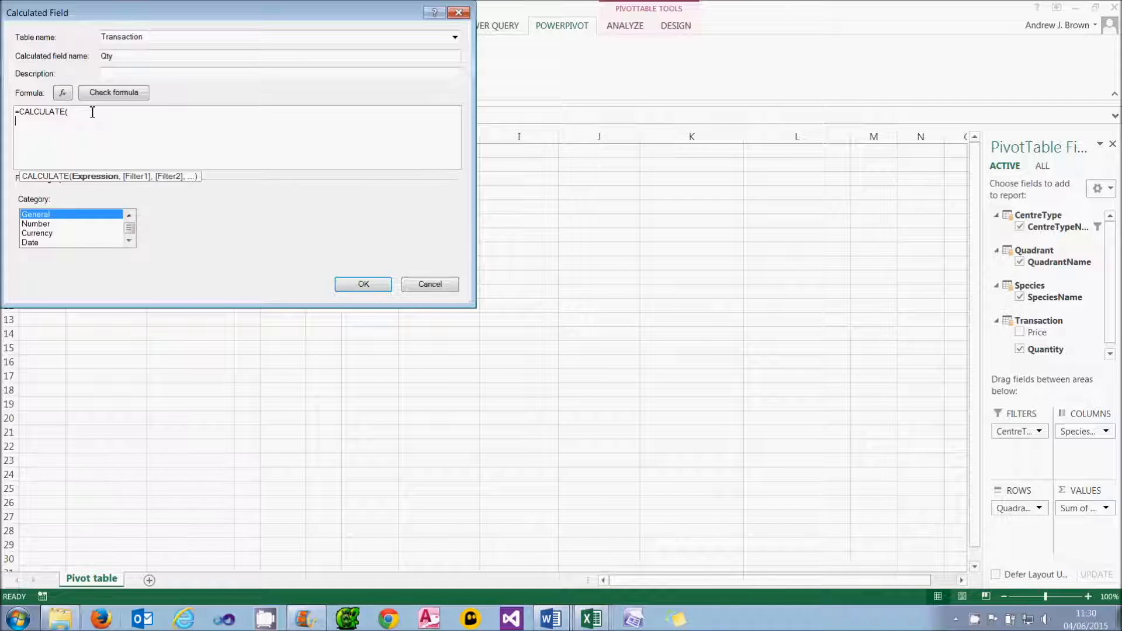
key(capslock)
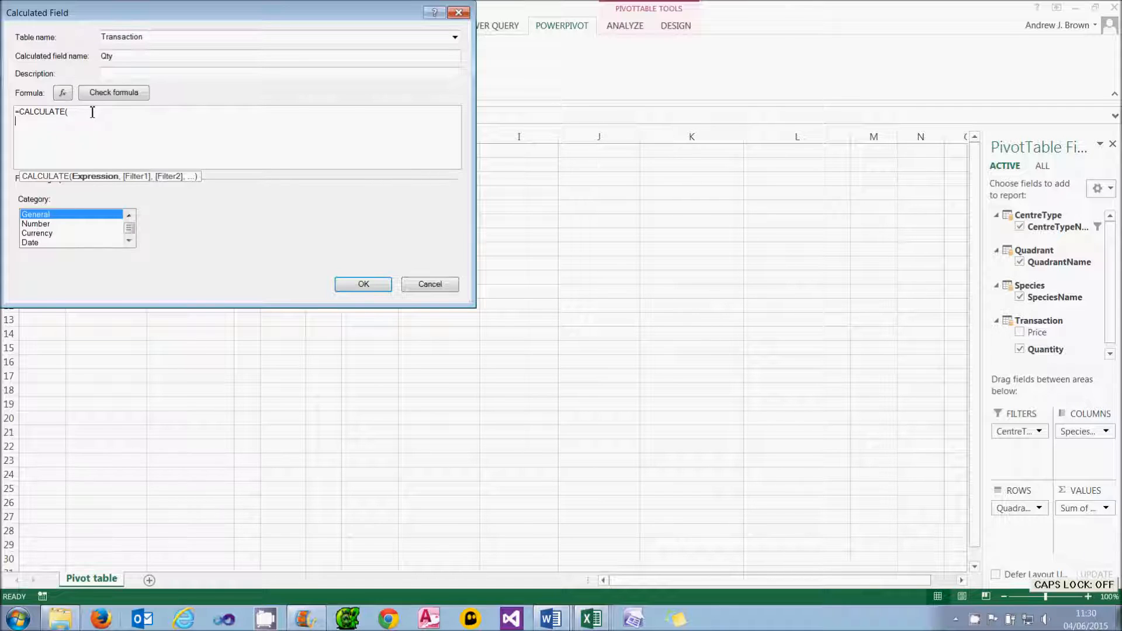
text(sum()
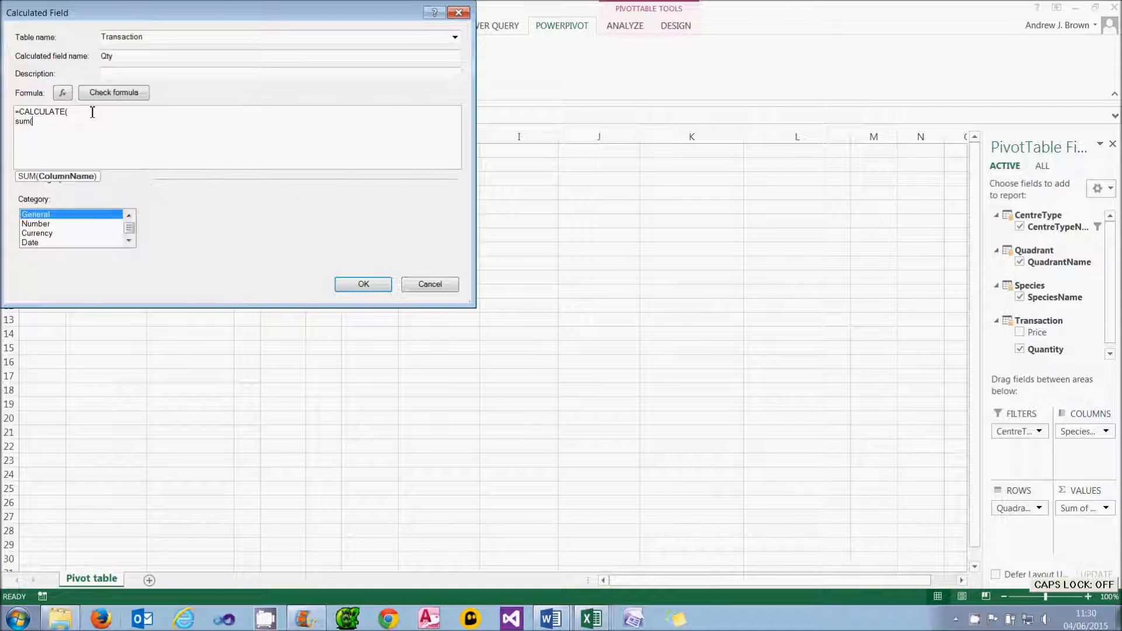
text(()
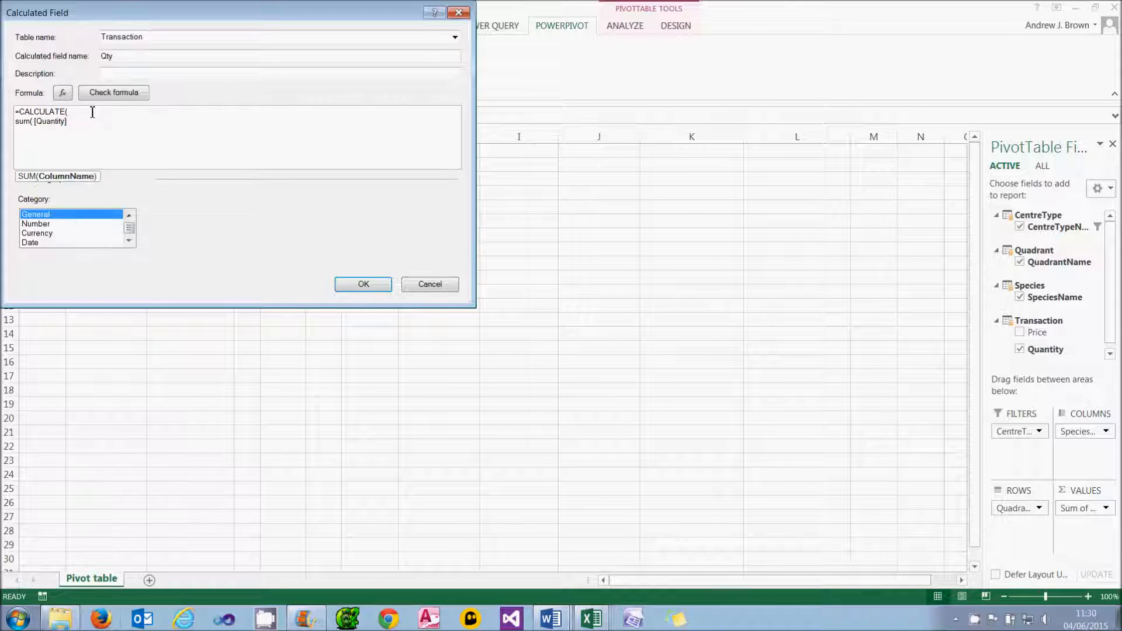
text())
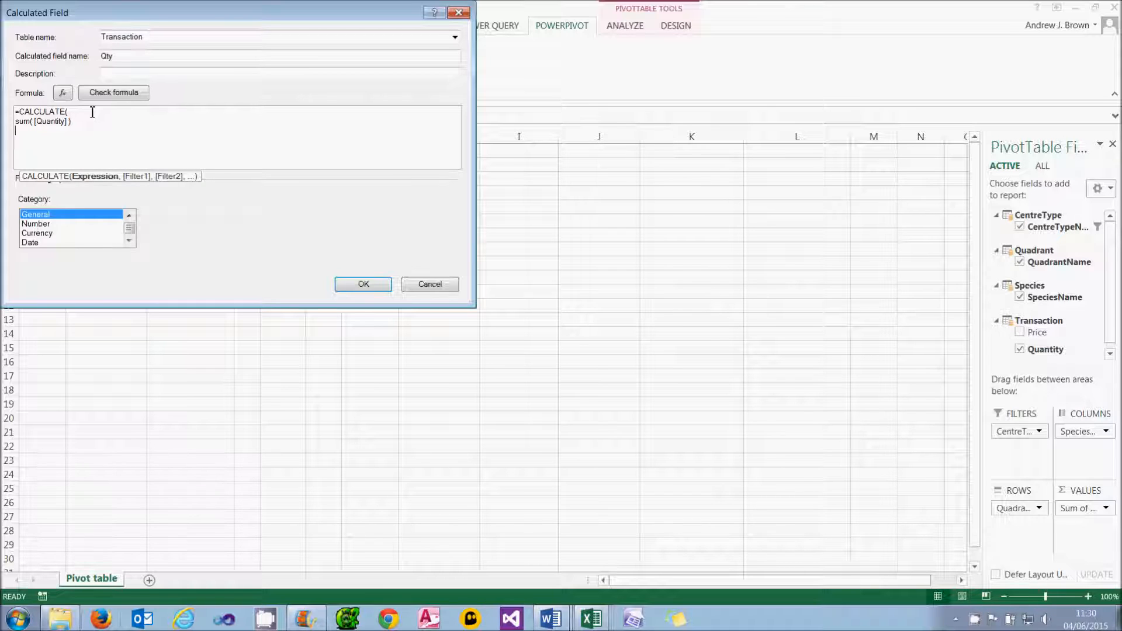
text())
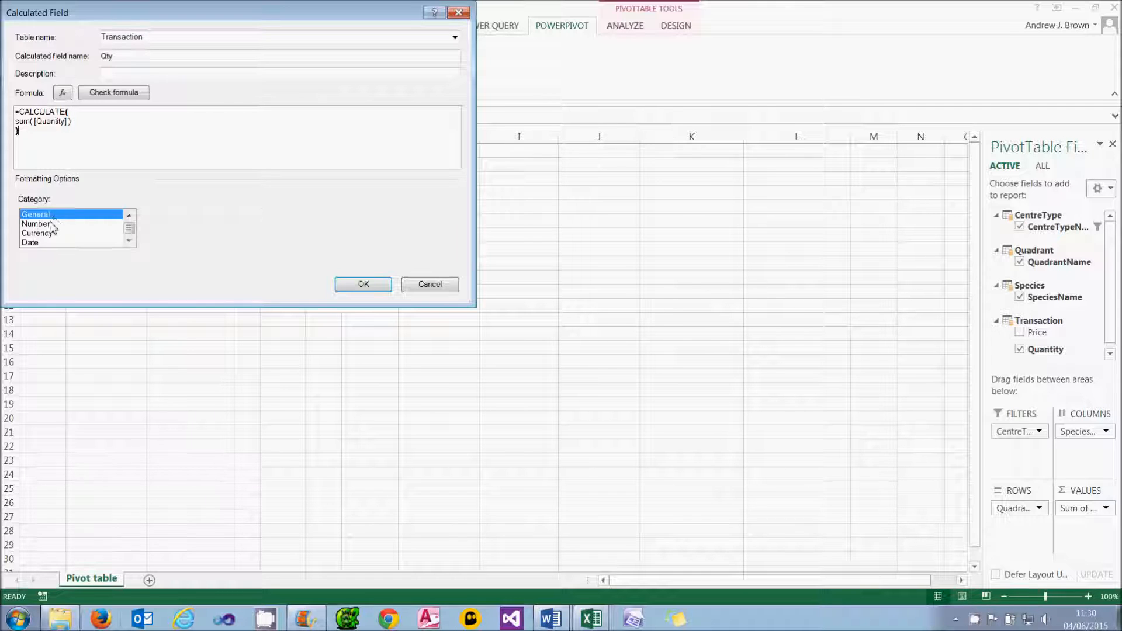
click(35, 224)
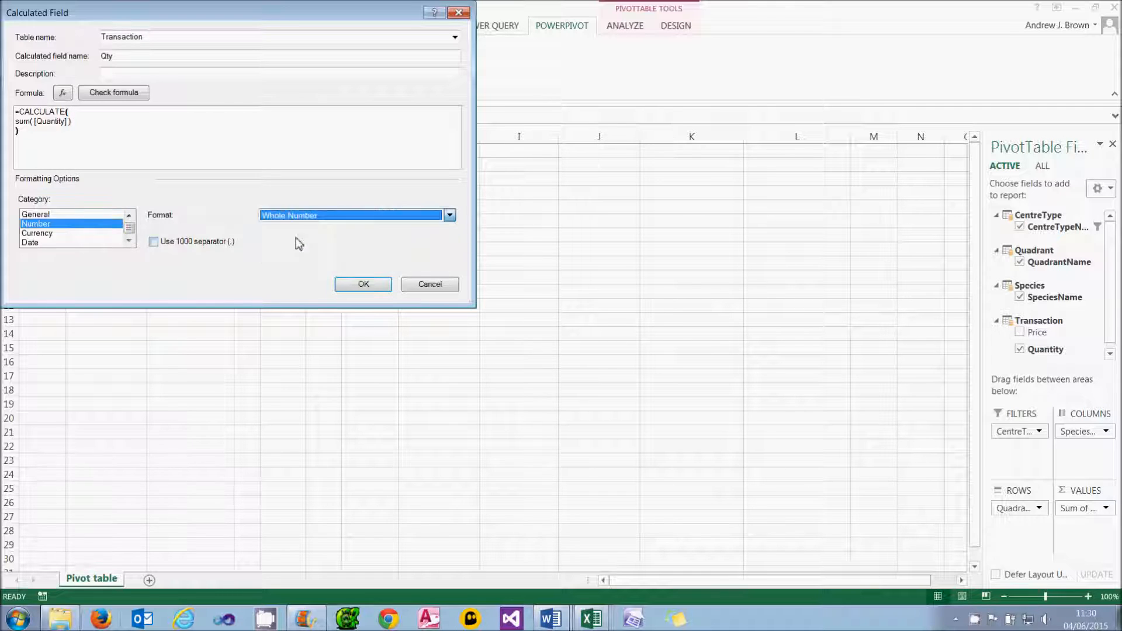
click(363, 284)
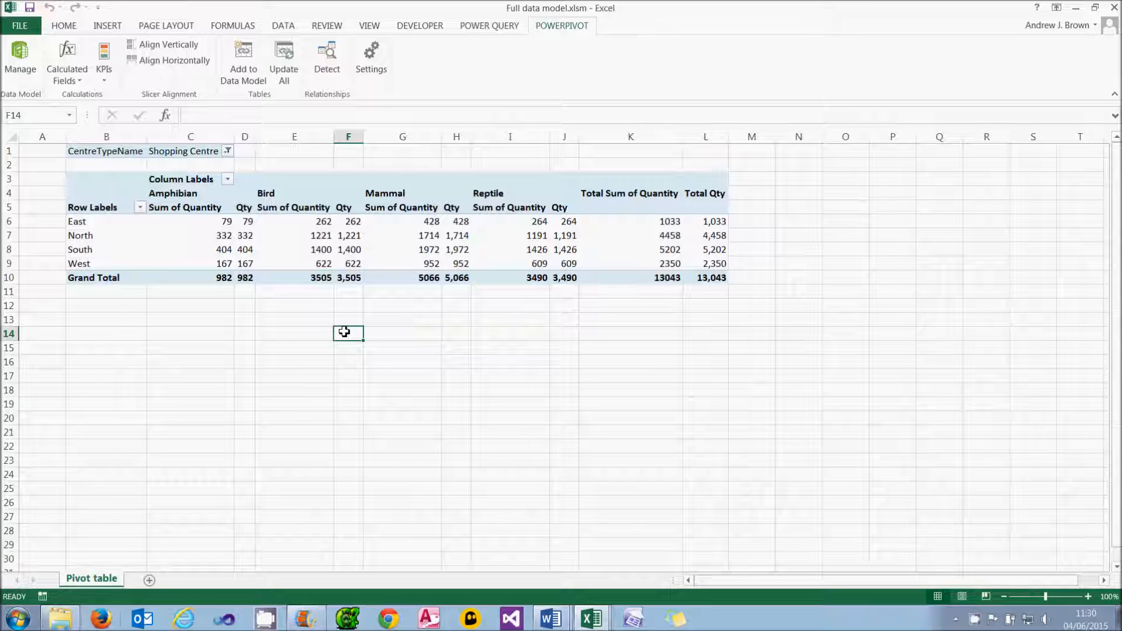
Step: Reopen the Qty field from Manage Calculated Fields to review its CALCULATE formula
click(66, 57)
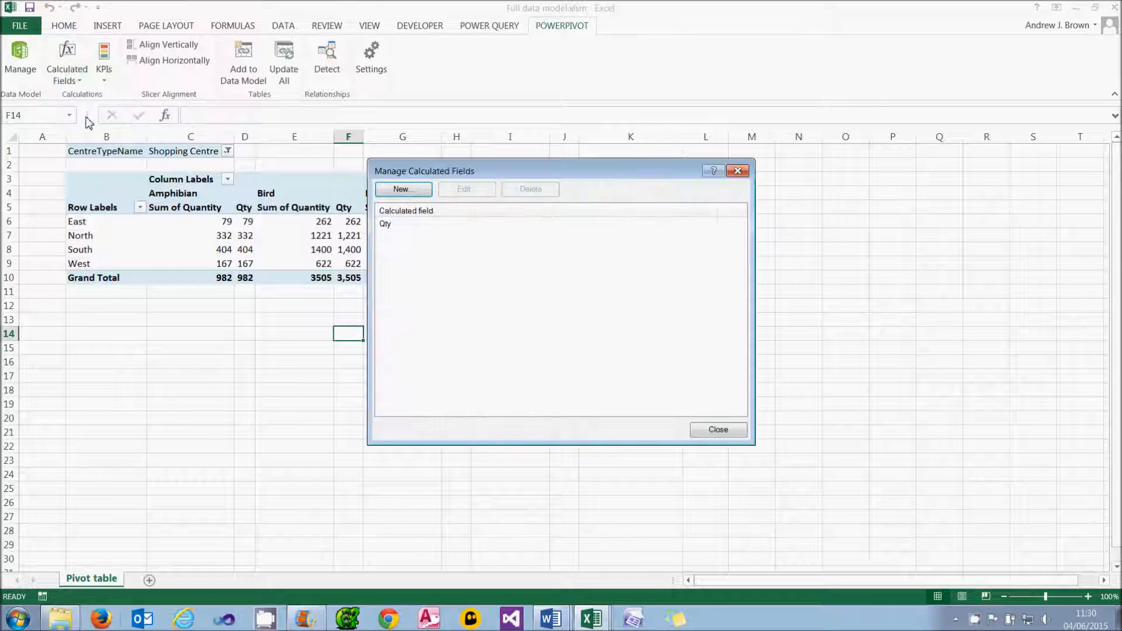
click(463, 189)
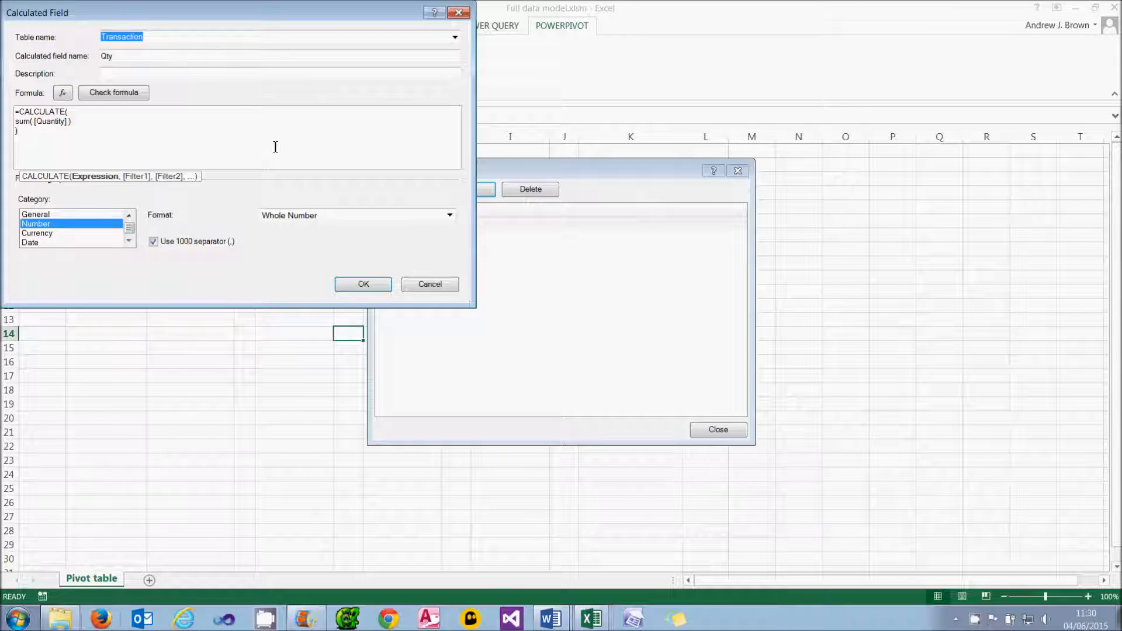
mouse_move(142, 181)
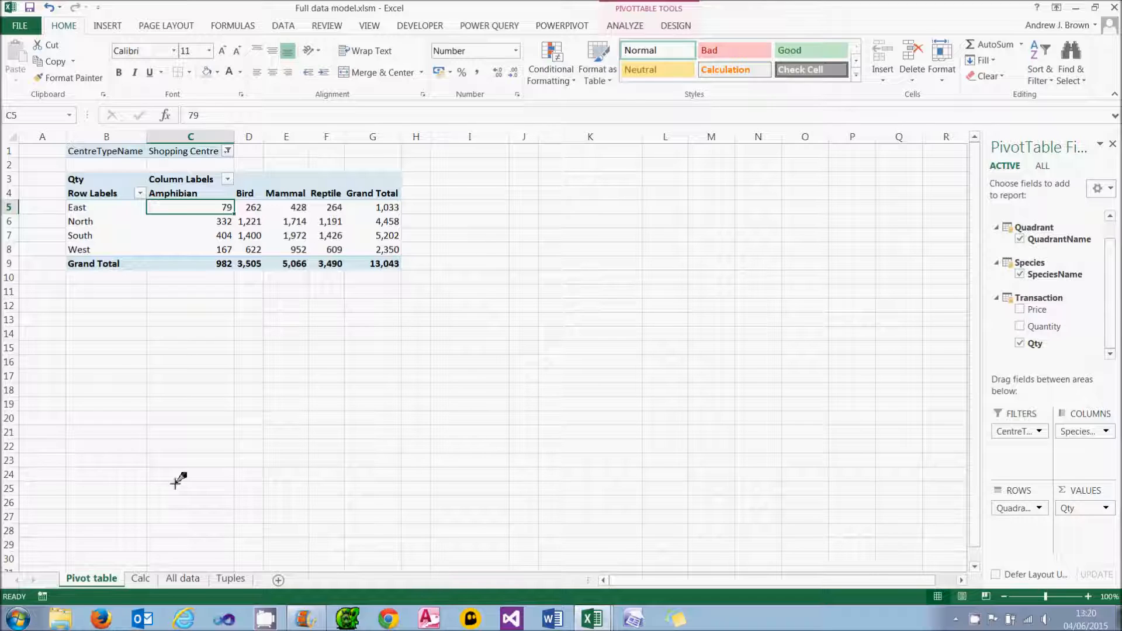
mouse_move(176, 484)
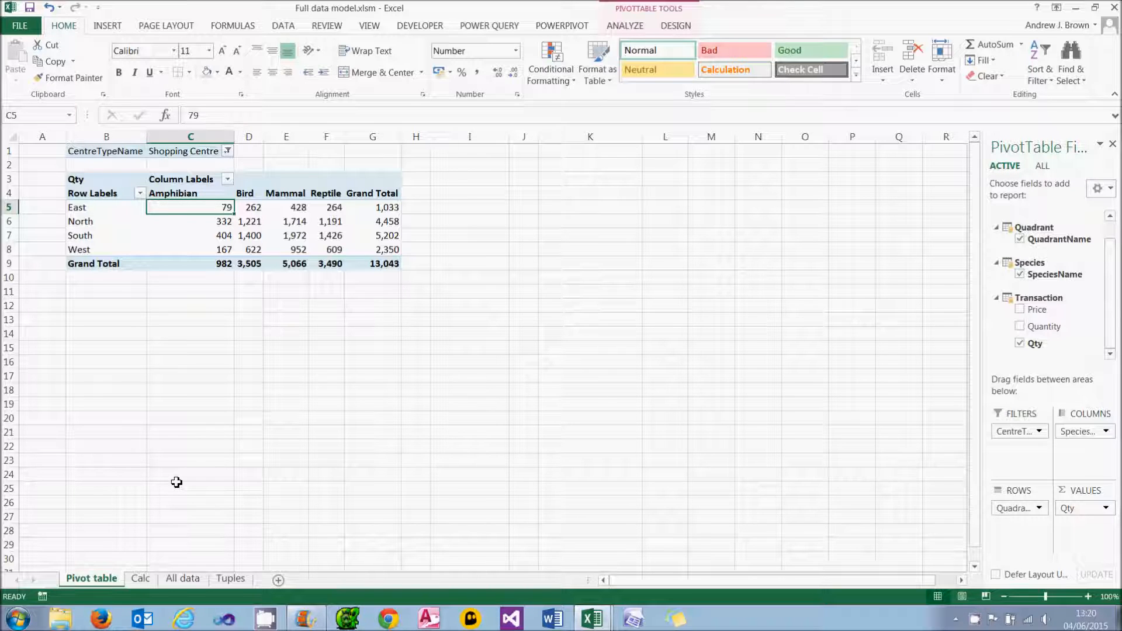
mouse_move(208, 415)
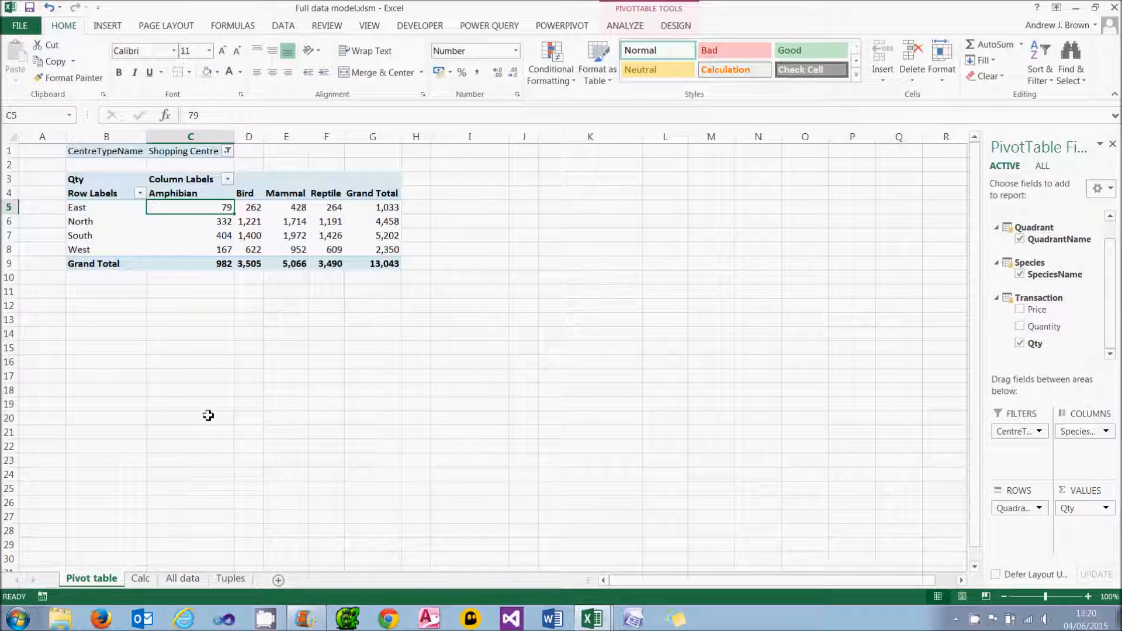
click(315, 179)
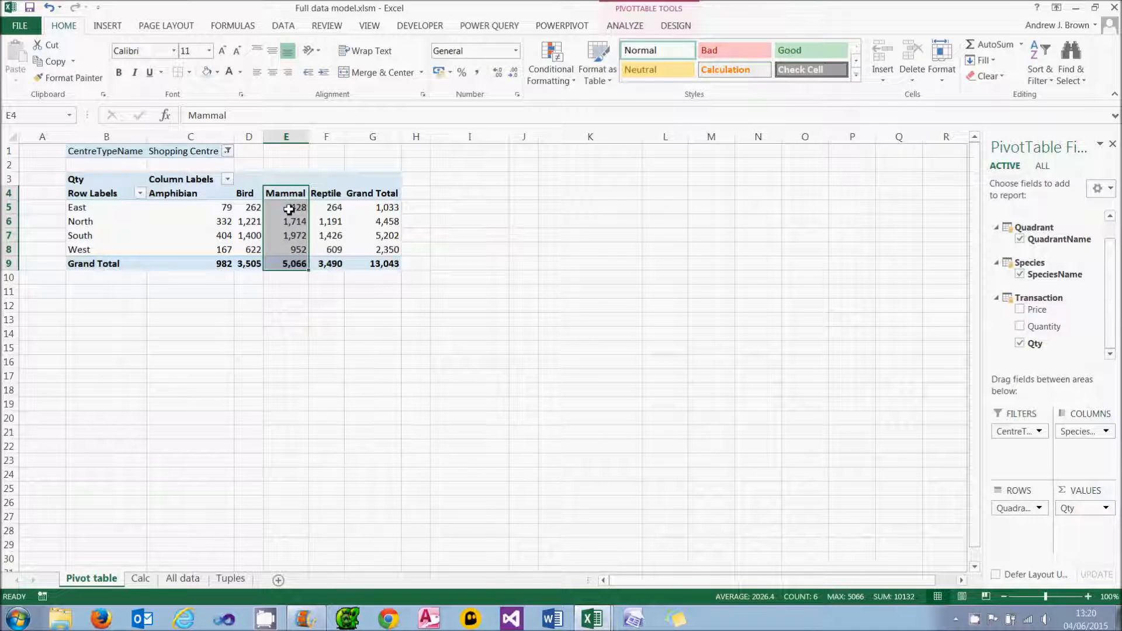
mouse_move(290, 208)
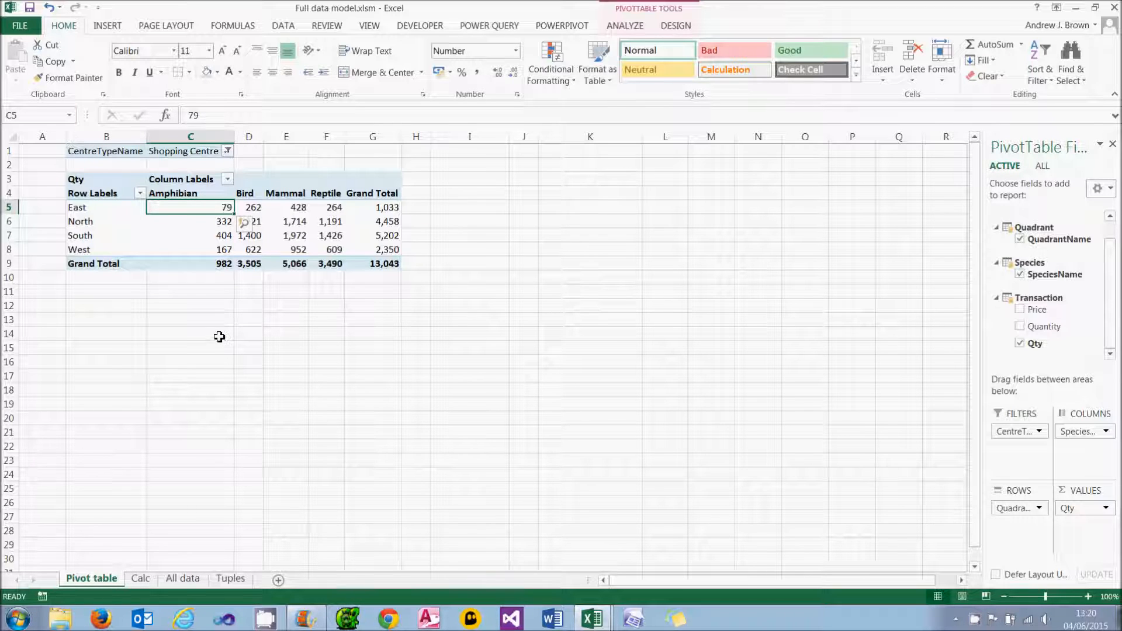
mouse_move(290, 220)
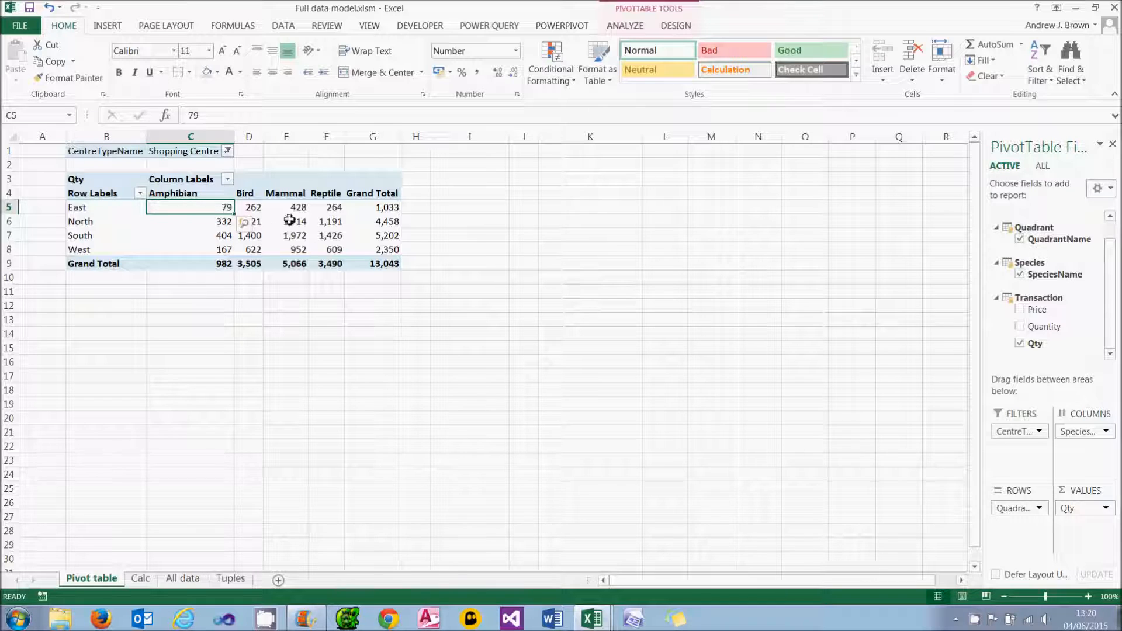
click(286, 207)
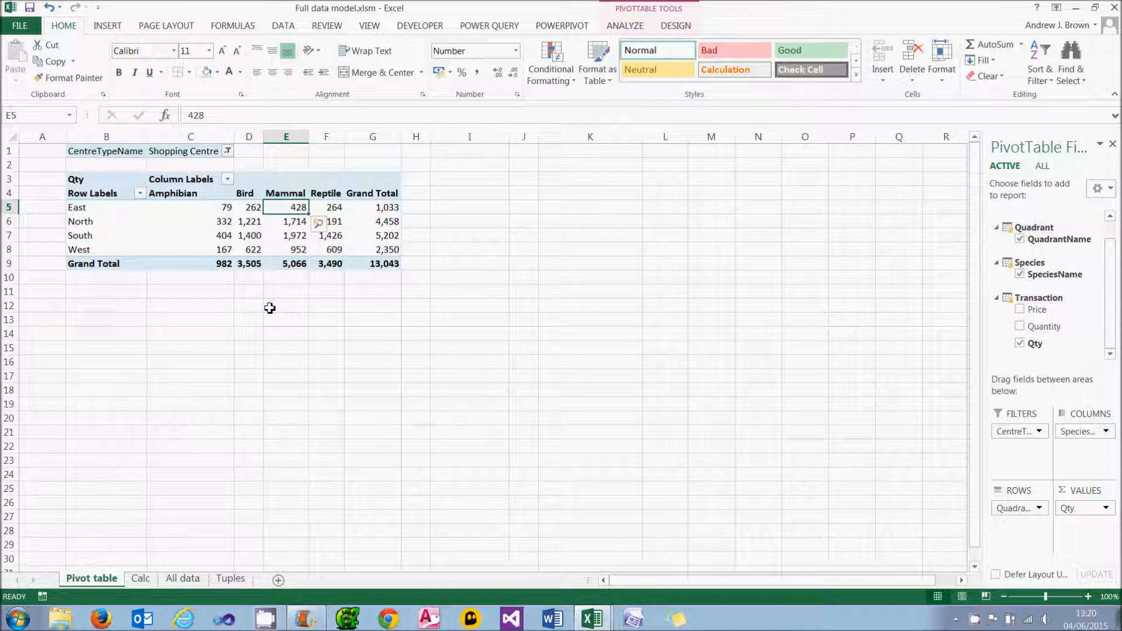
mouse_move(147, 236)
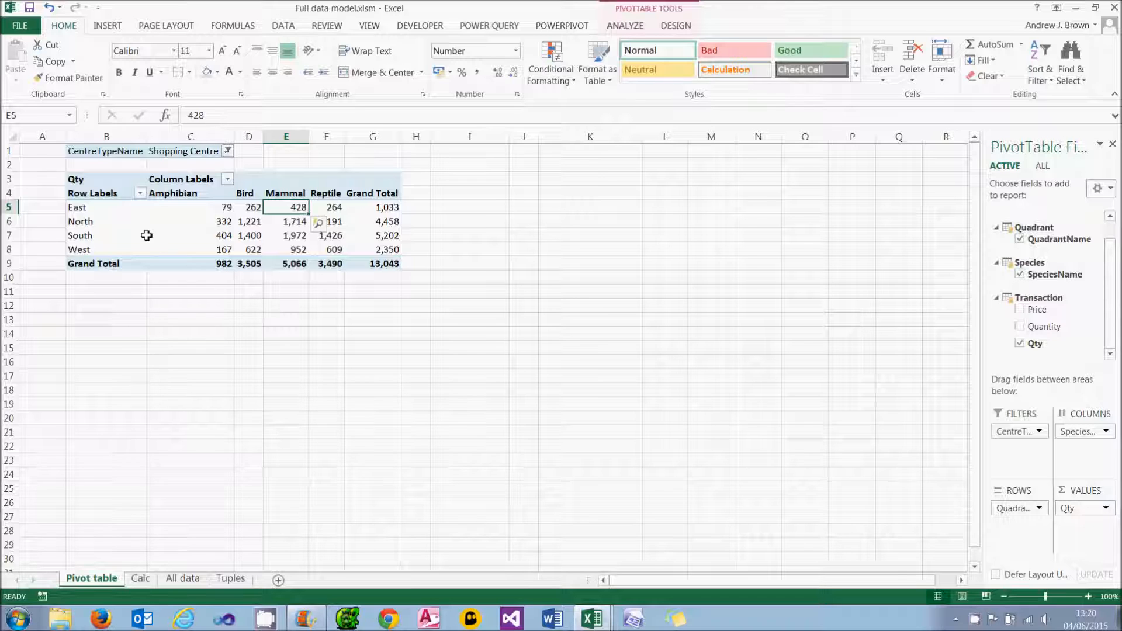
mouse_move(76, 208)
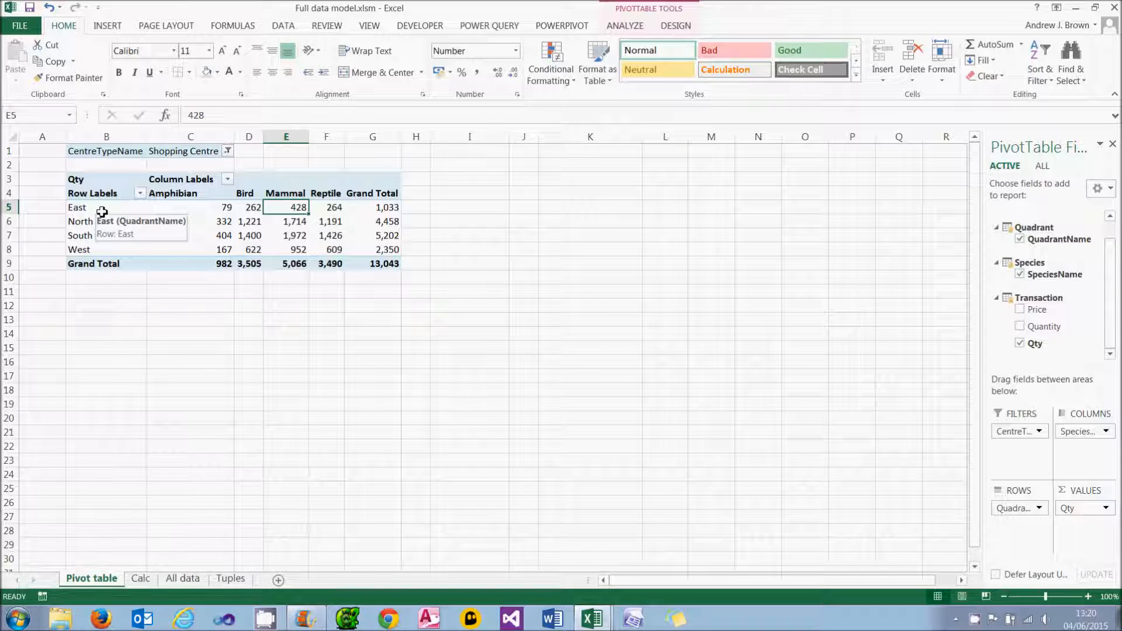
click(189, 151)
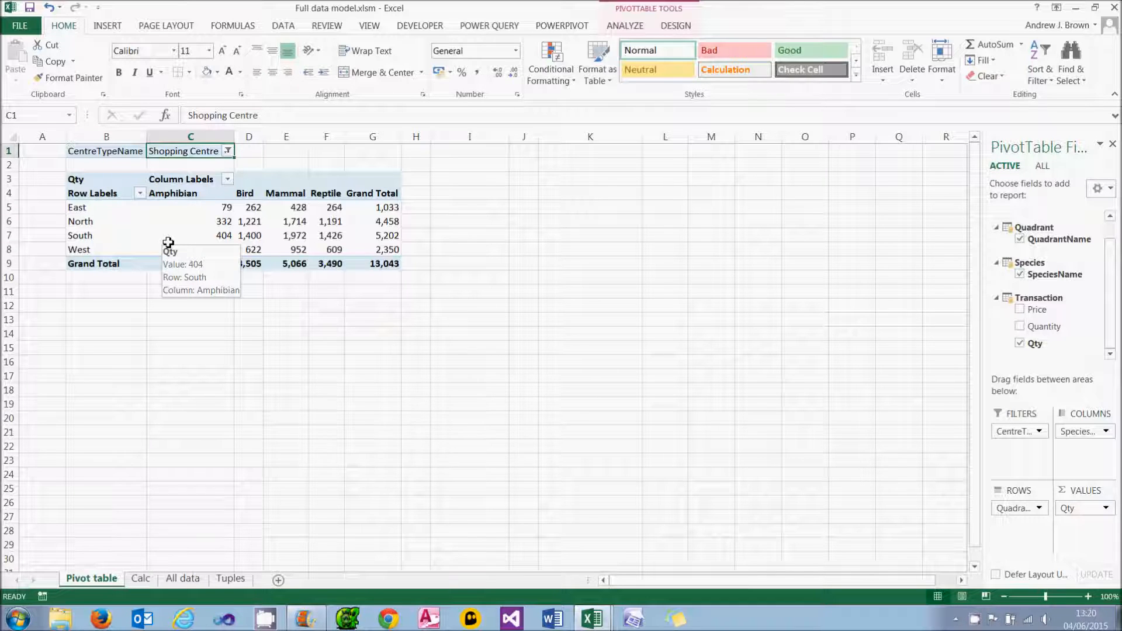
Step: Review the Calc sheet's total sales notes, then switch to the All data sheet
click(140, 578)
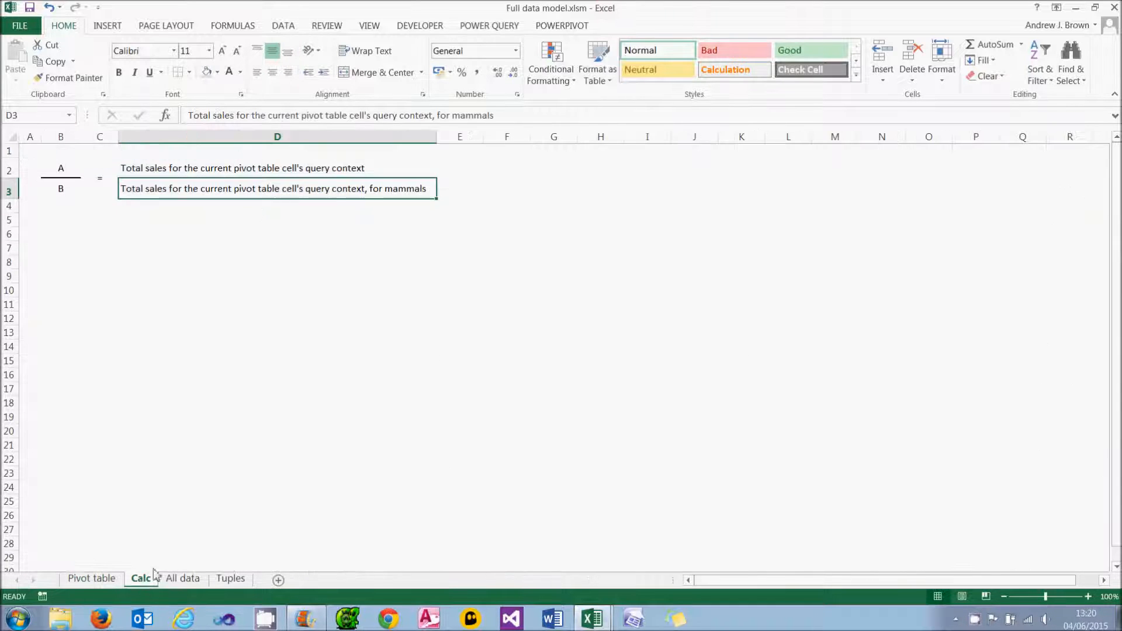
mouse_move(207, 501)
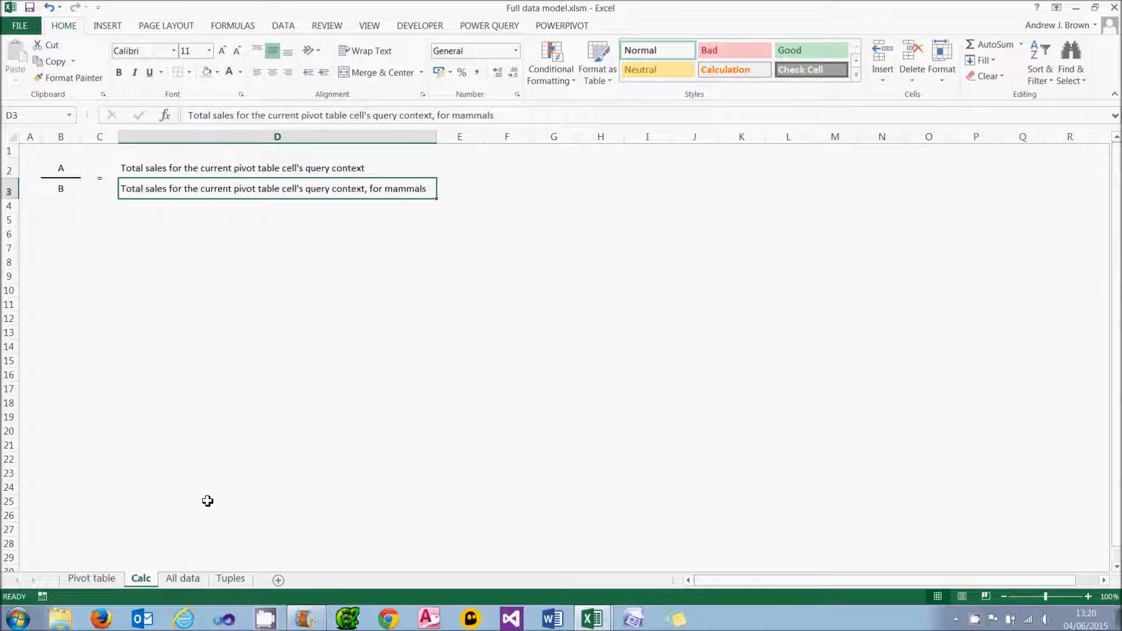
click(277, 167)
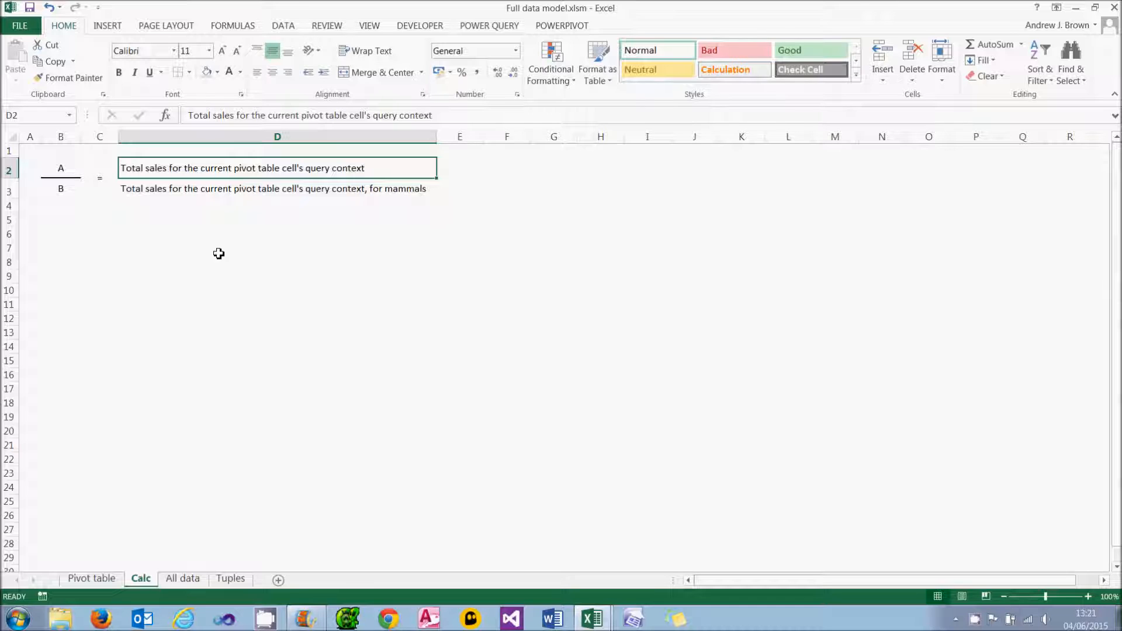
click(277, 188)
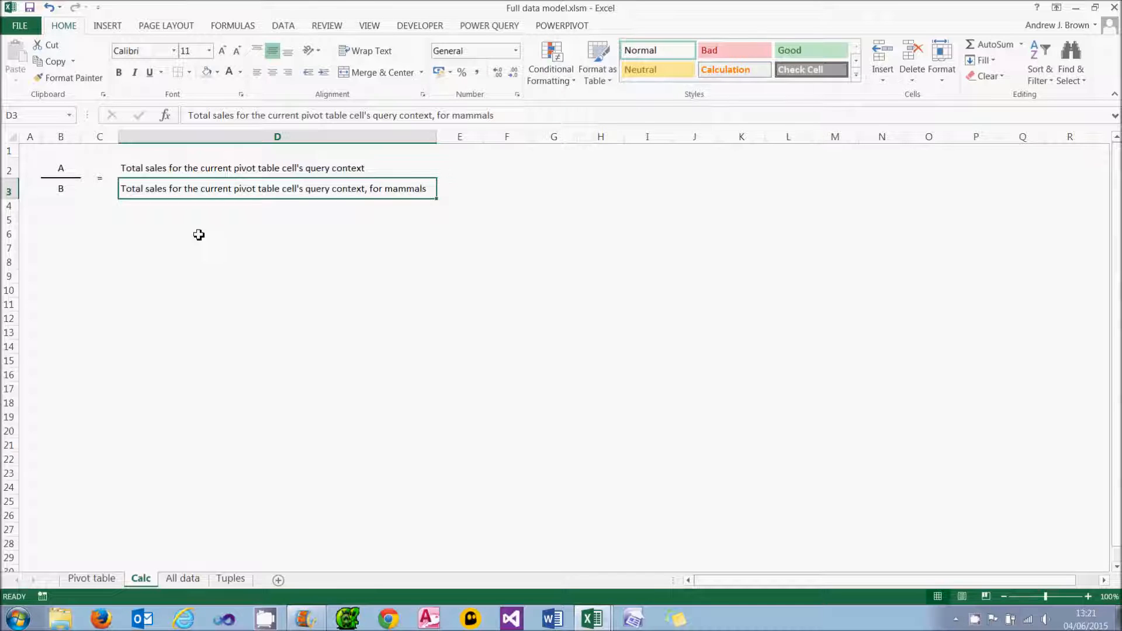
click(182, 578)
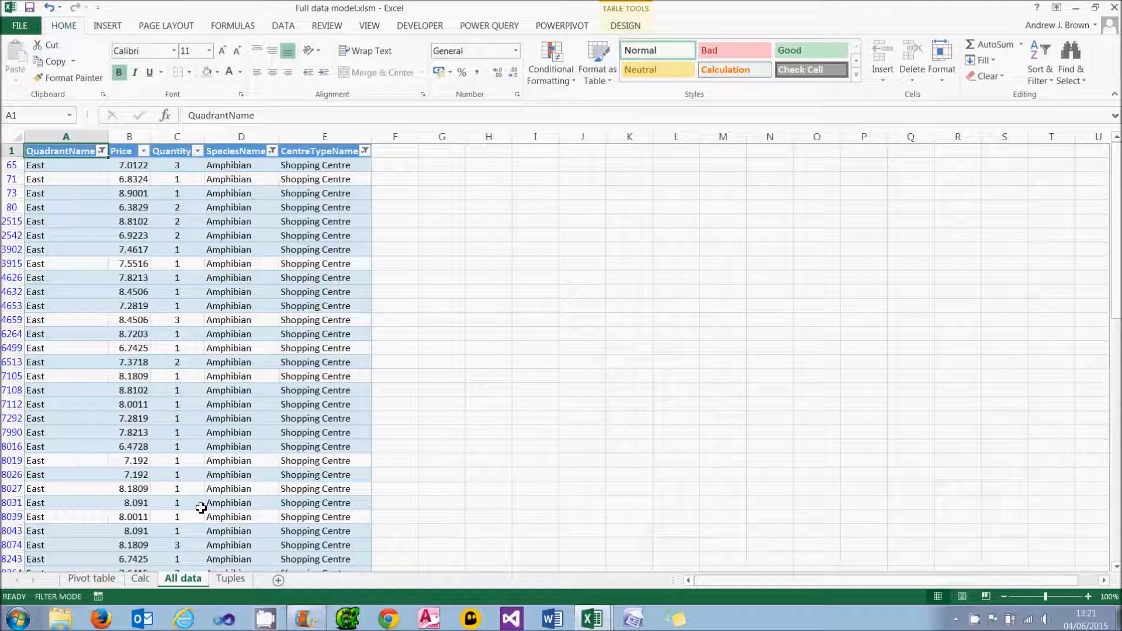
mouse_move(137, 246)
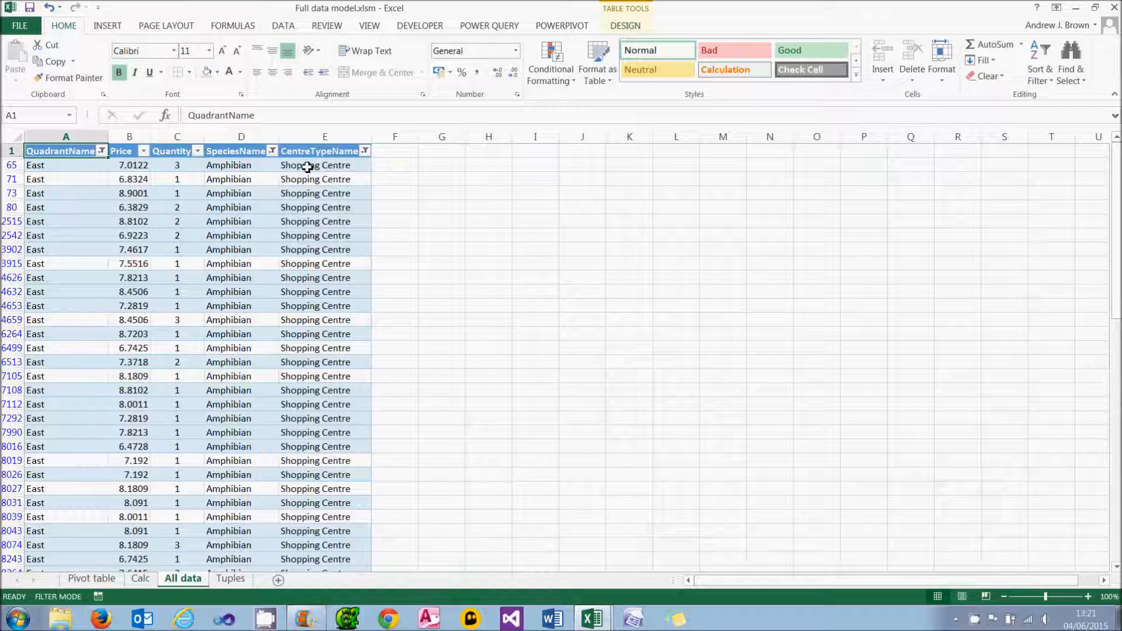
Step: Change the species filter from Amphibian to Mammal (total 428), then go to Tuples
click(242, 208)
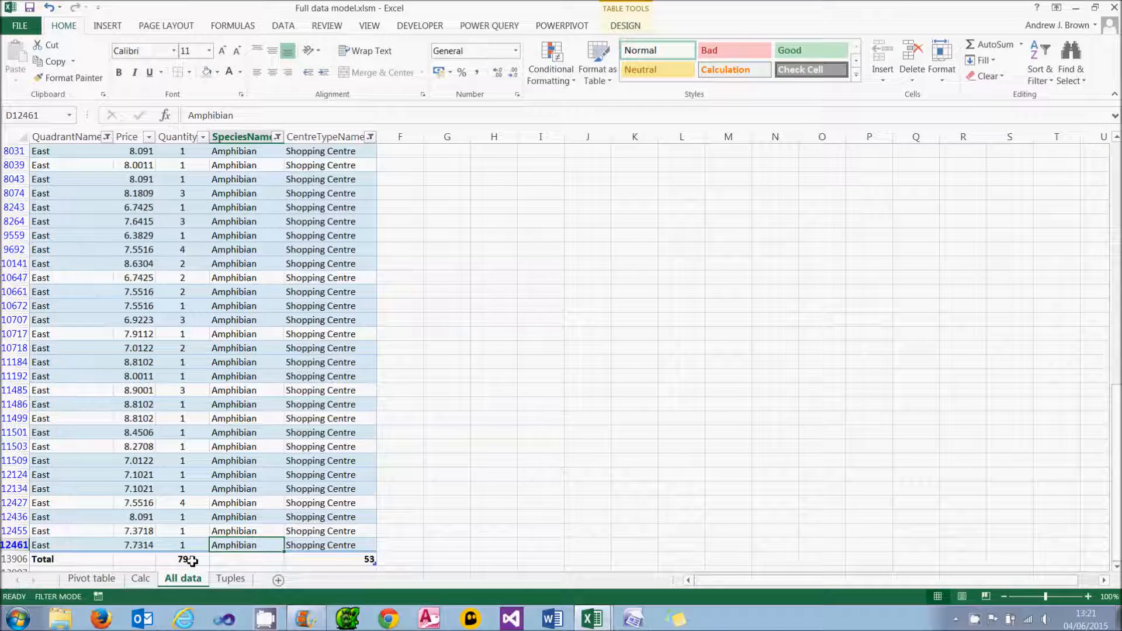
click(277, 137)
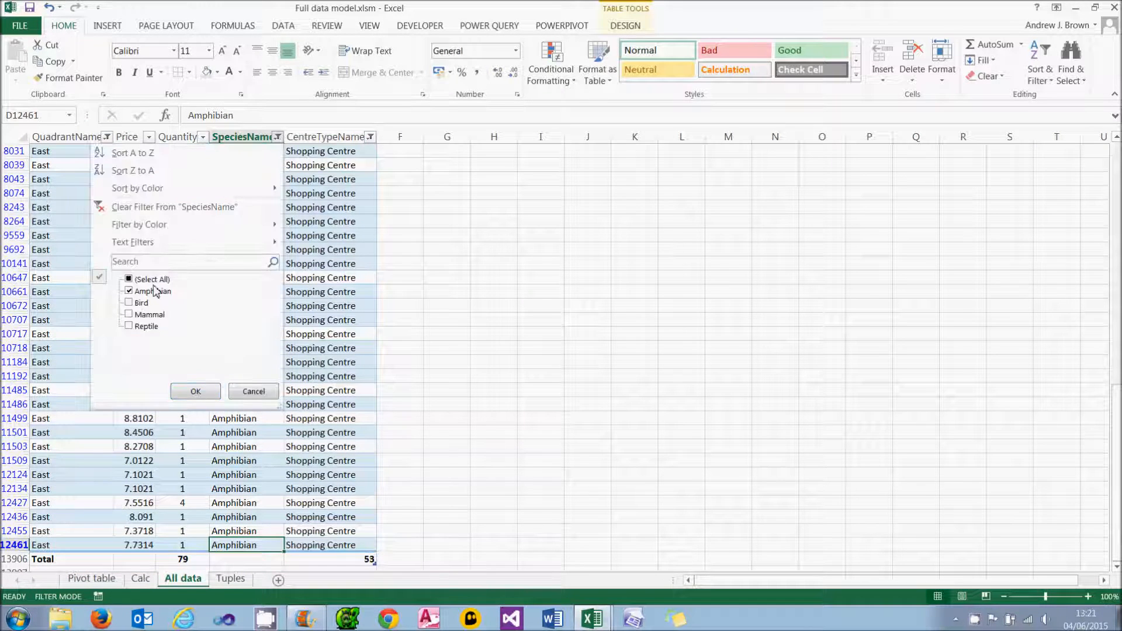
click(195, 391)
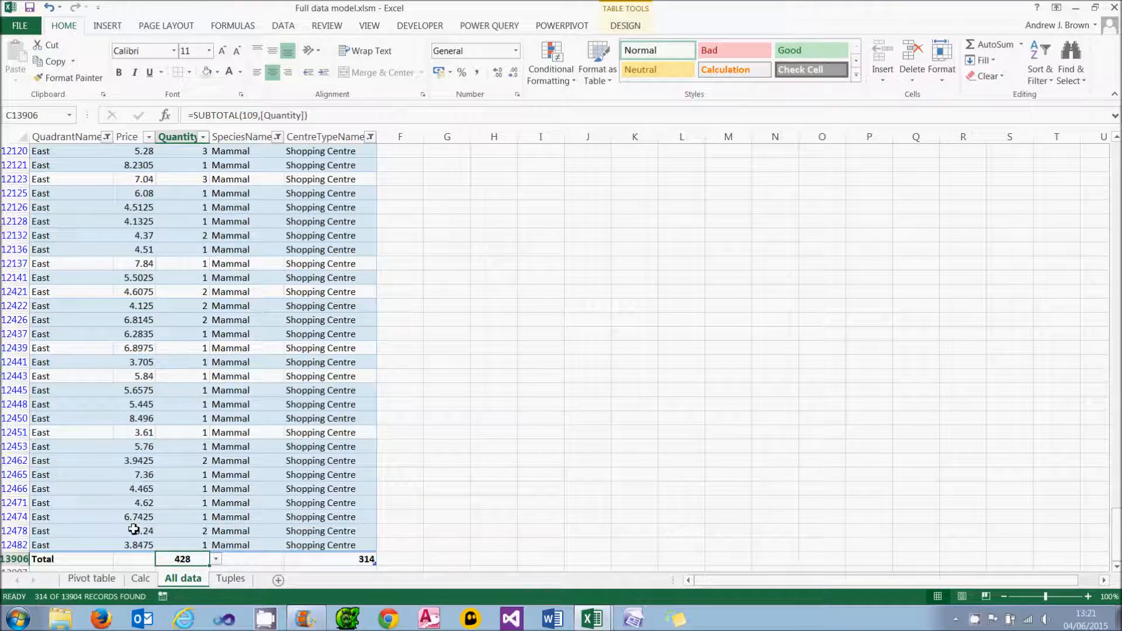
click(92, 578)
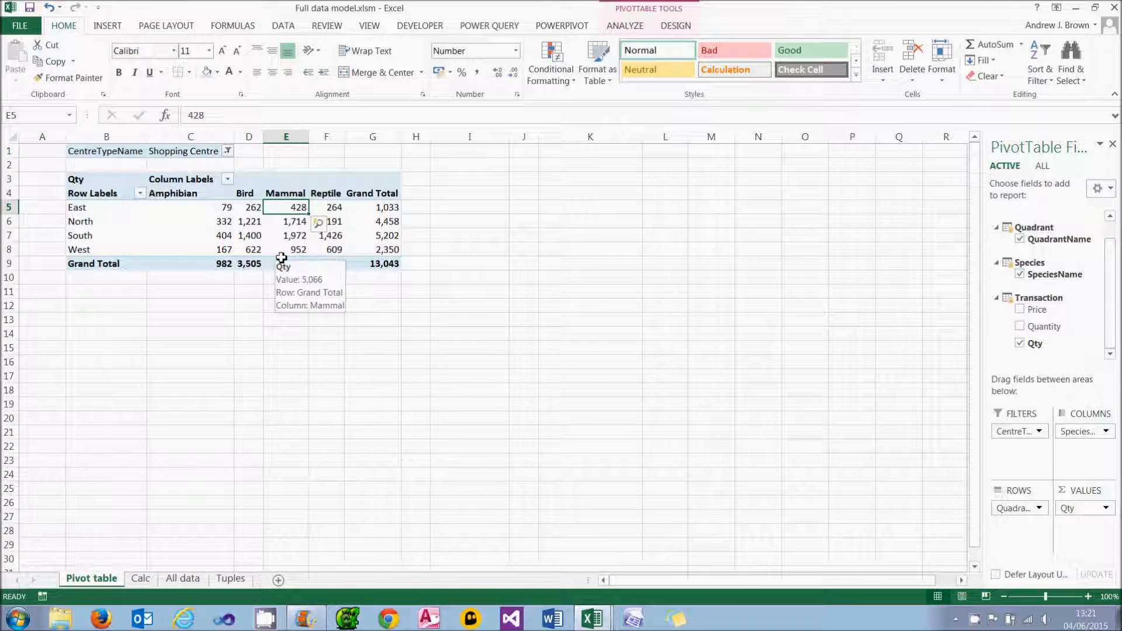
click(230, 578)
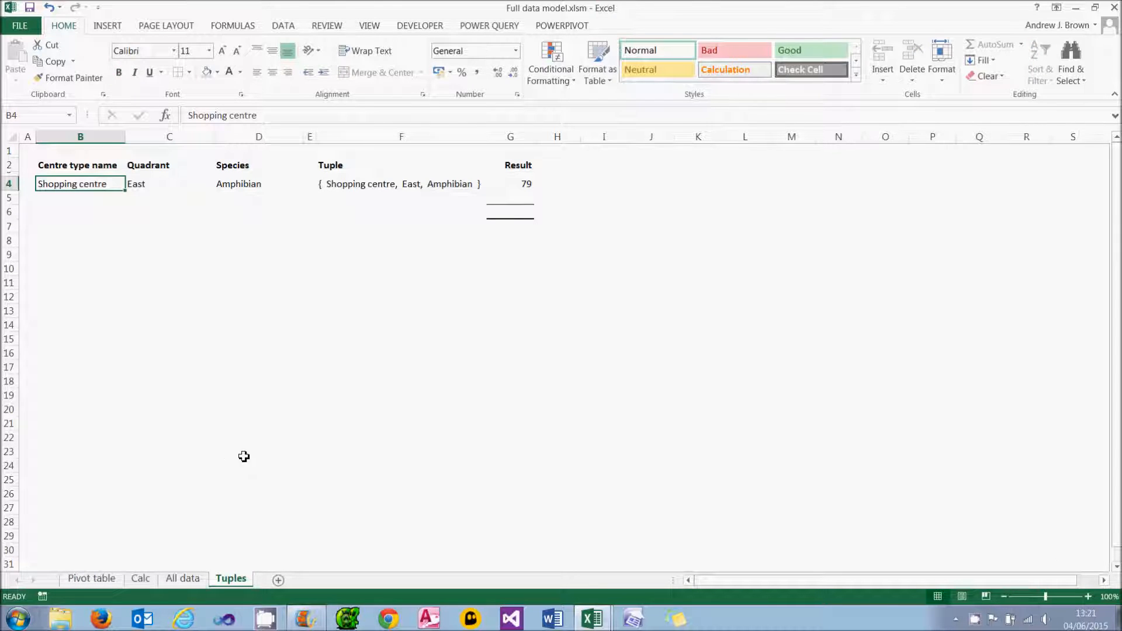
Step: Add the {Shopping centre, East, Mammal} tuple yielding 428 with its 18.46% ratio
click(401, 185)
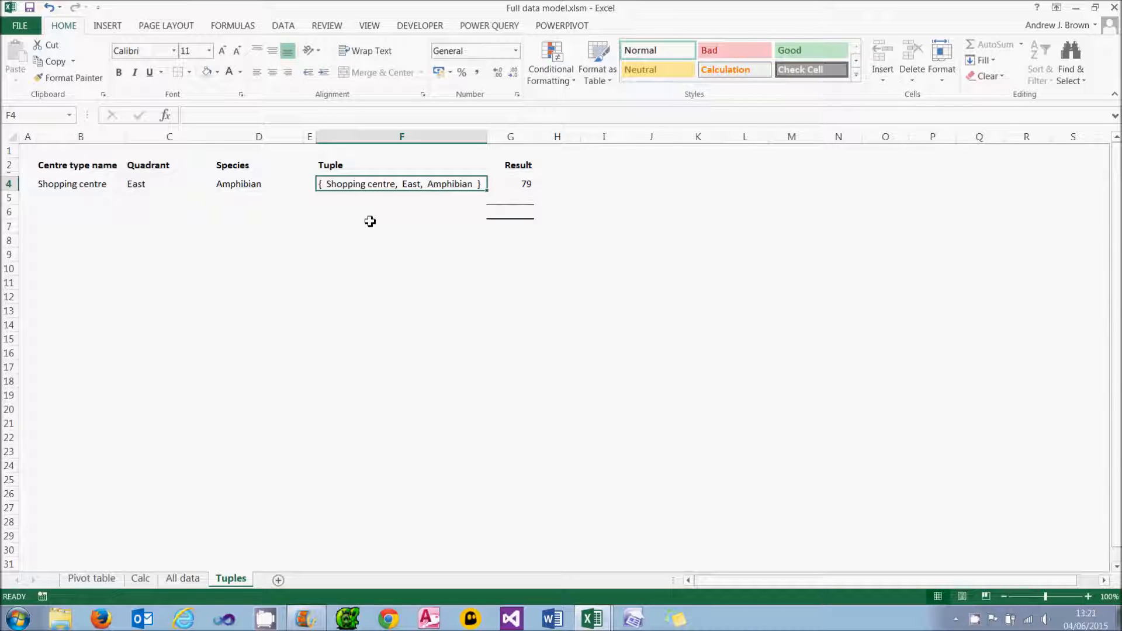
mouse_move(502, 188)
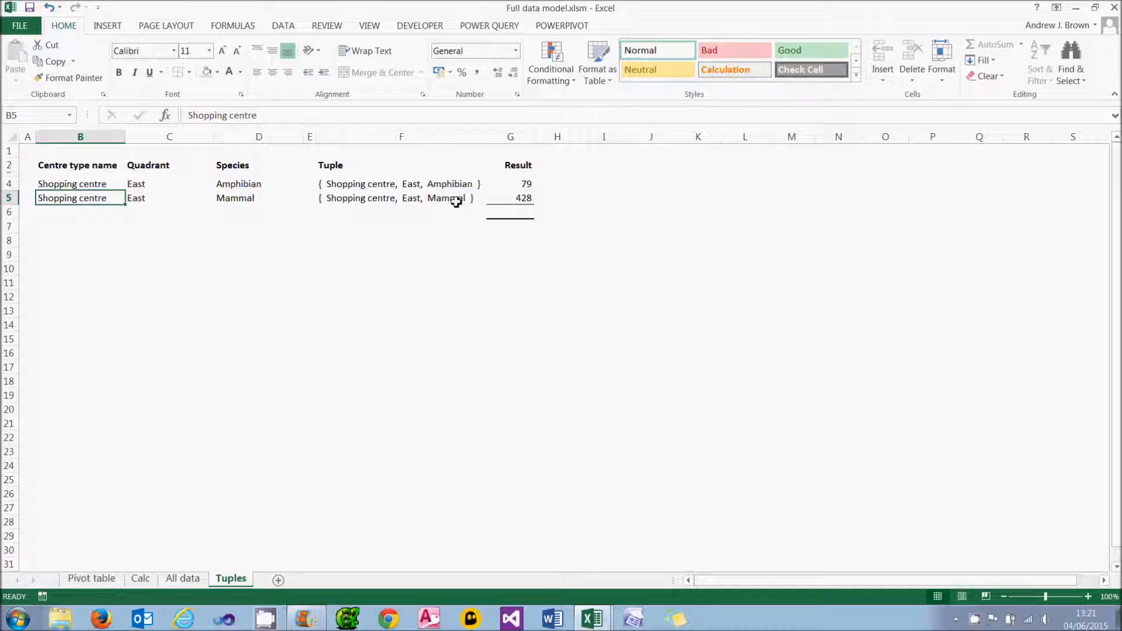
click(510, 198)
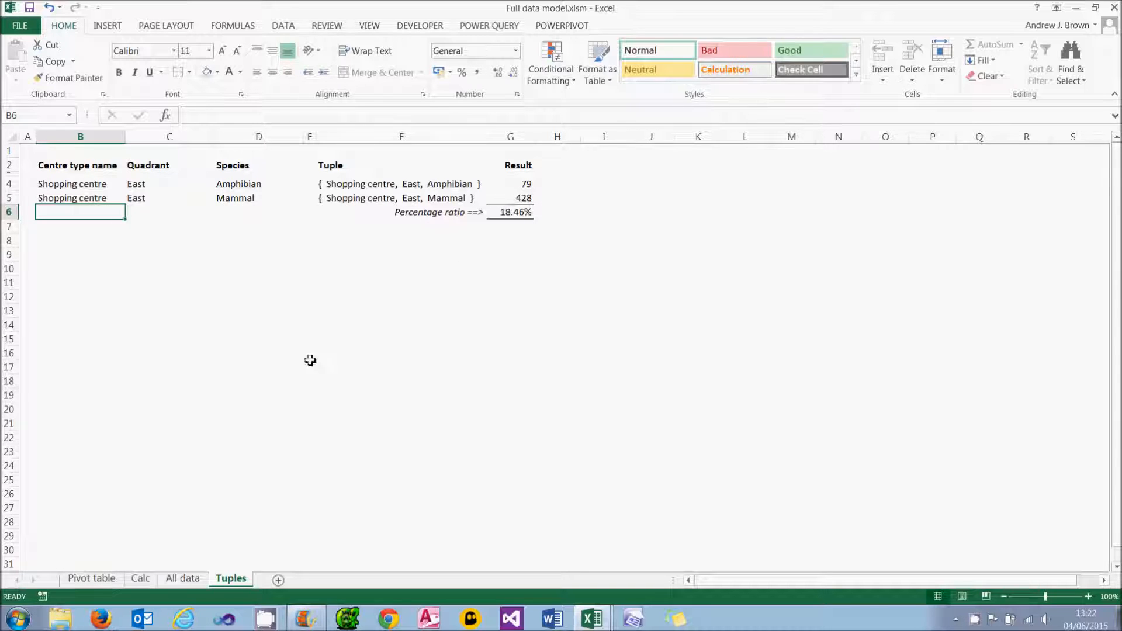
click(91, 578)
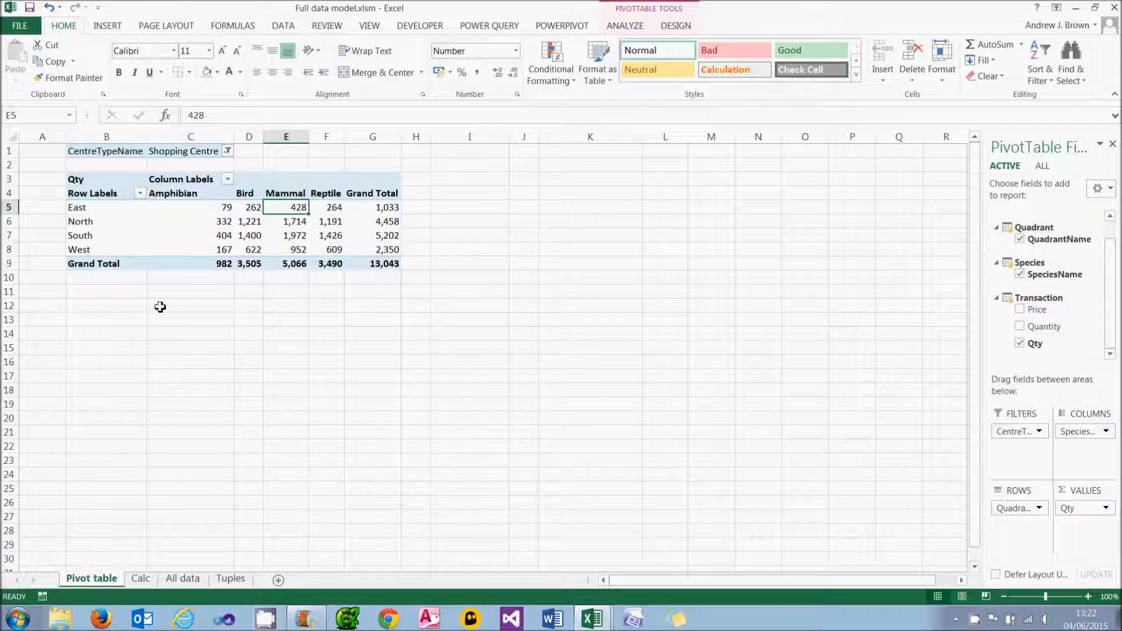
click(562, 25)
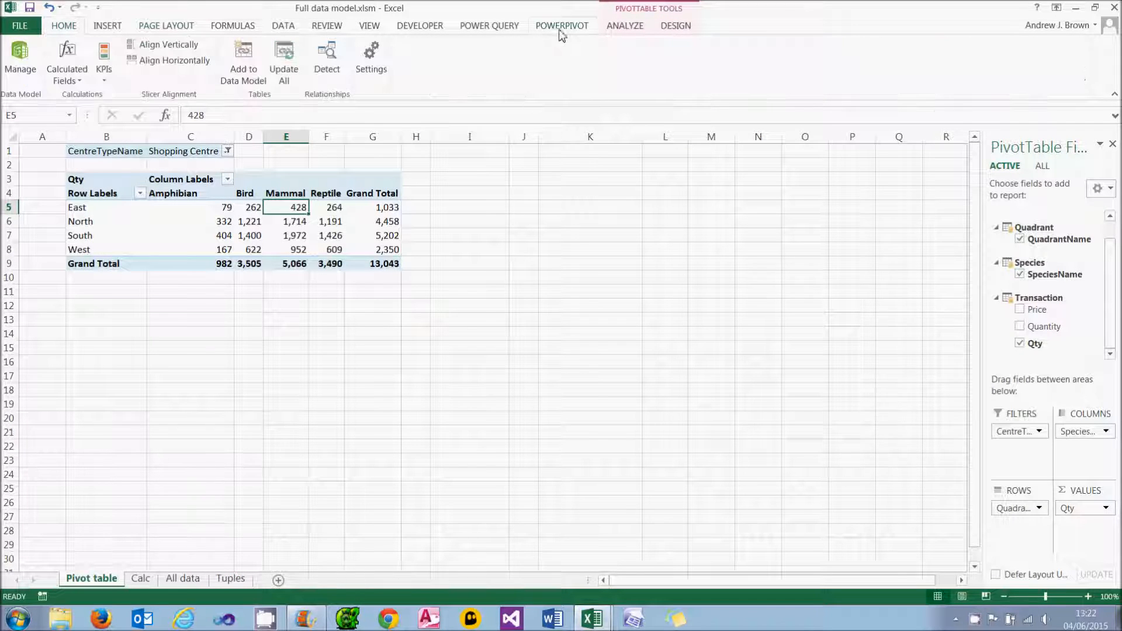
Step: Create a Transaction-table calculated field Ratio, typing =[Qty] / CALCULATE(SUM( so far
click(66, 56)
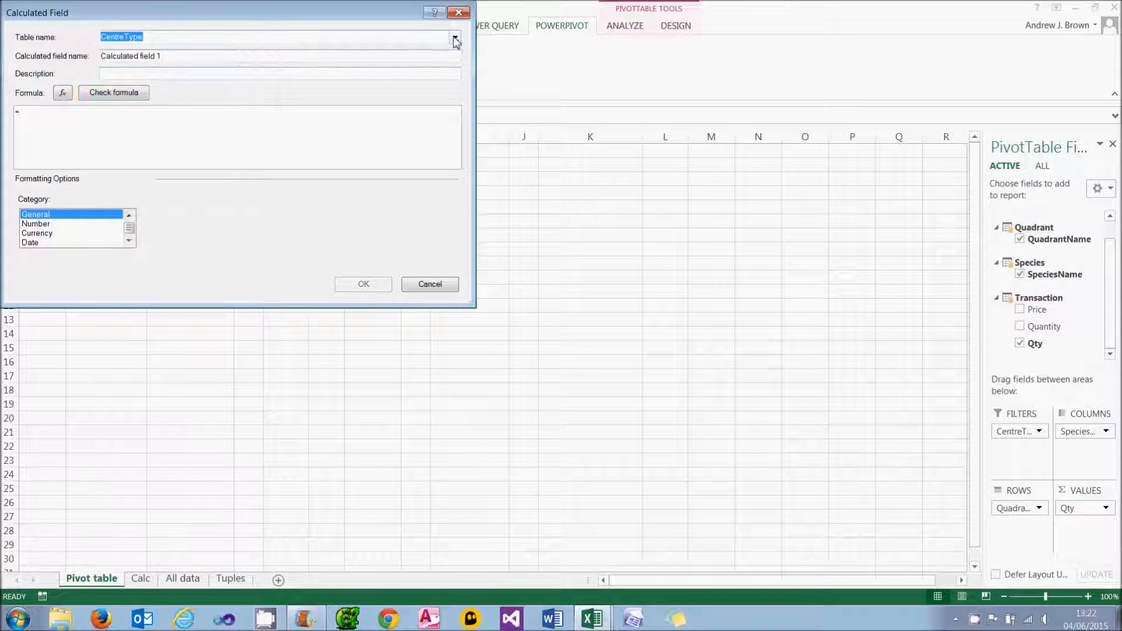
click(455, 36)
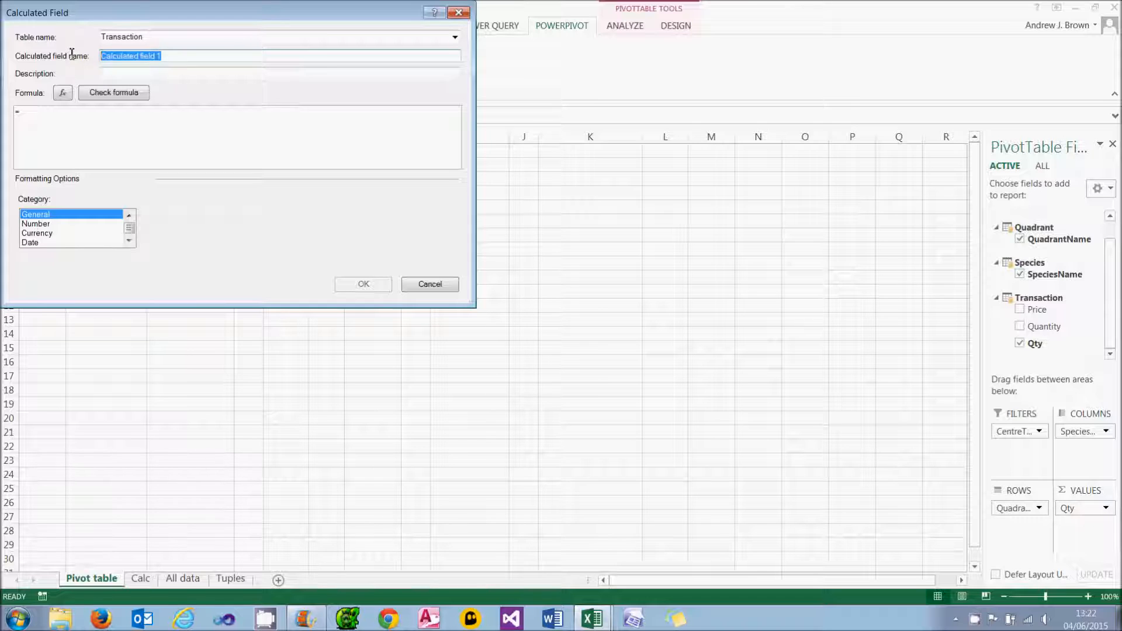
text(Ratio)
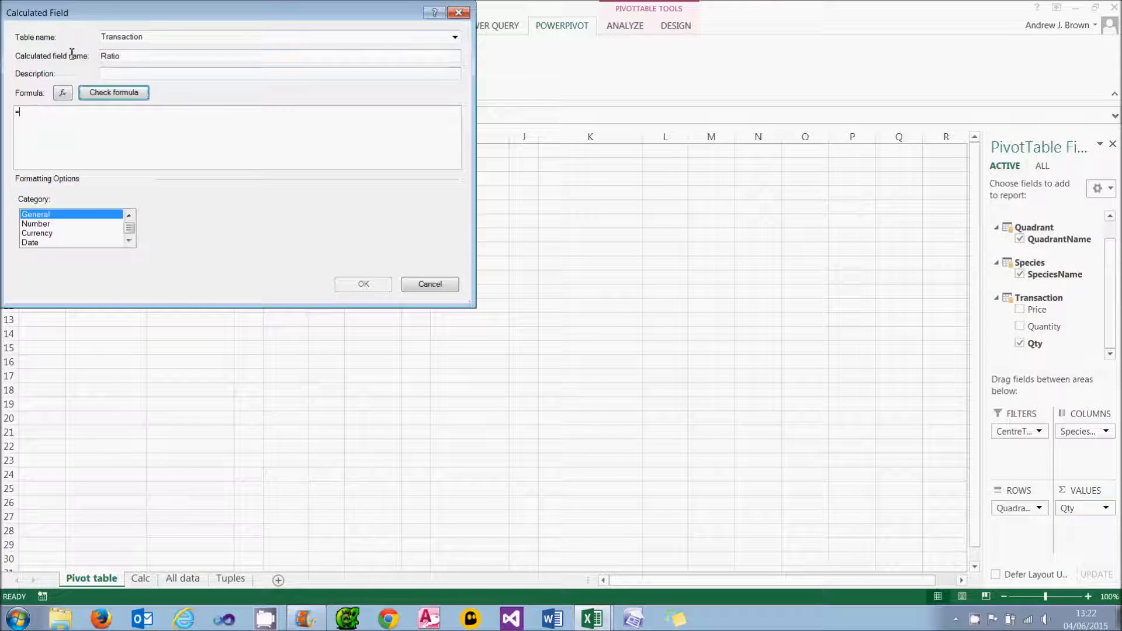
text(=)
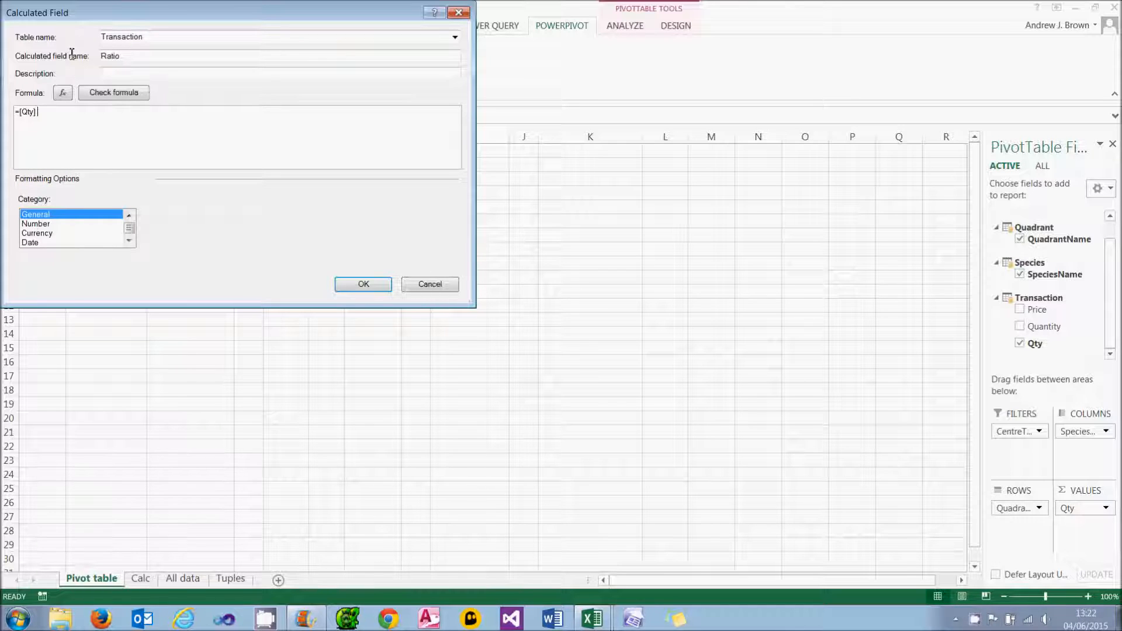
text(/)
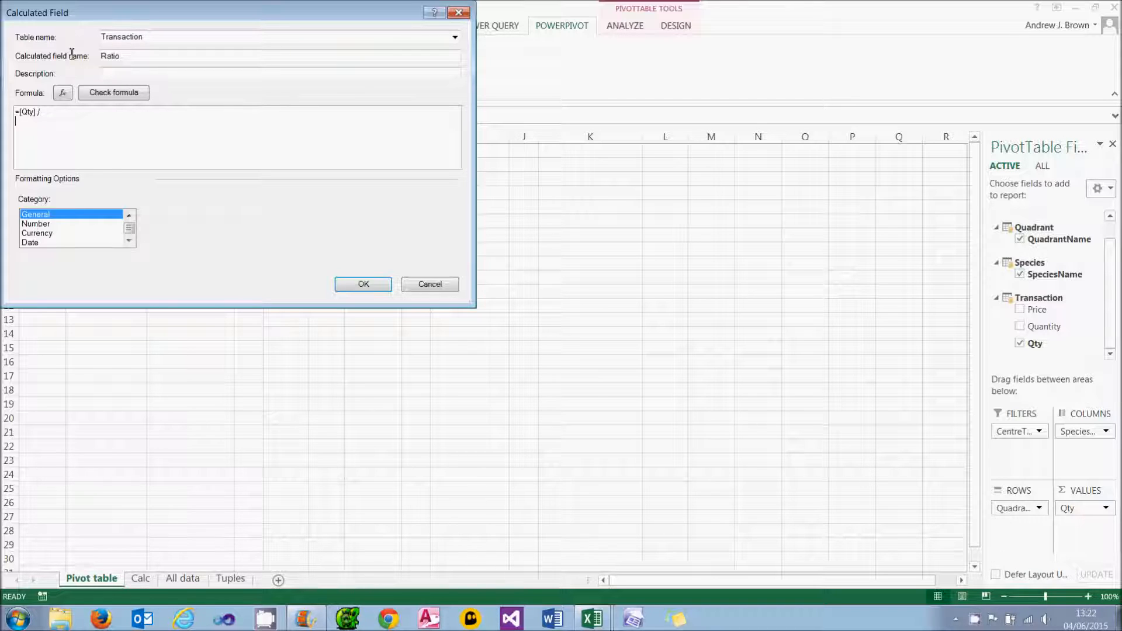
text(CALCULATE()
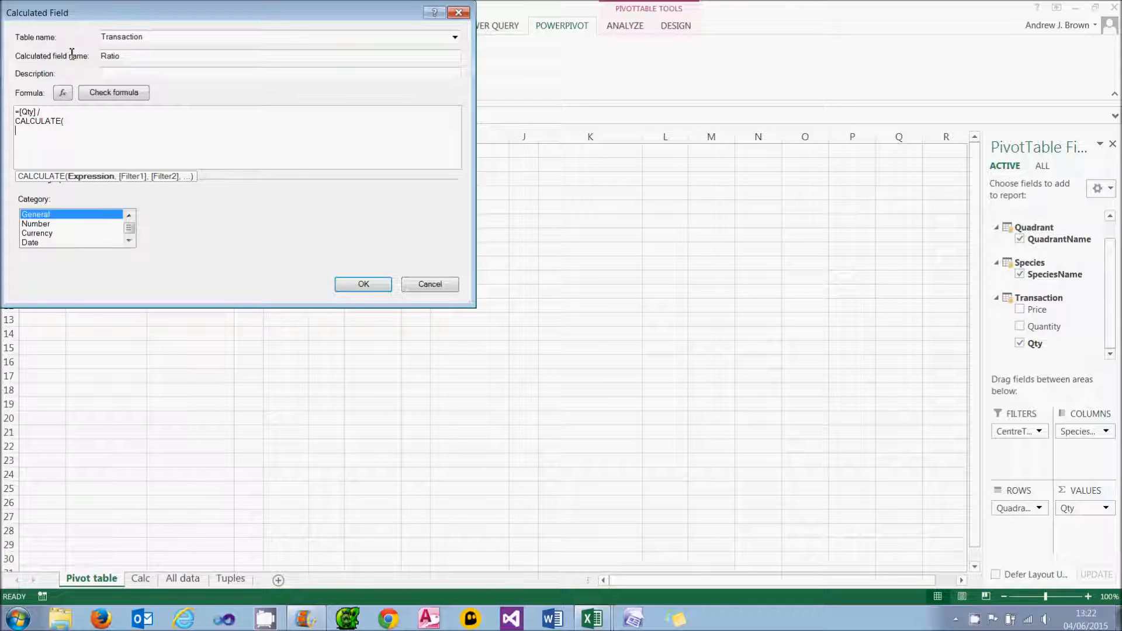
text(SUM([)
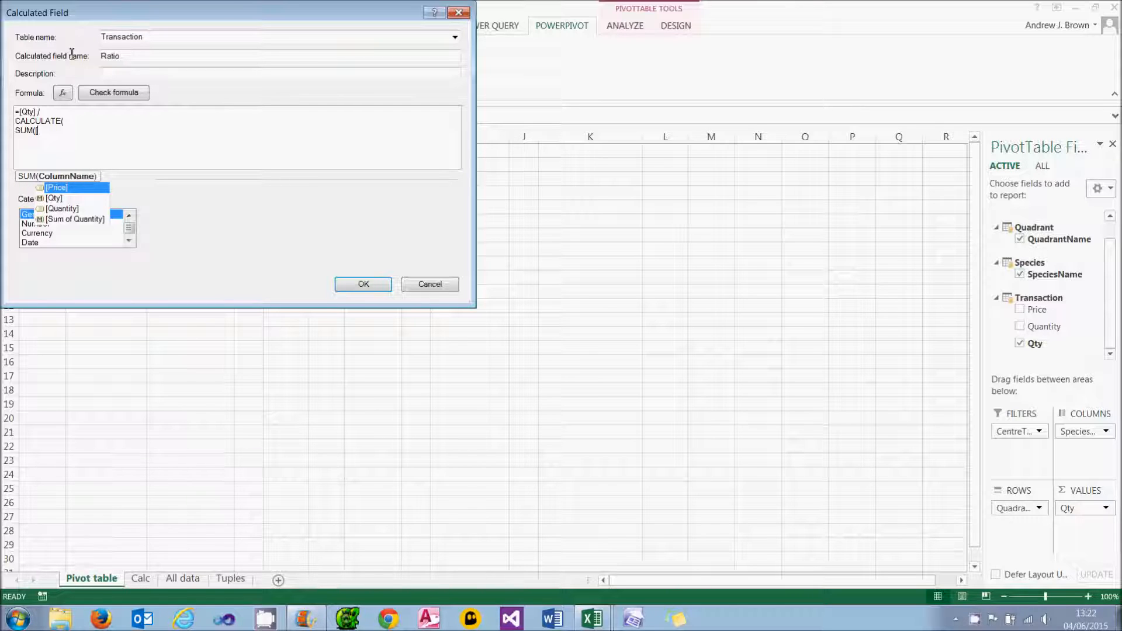
Step: Extend the Ratio formula to SUM([Quantity]) filtered by Species[SpeciesName]="Mammal"
double_click(63, 208)
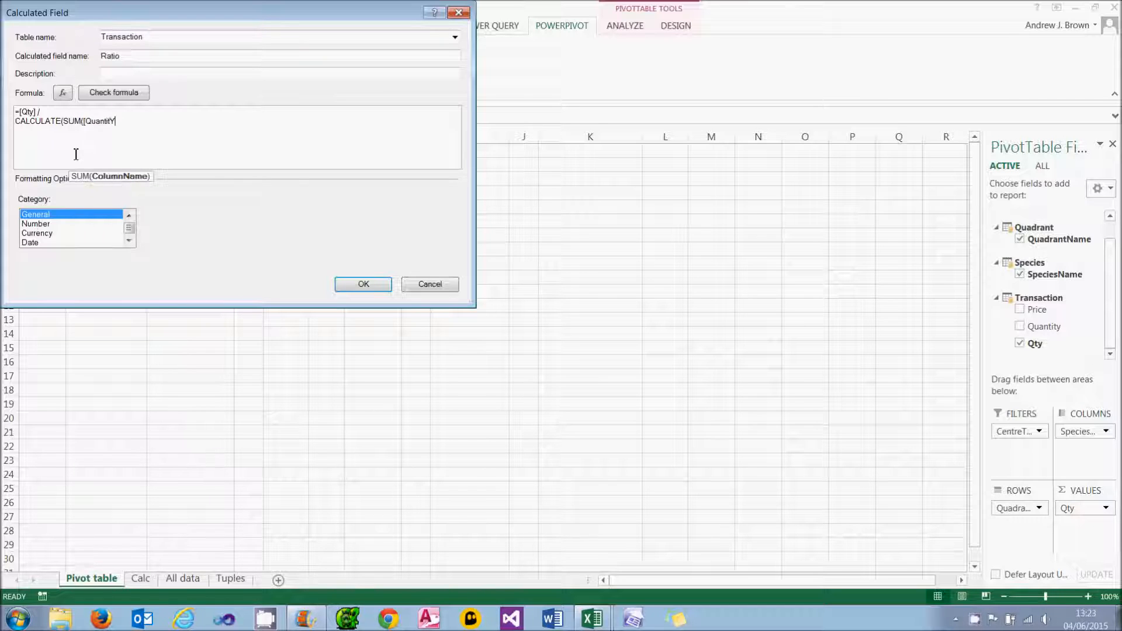
text(]))
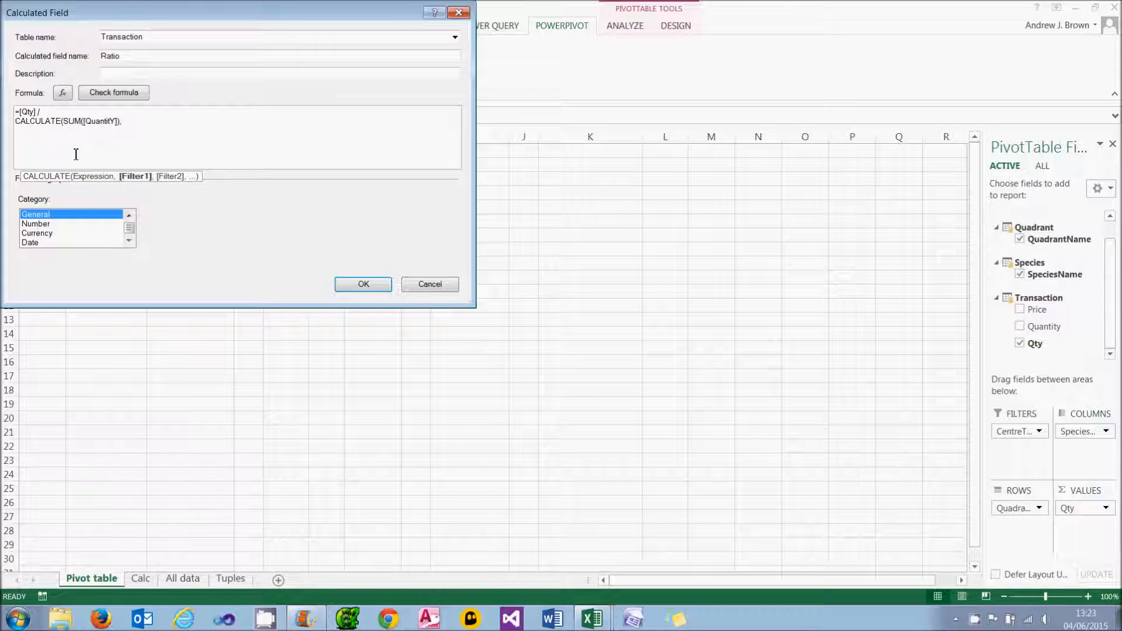
text(,)
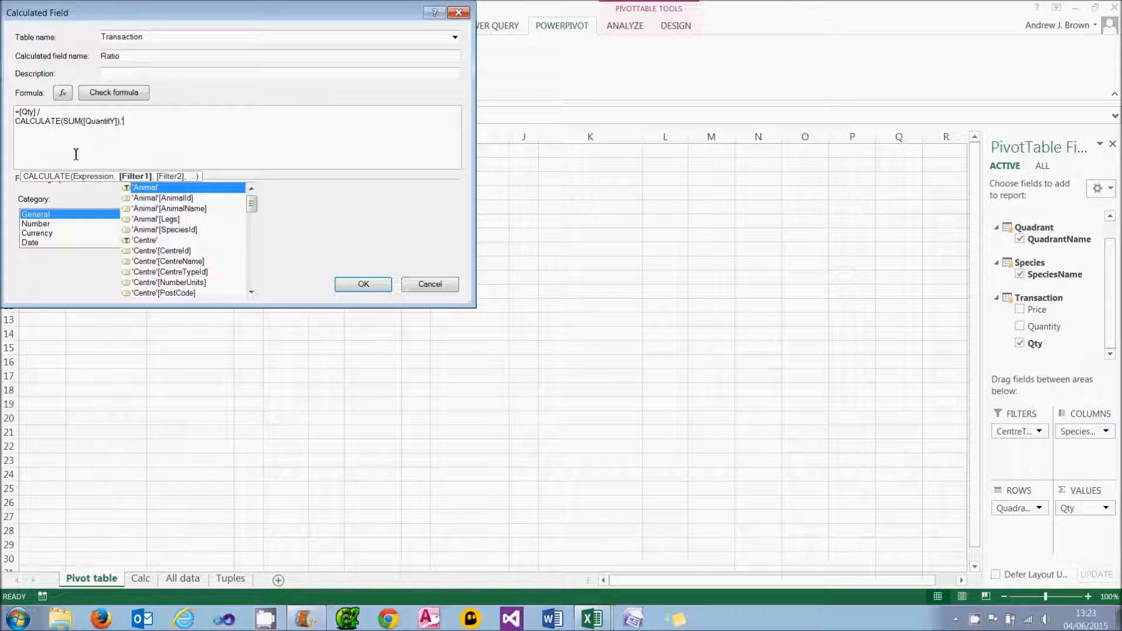
text('SP)
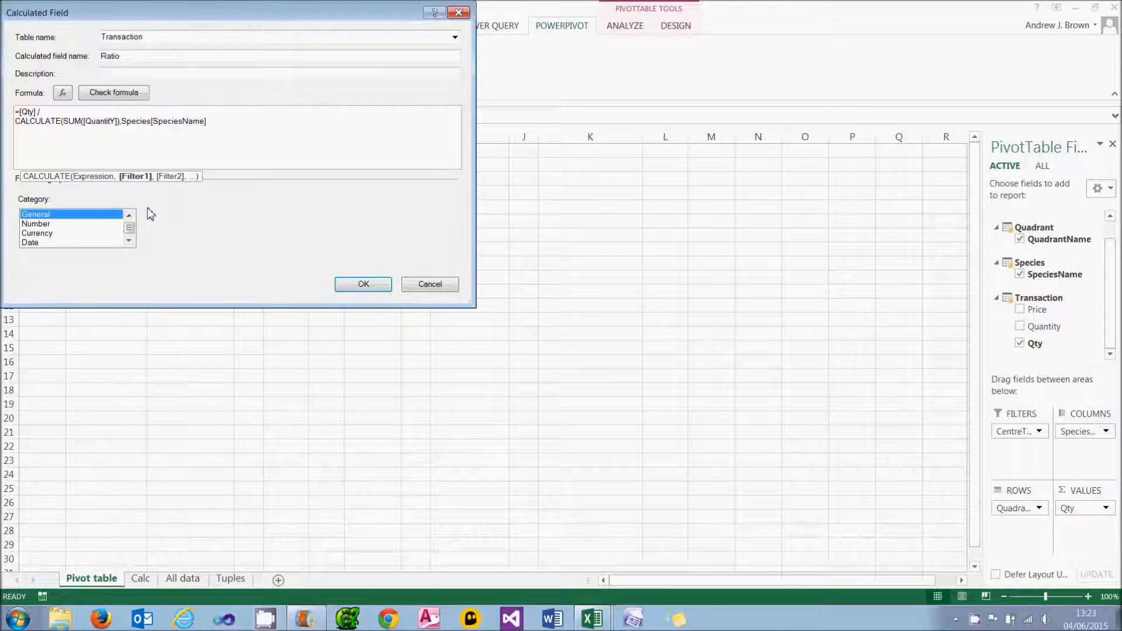
text(=)
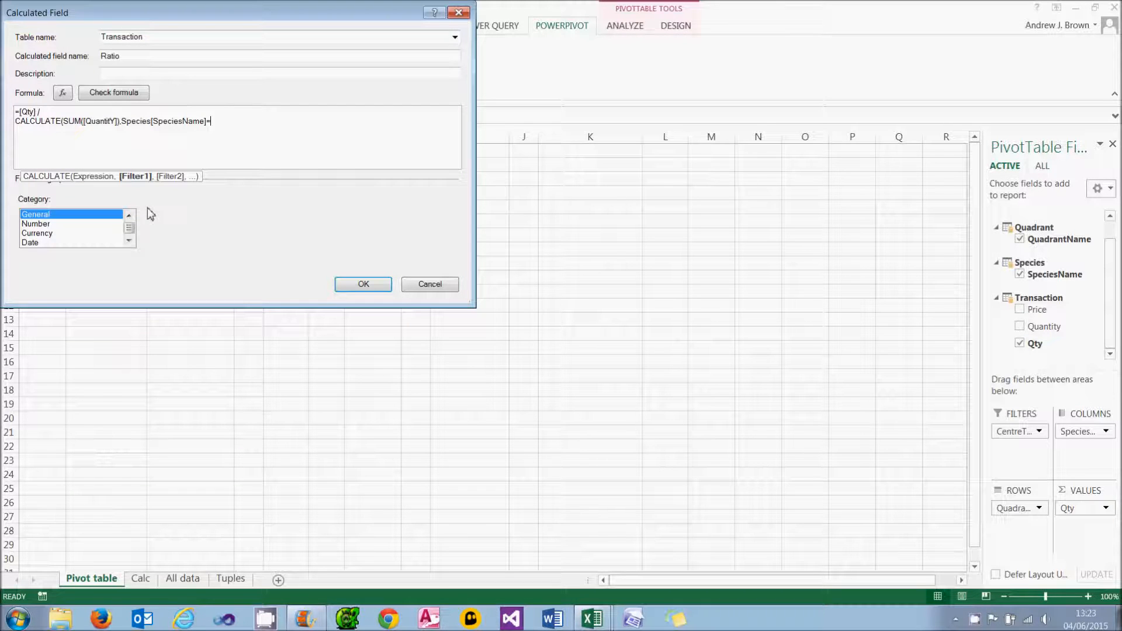
text("m)
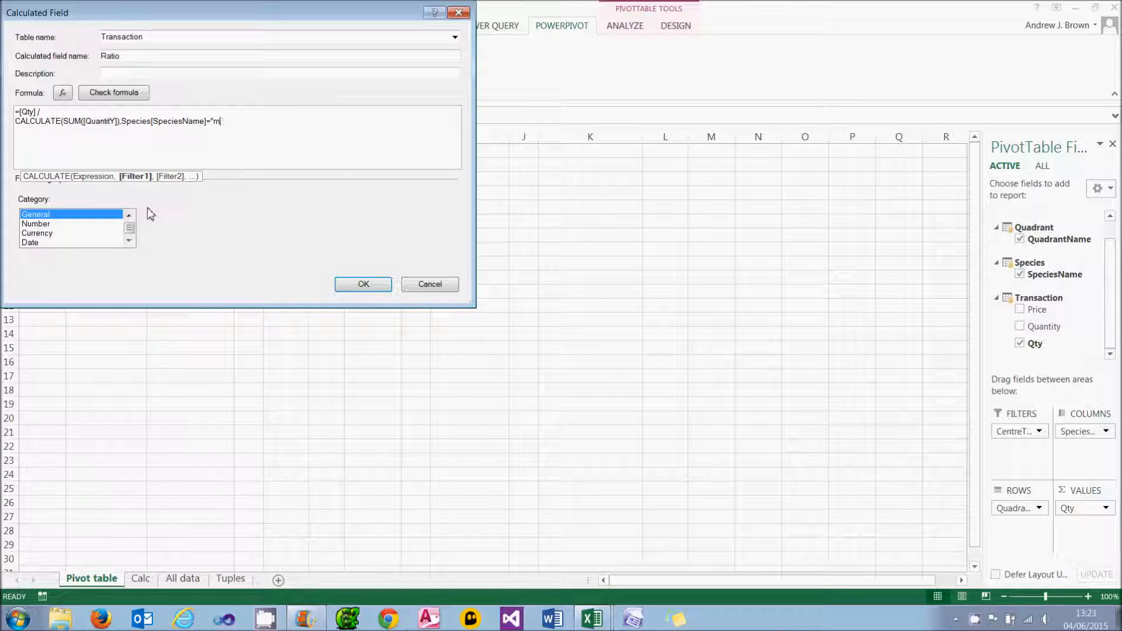
text(ammal)
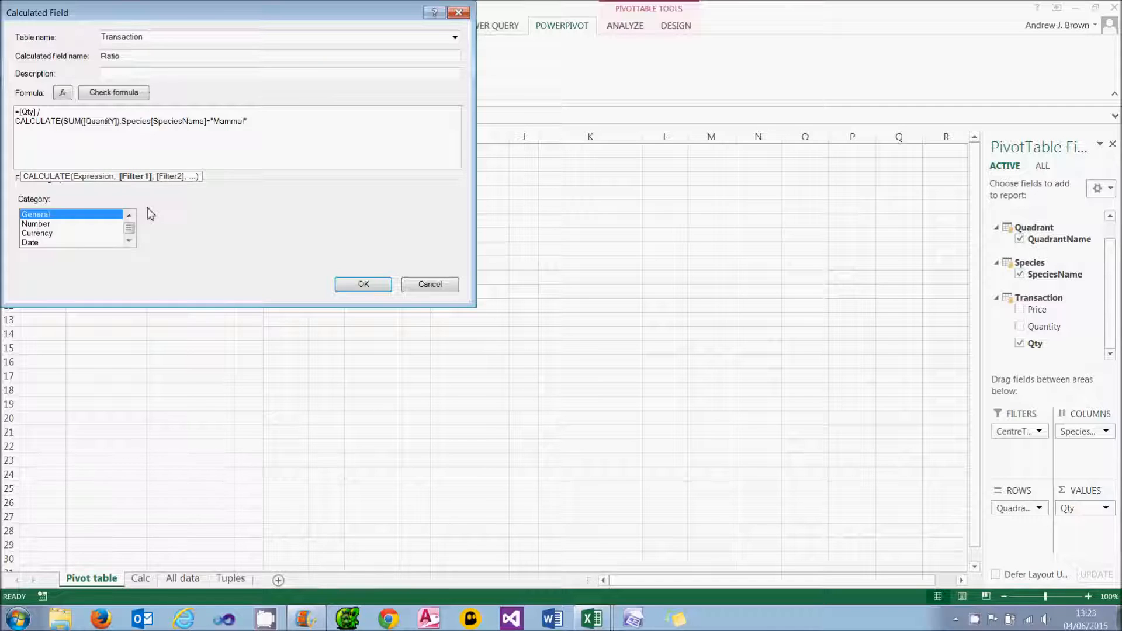
Step: Close the Ratio formula, check it, and save it with Percentage number format
text())
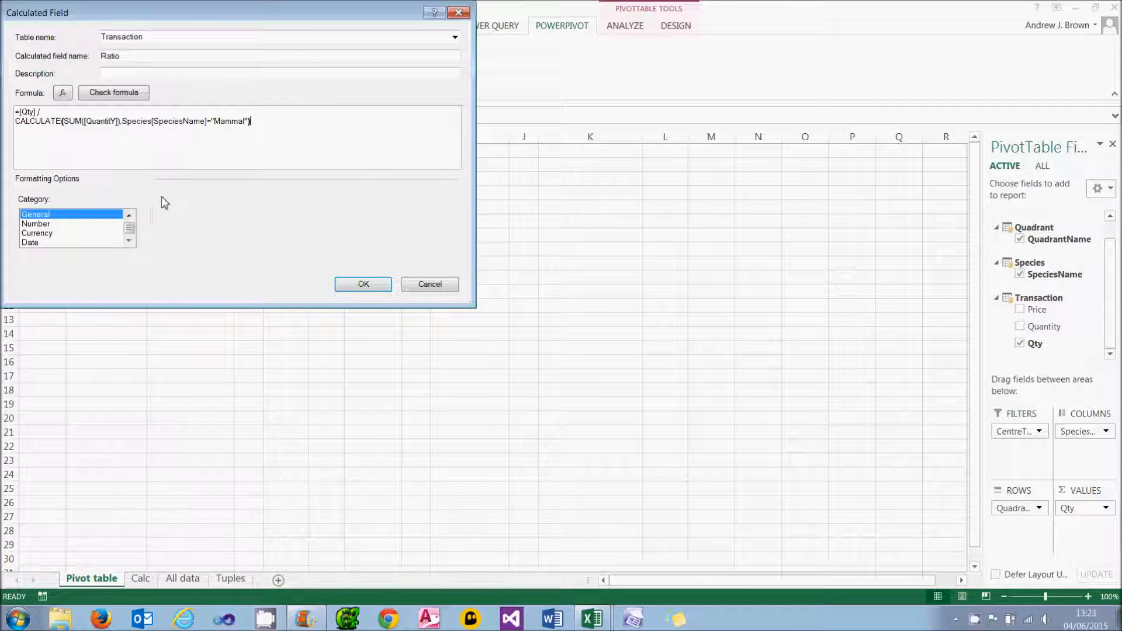
click(112, 93)
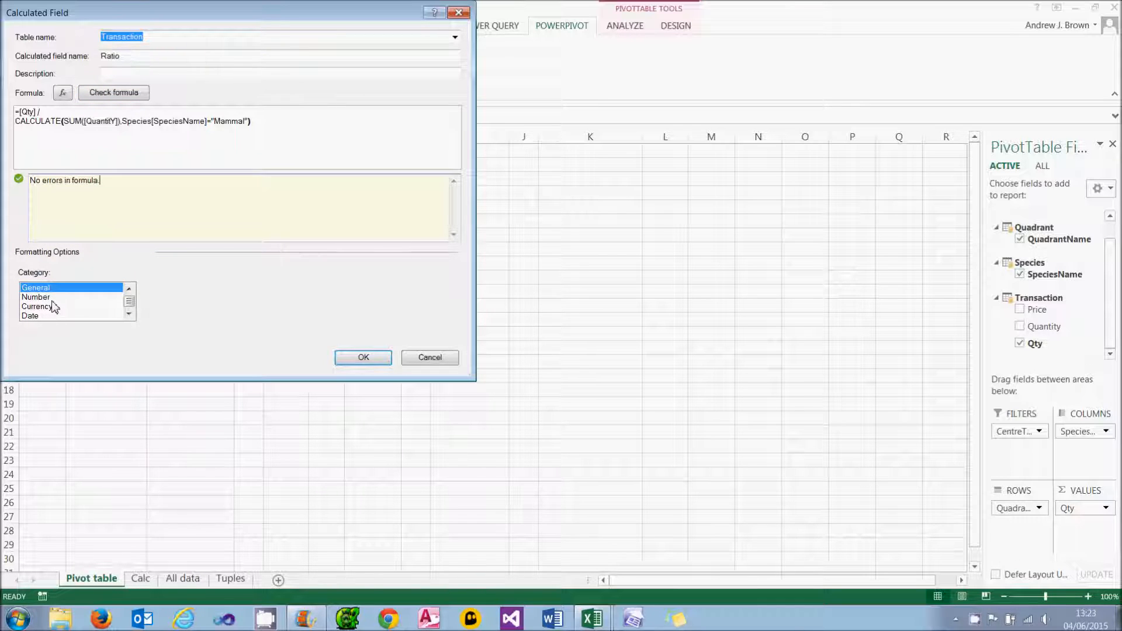
click(36, 297)
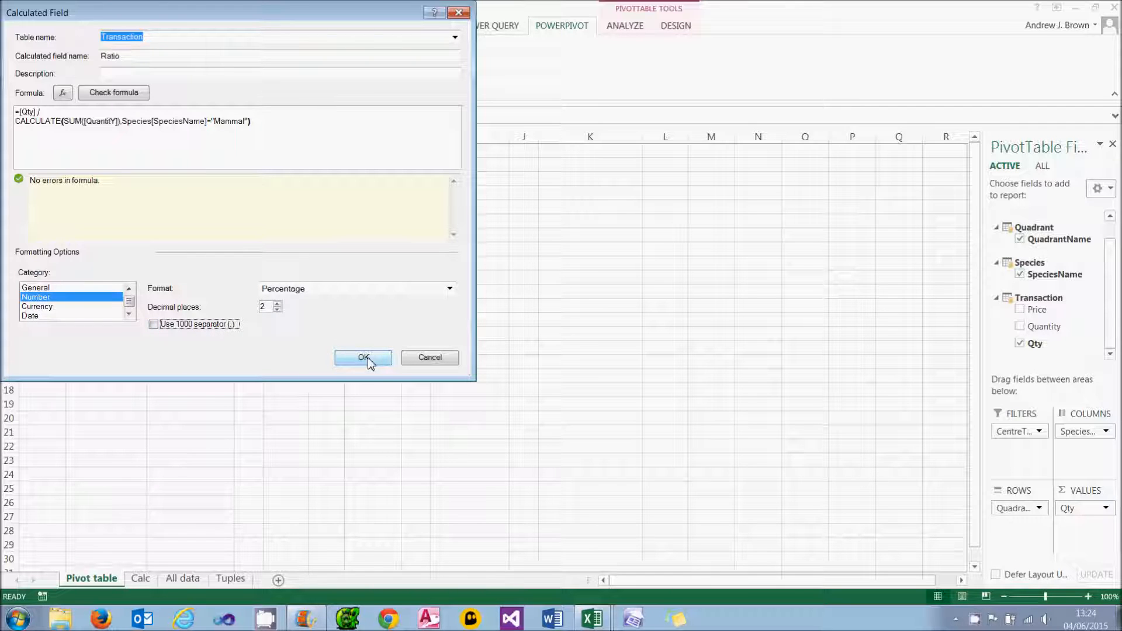
click(363, 357)
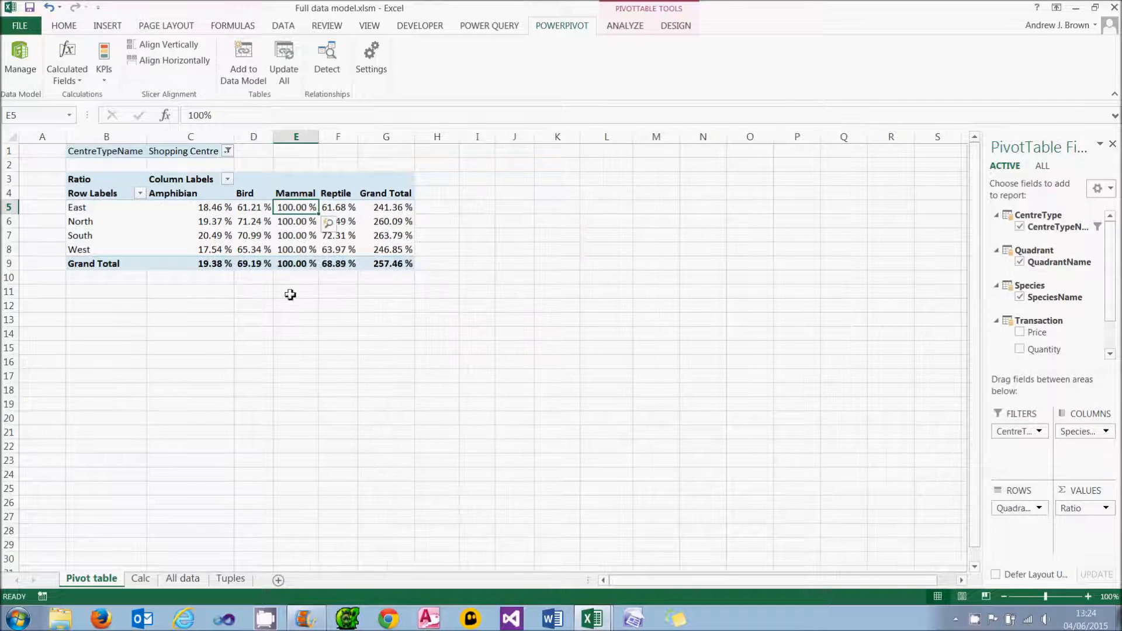
Step: Swap the Ratio value field for Qty, giving a pivot total of 13,043
click(190, 207)
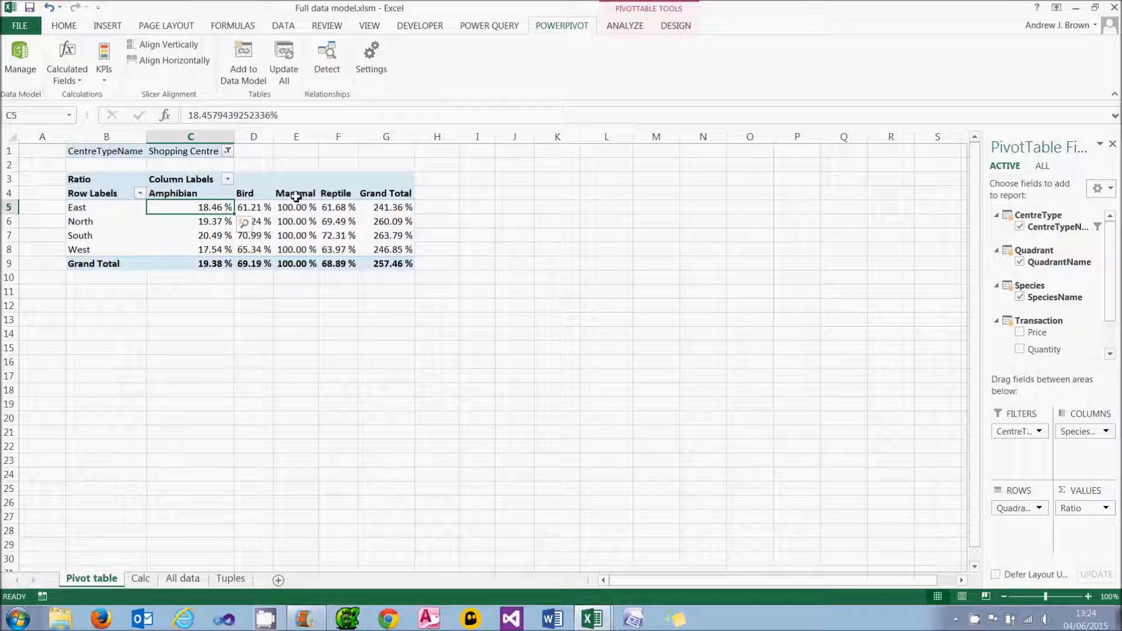
click(296, 194)
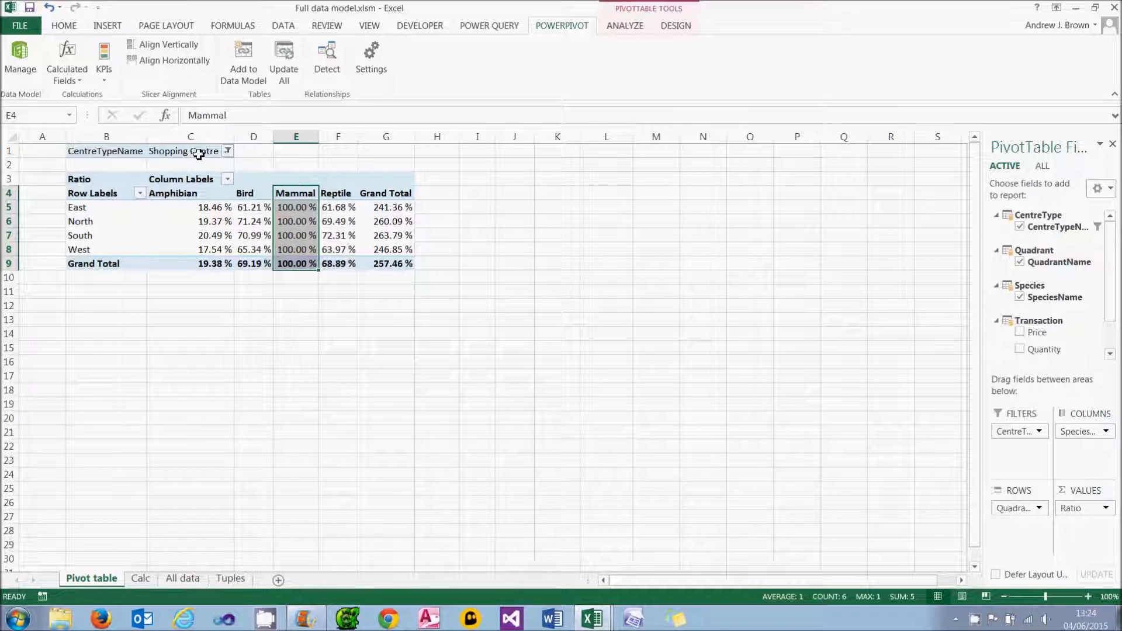
click(106, 207)
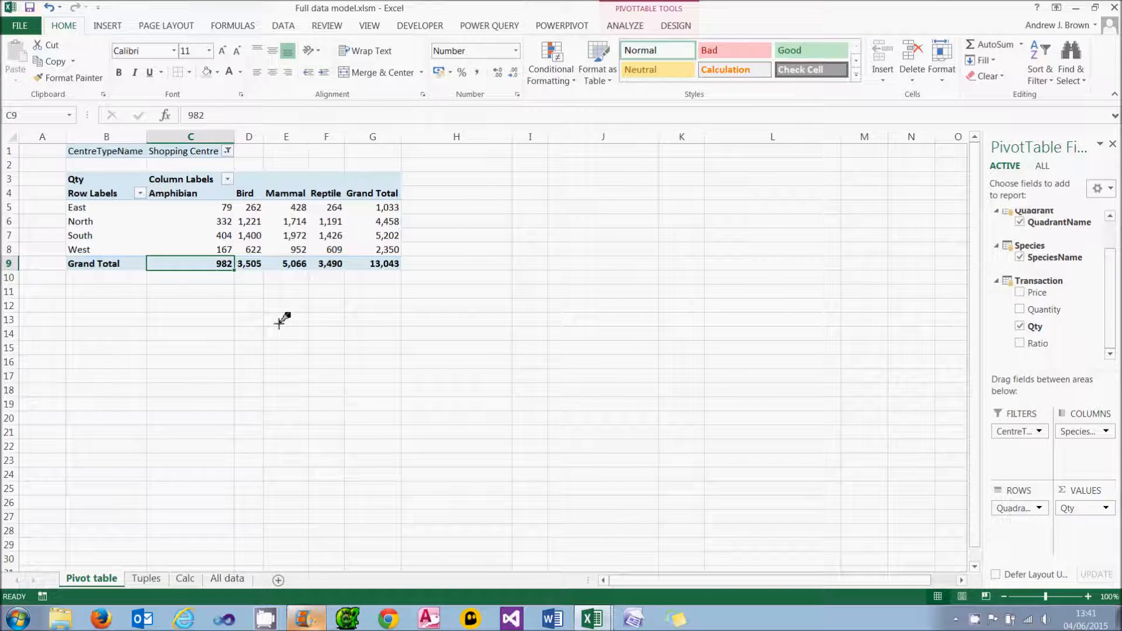
click(191, 207)
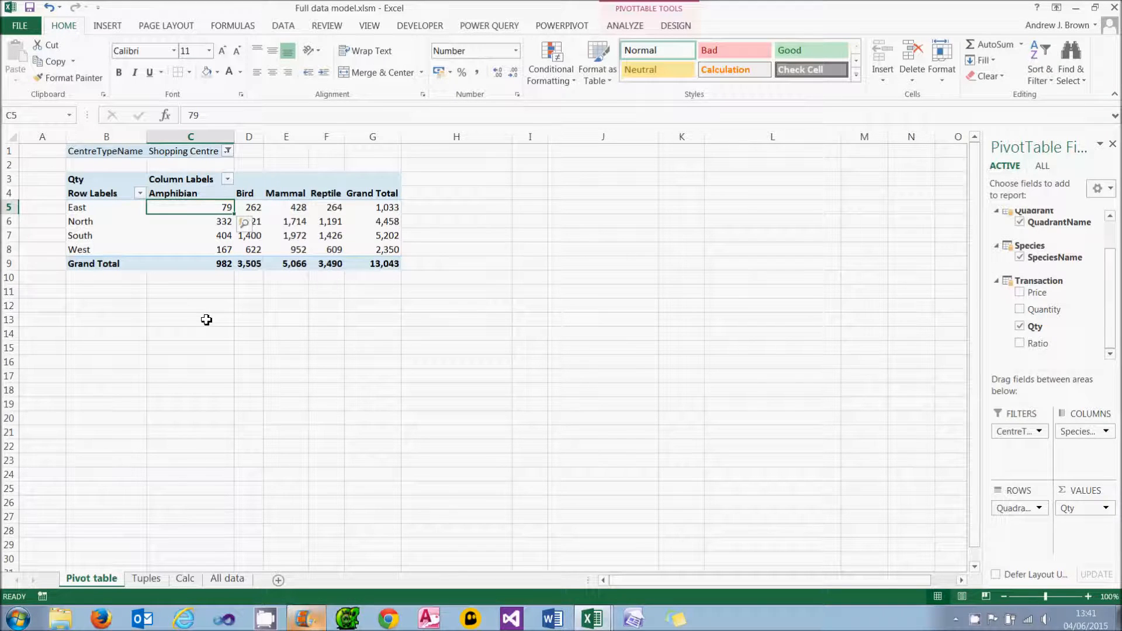
mouse_move(206, 236)
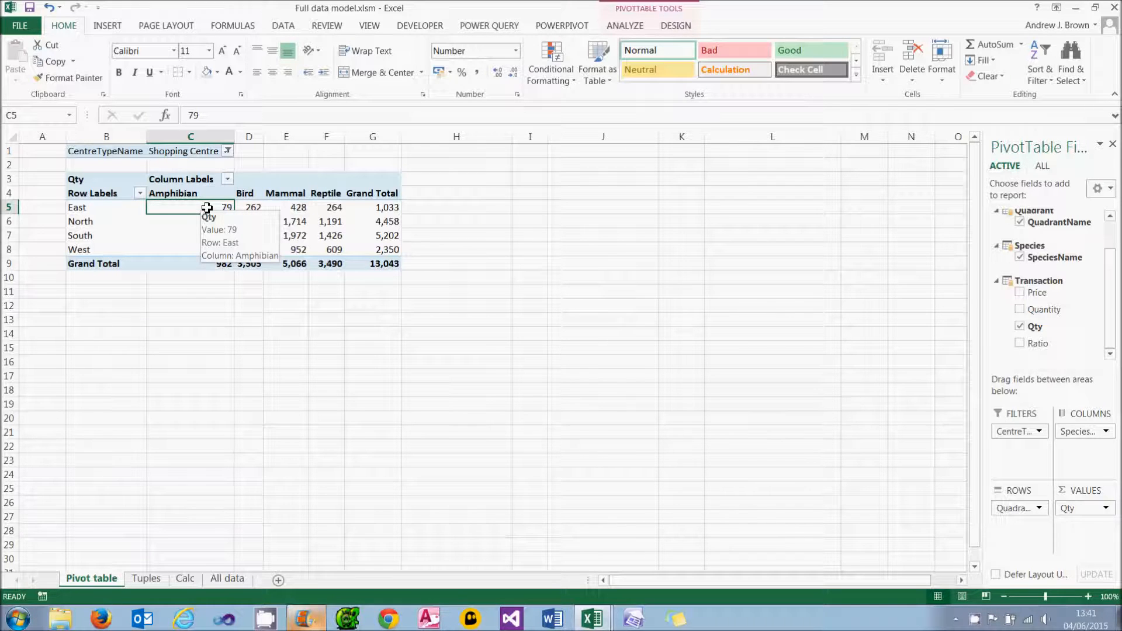
click(191, 264)
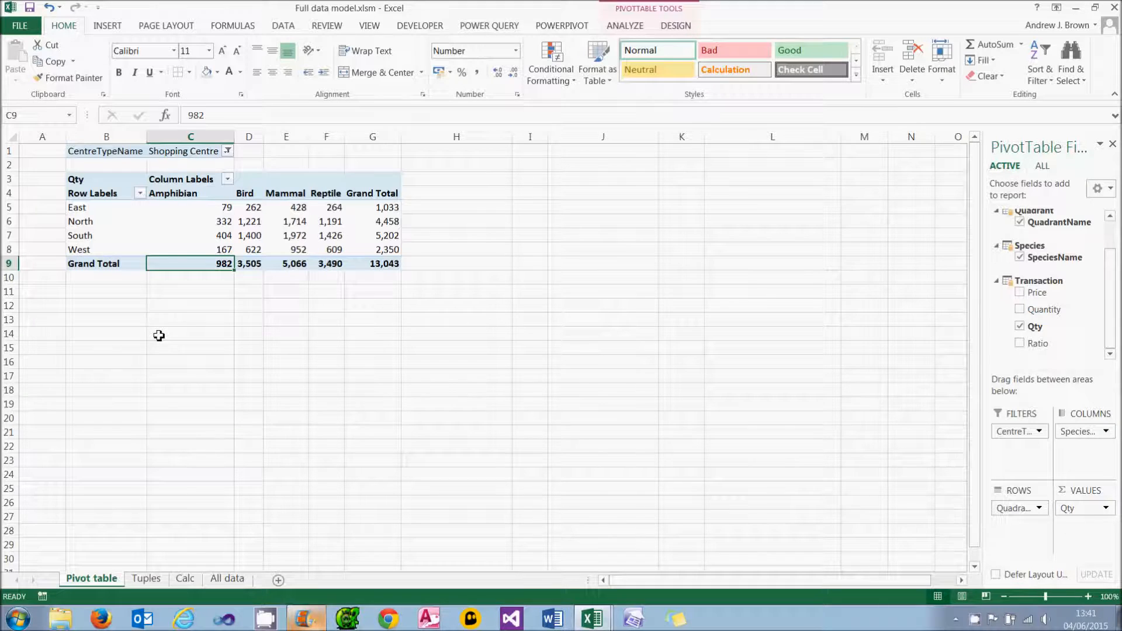
click(146, 578)
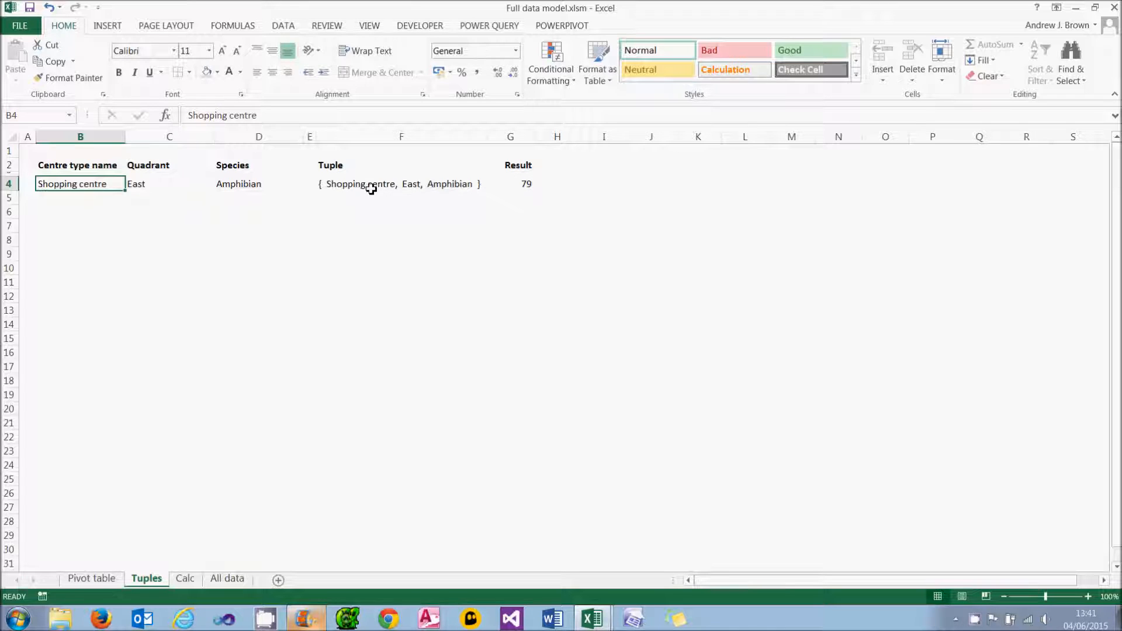
mouse_move(448, 185)
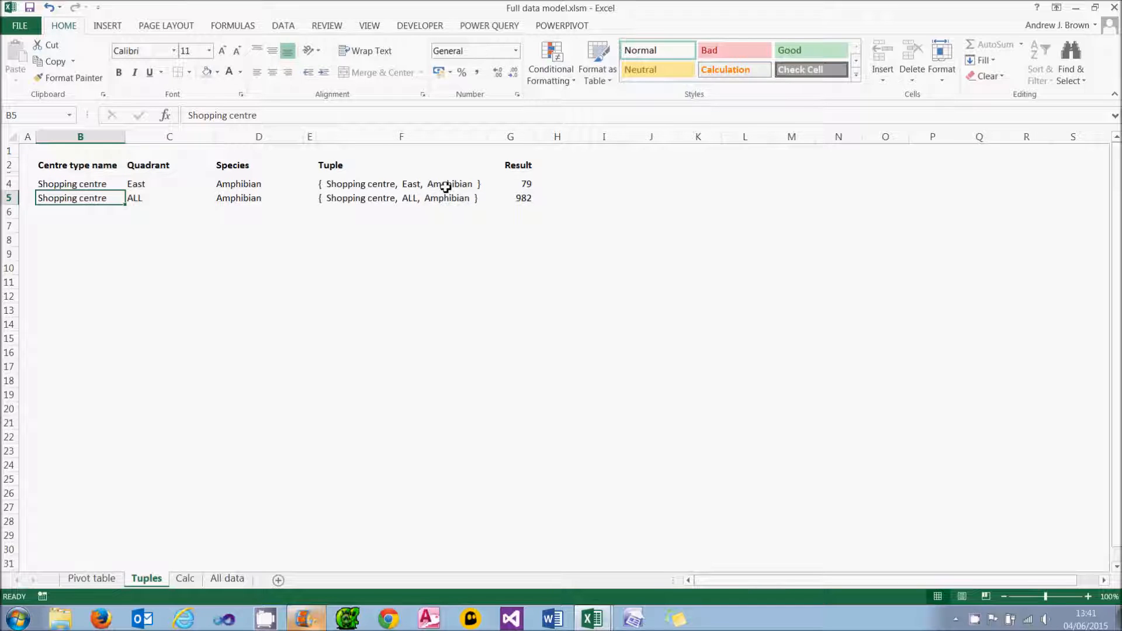
mouse_move(413, 198)
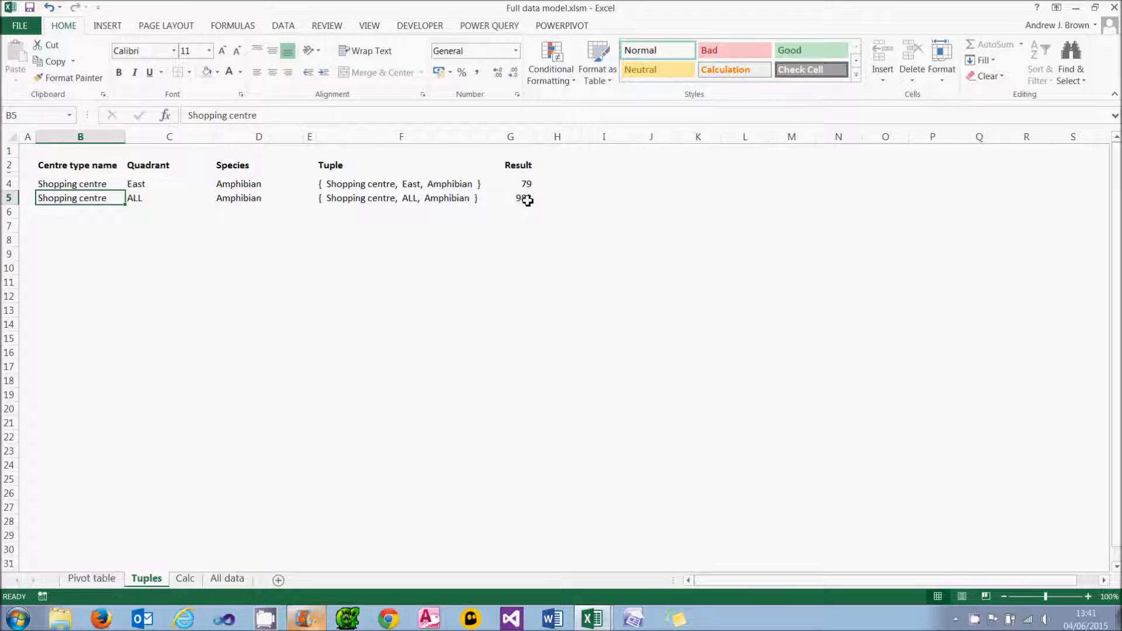
Step: On the Tuples sheet, show East (79) and ALL (982) Amphibian tuples with their 8.04% ratio
click(80, 211)
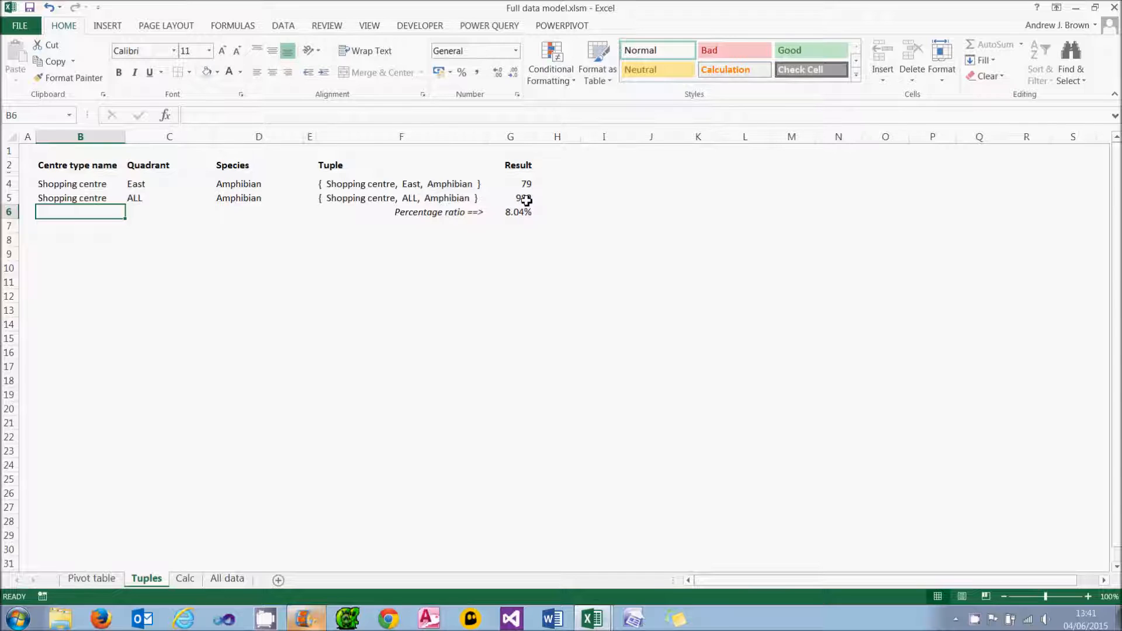
click(91, 578)
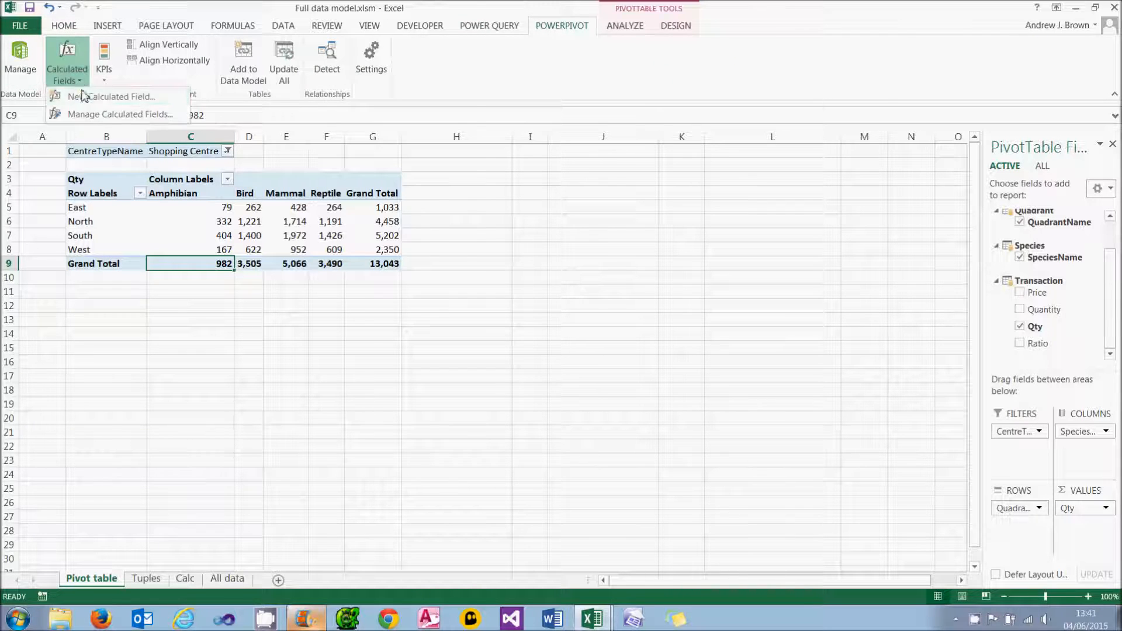
Step: Create calculated field '% OF ALL QUADRANTS' on the Transaction table, beginning its formula =[Qty]
click(116, 96)
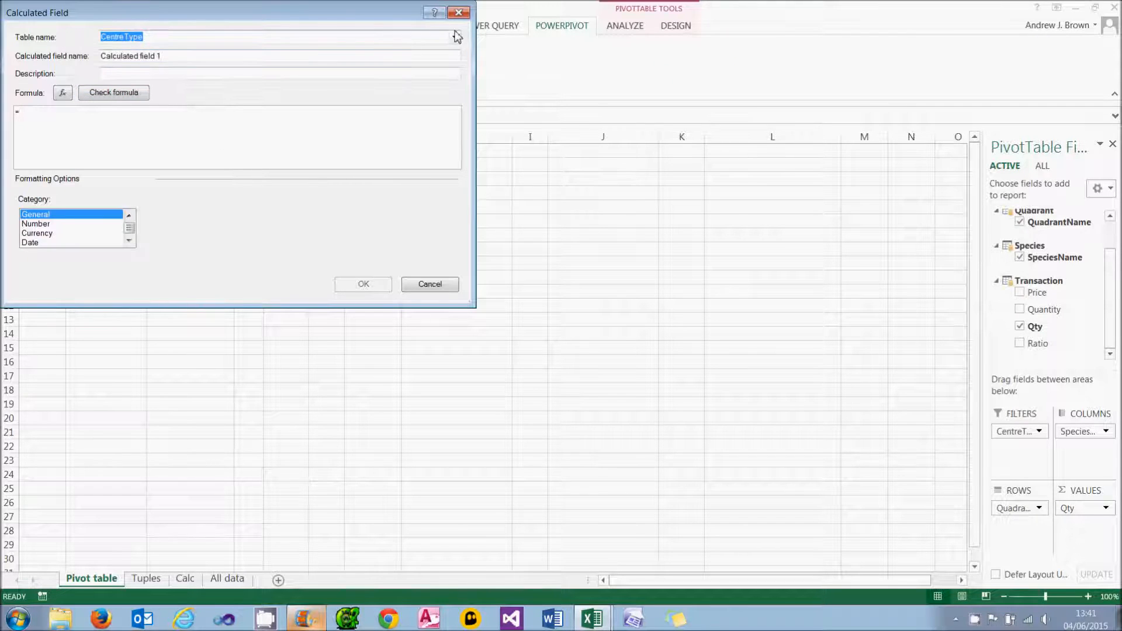
click(454, 36)
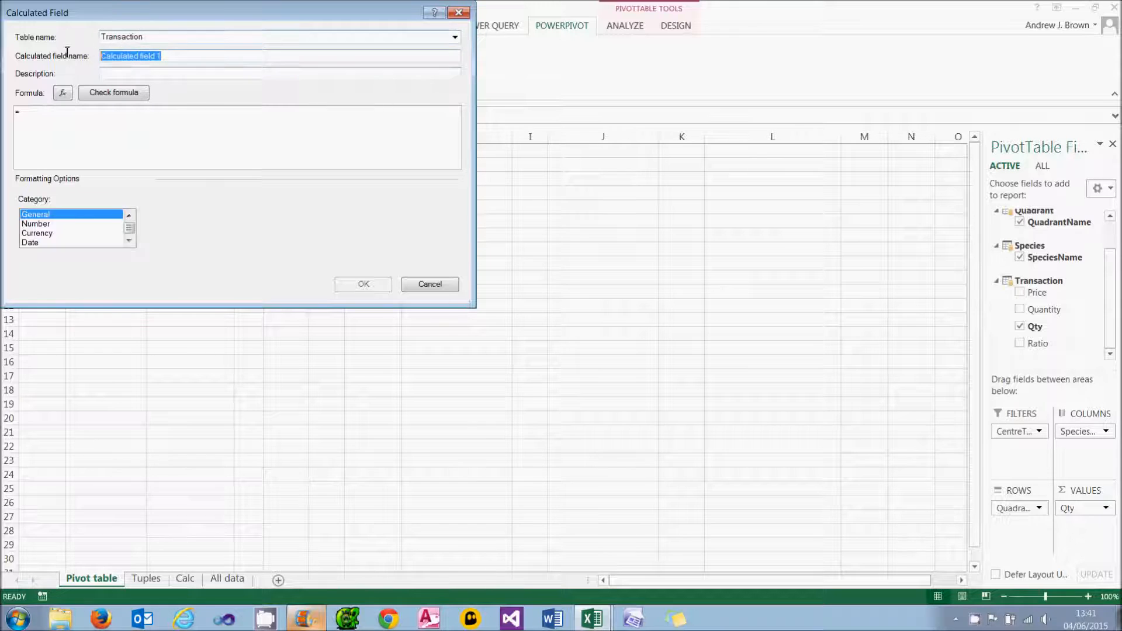
text(% OF)
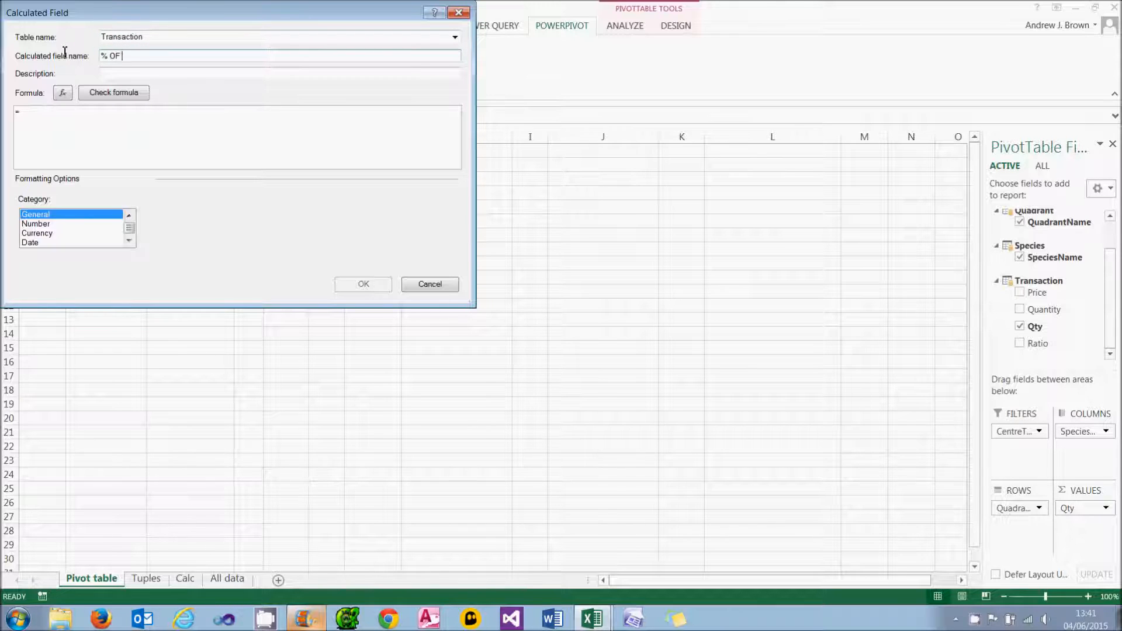
text(ALL QUADRANTS)
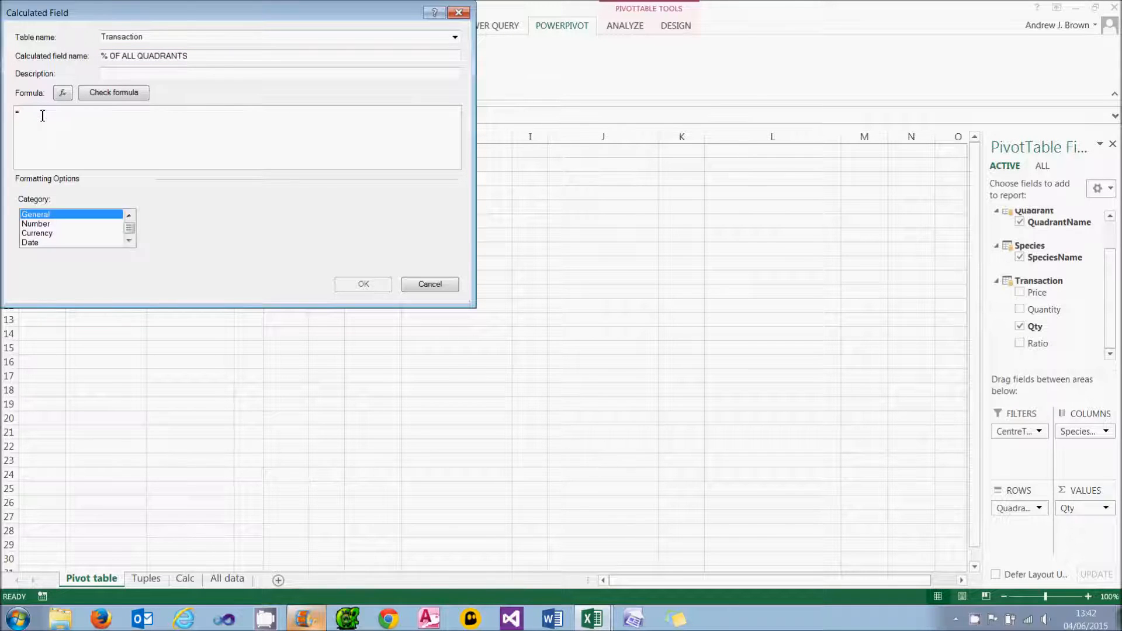
text([Qty)
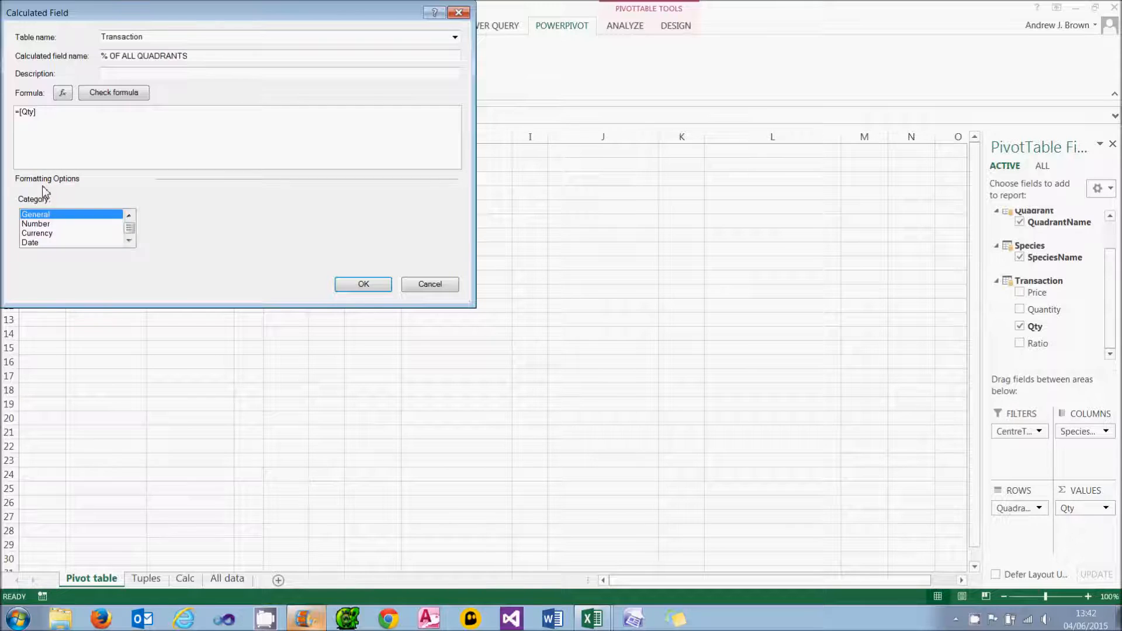
Step: Complete the formula as =[Qty]/CALCULATE([Qty],ALL(Quadrant[QuadrantName]))
text(/)
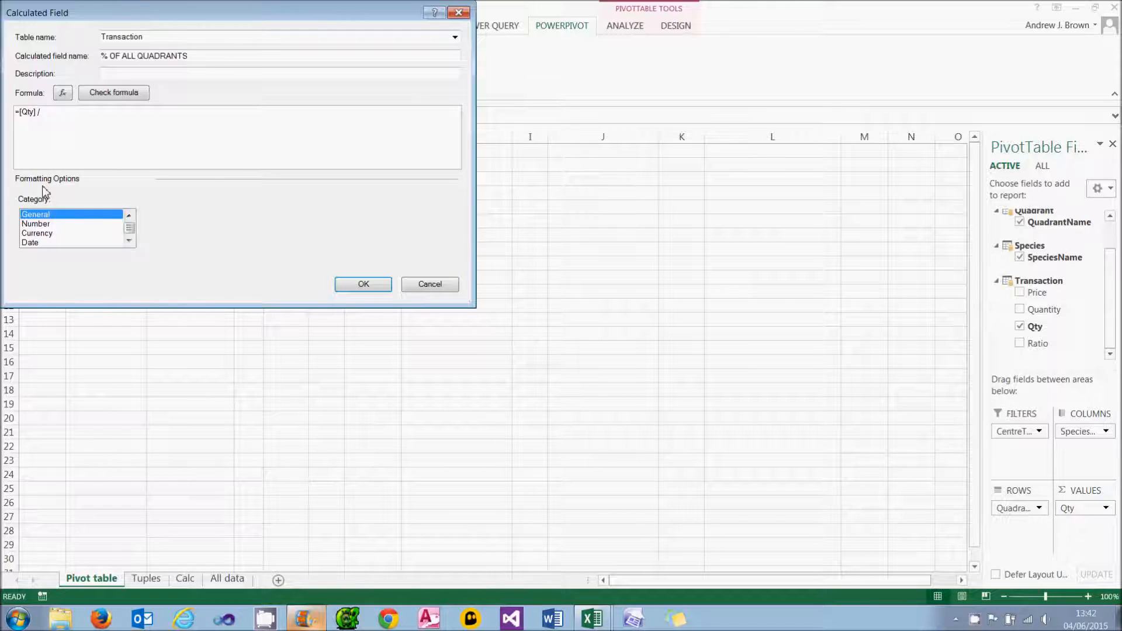
text(CALCULATE()
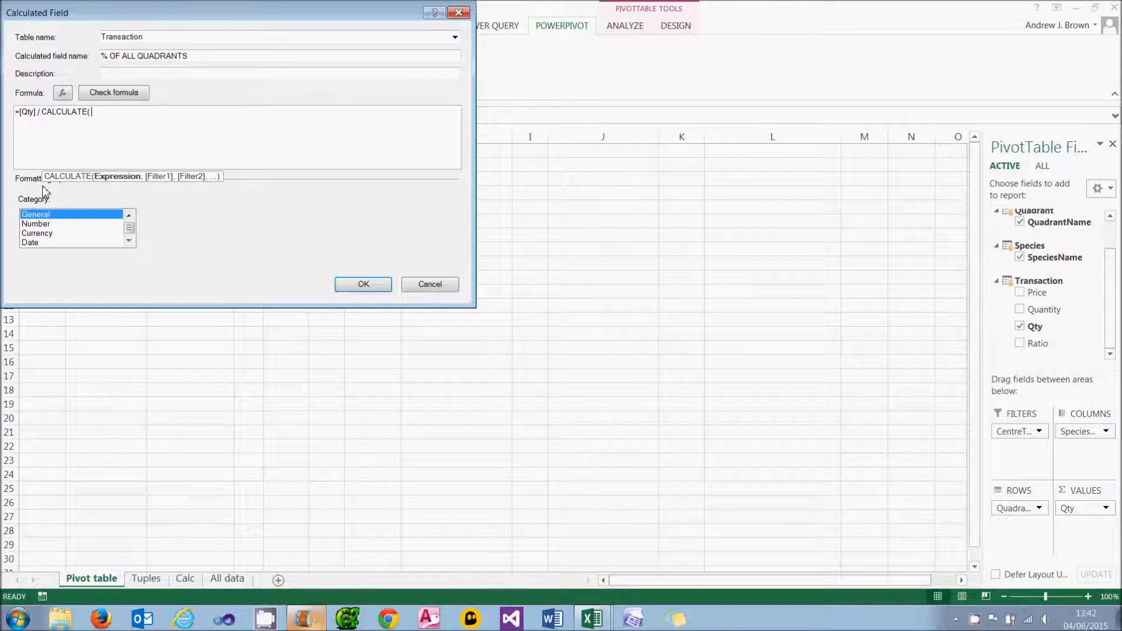
text(q)
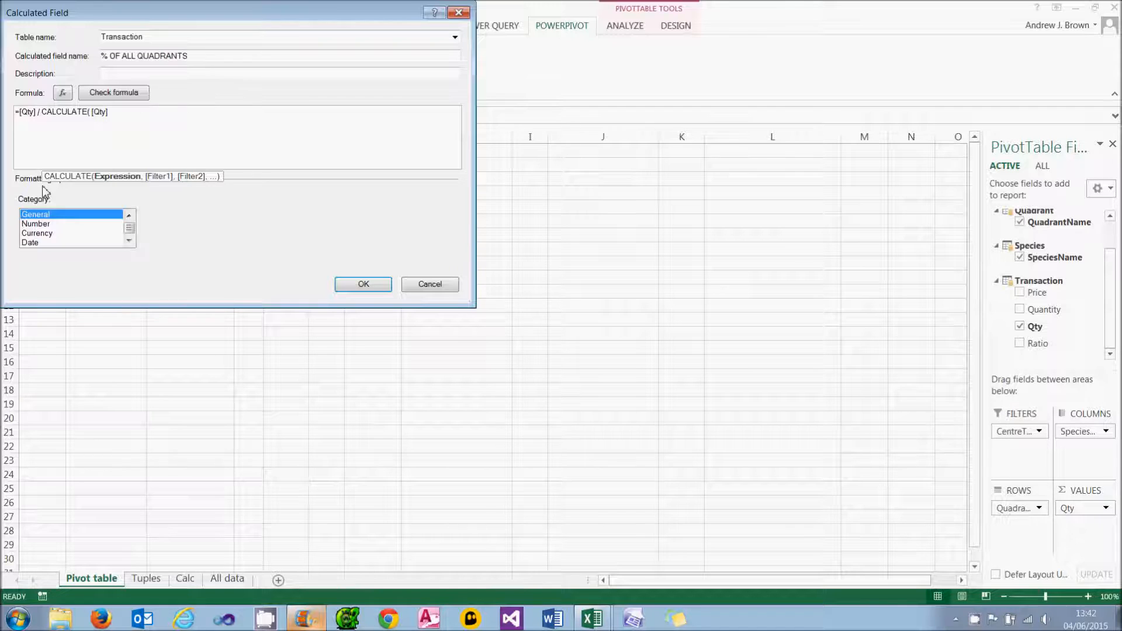
text(,)
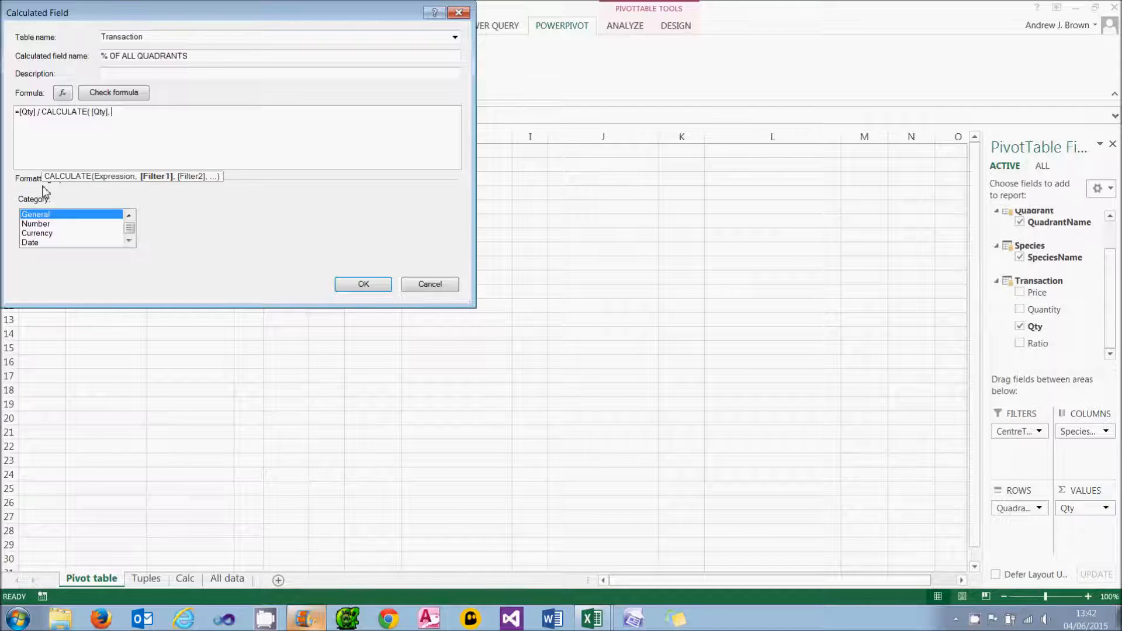
text(ALL)
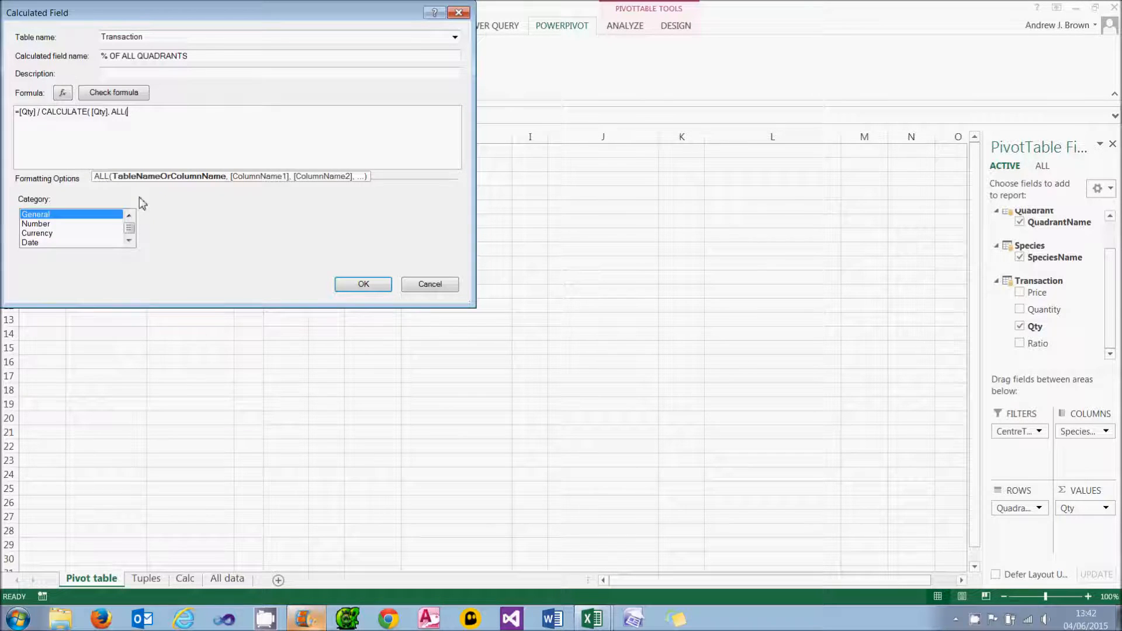
text(()
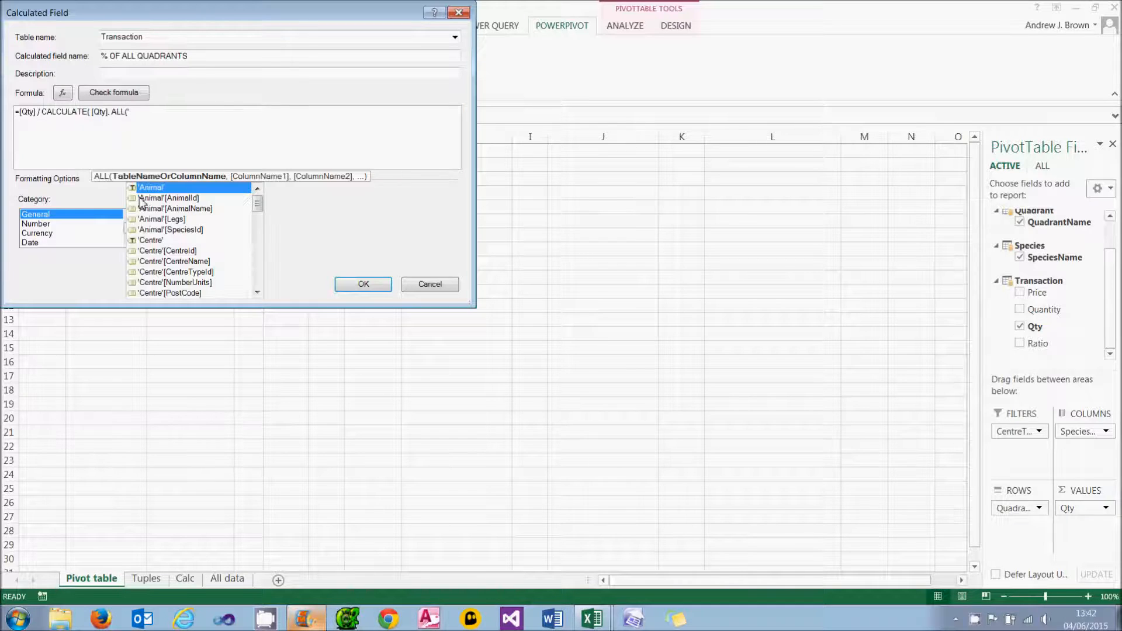
text(Q)
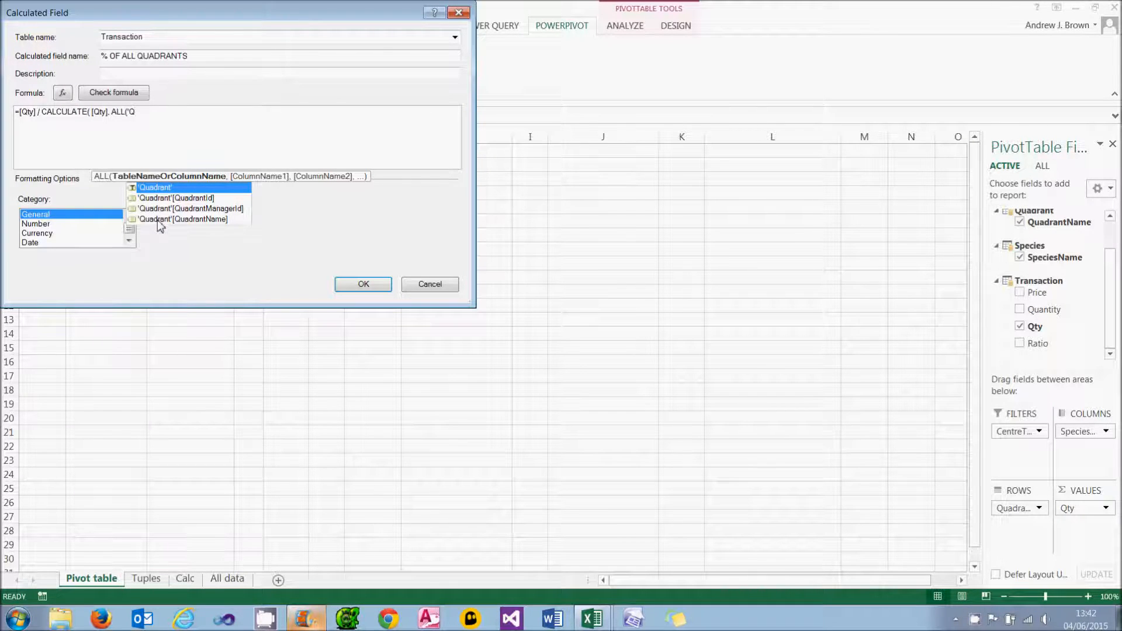
double_click(183, 219)
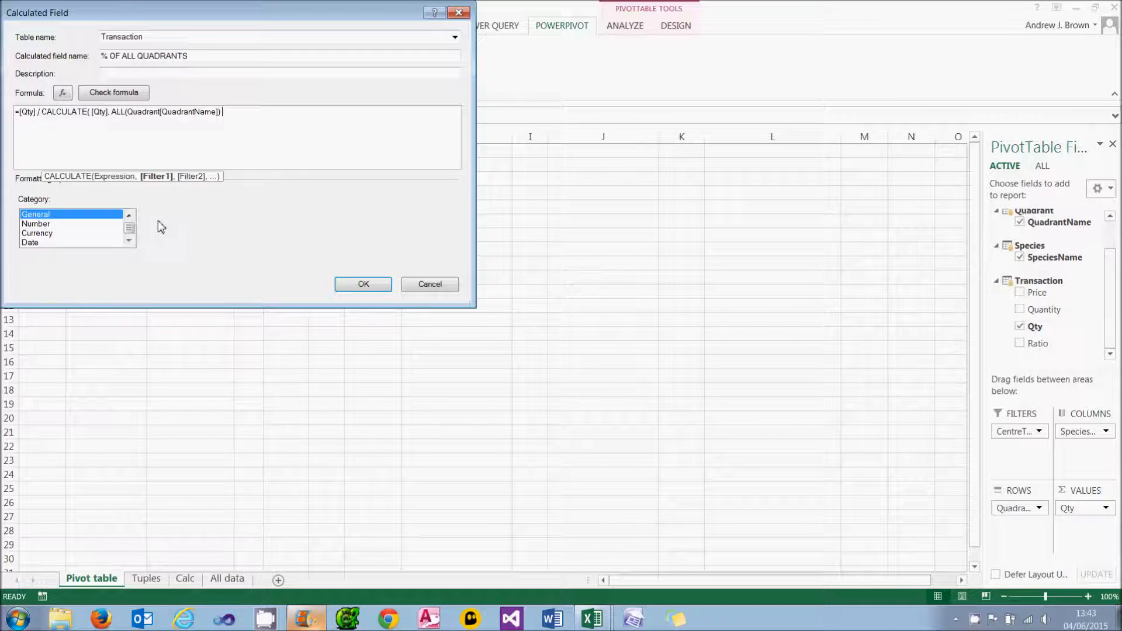
text())
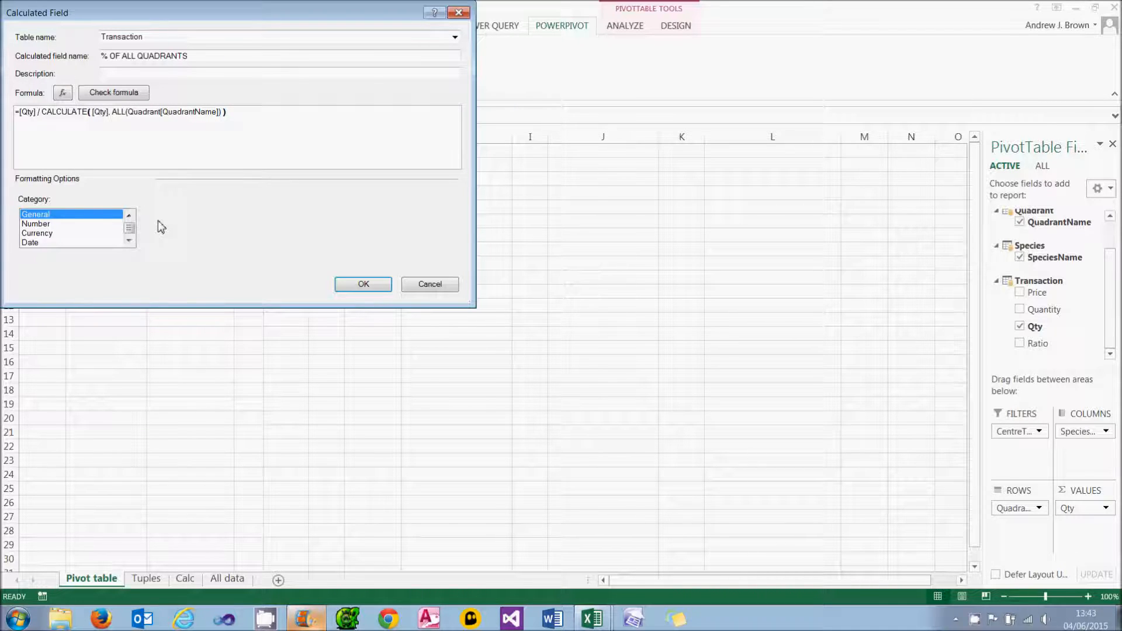
Step: Check the formula, format the field as Percentage, and confirm it
click(112, 92)
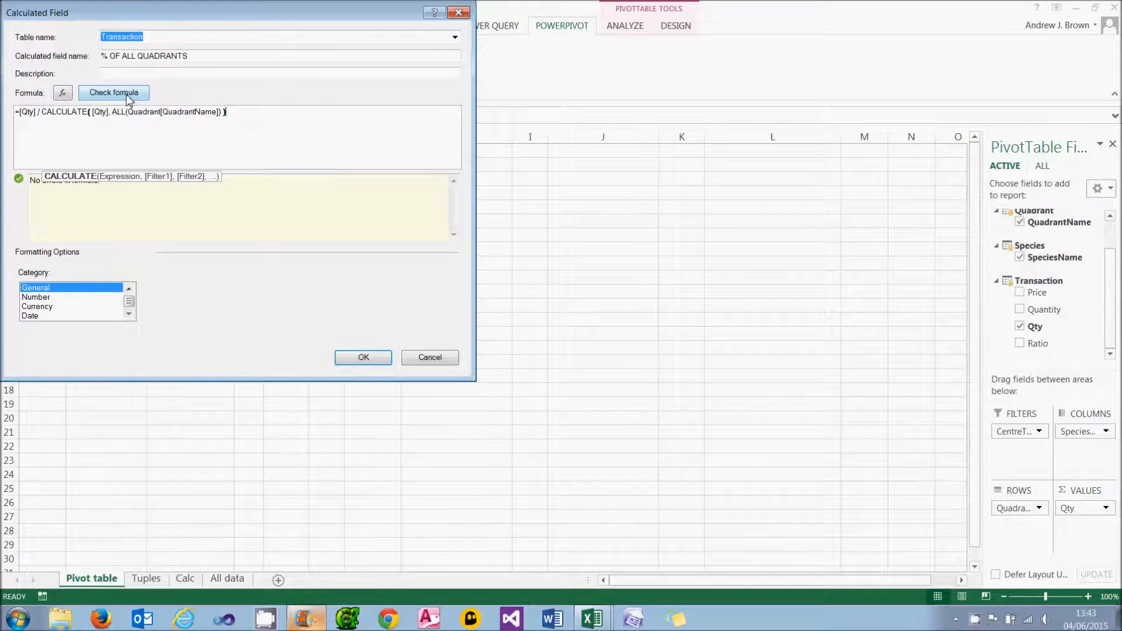
click(113, 93)
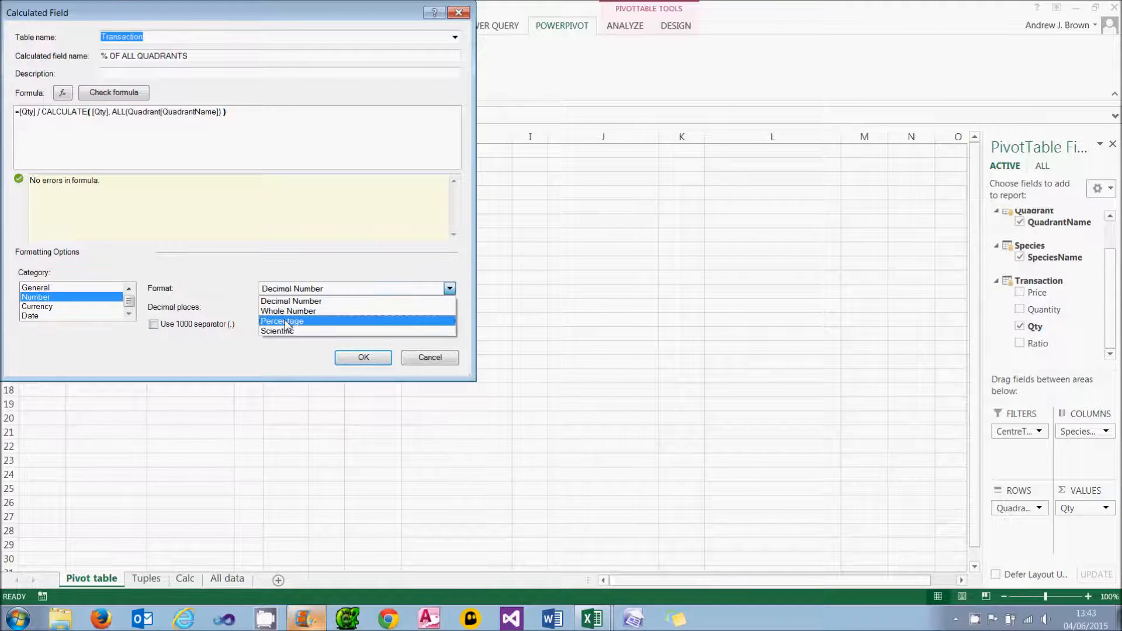
click(282, 321)
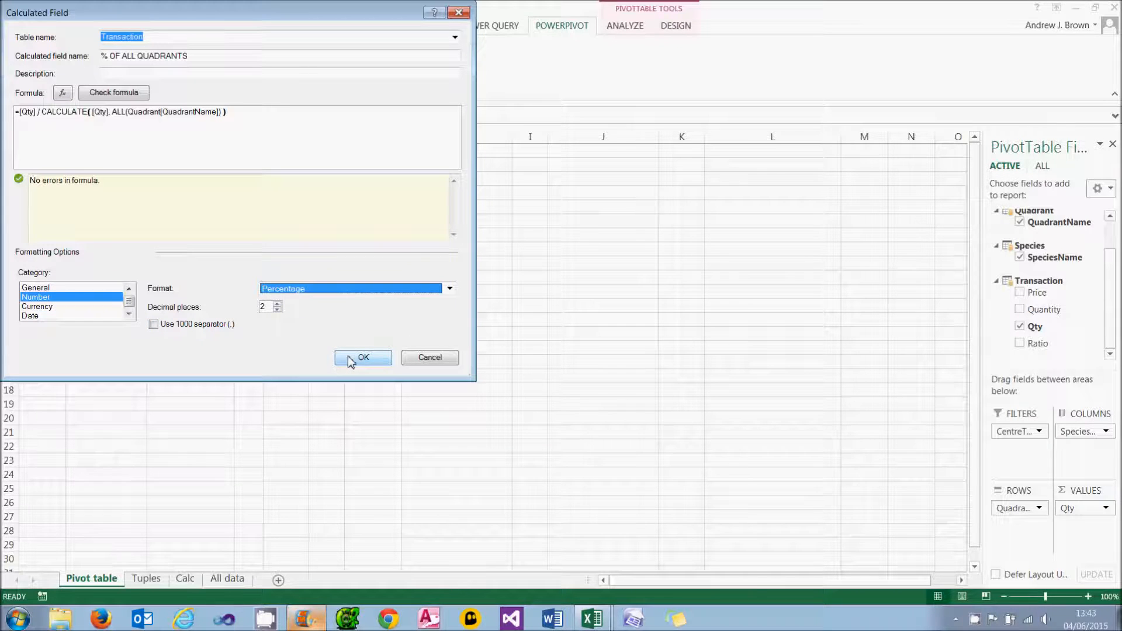
click(363, 358)
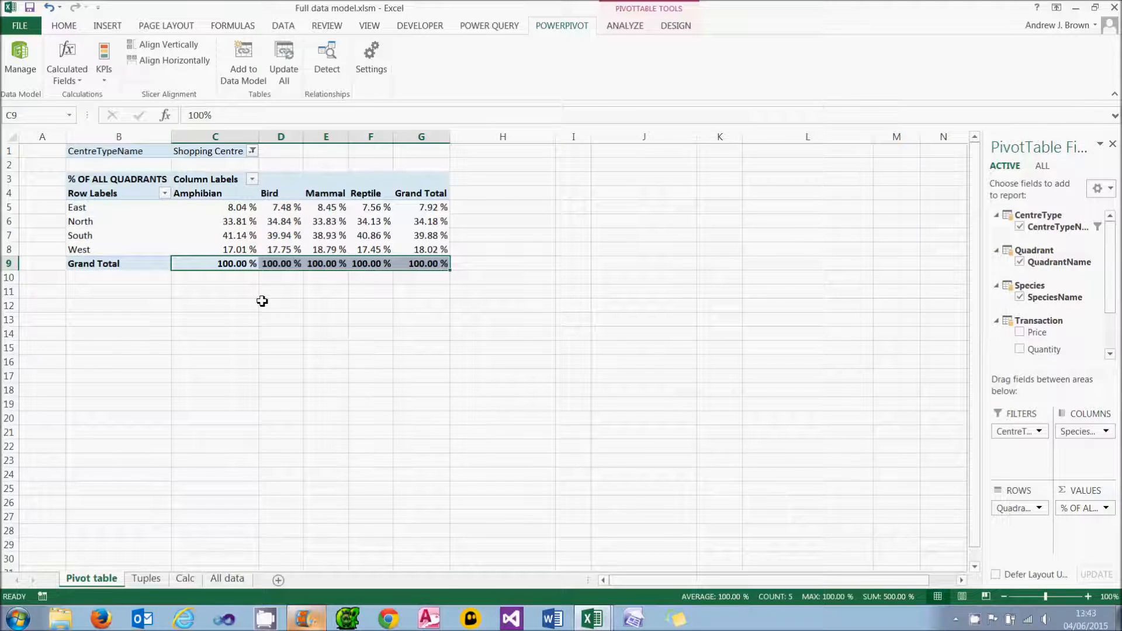
mouse_move(236, 264)
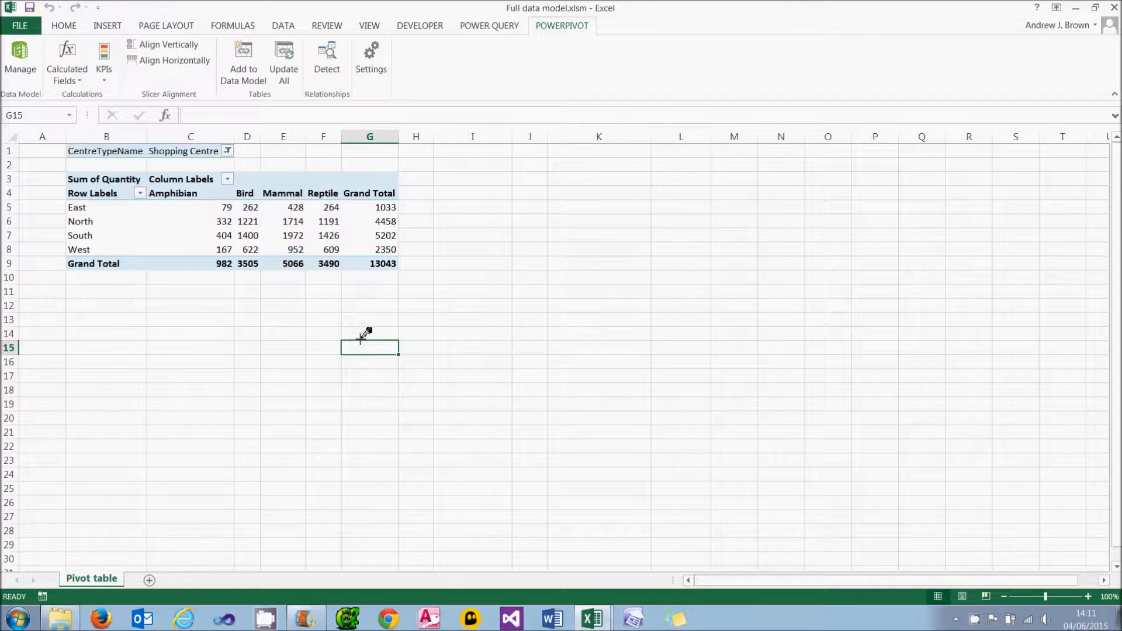
click(189, 235)
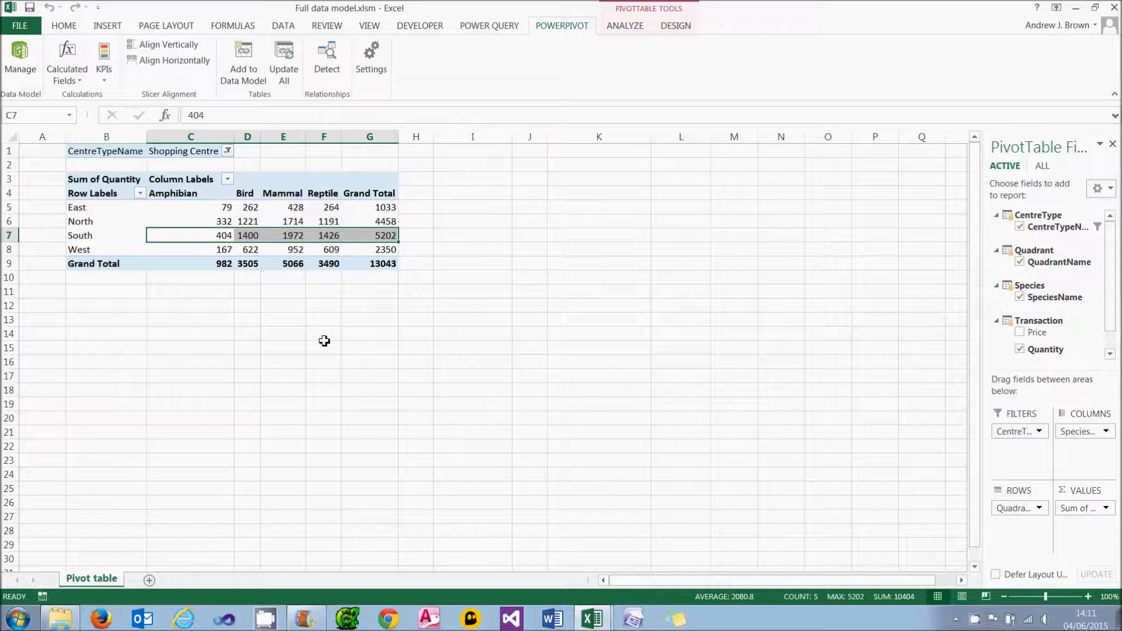
mouse_move(67, 60)
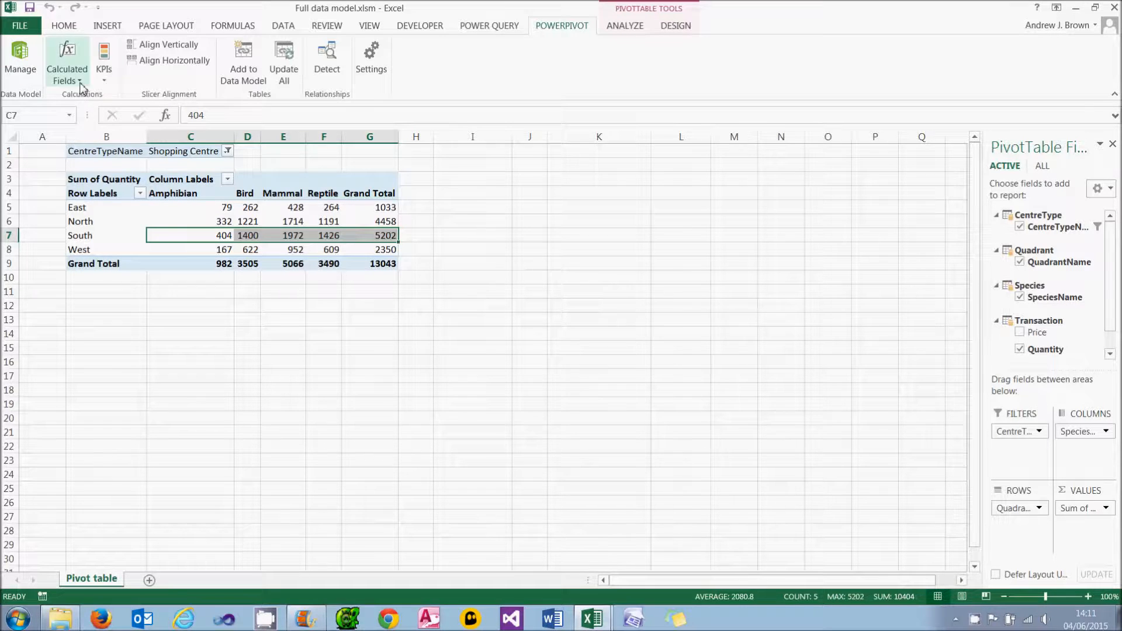
Step: Start a new calculated field named Wrong on the Transaction table
click(66, 59)
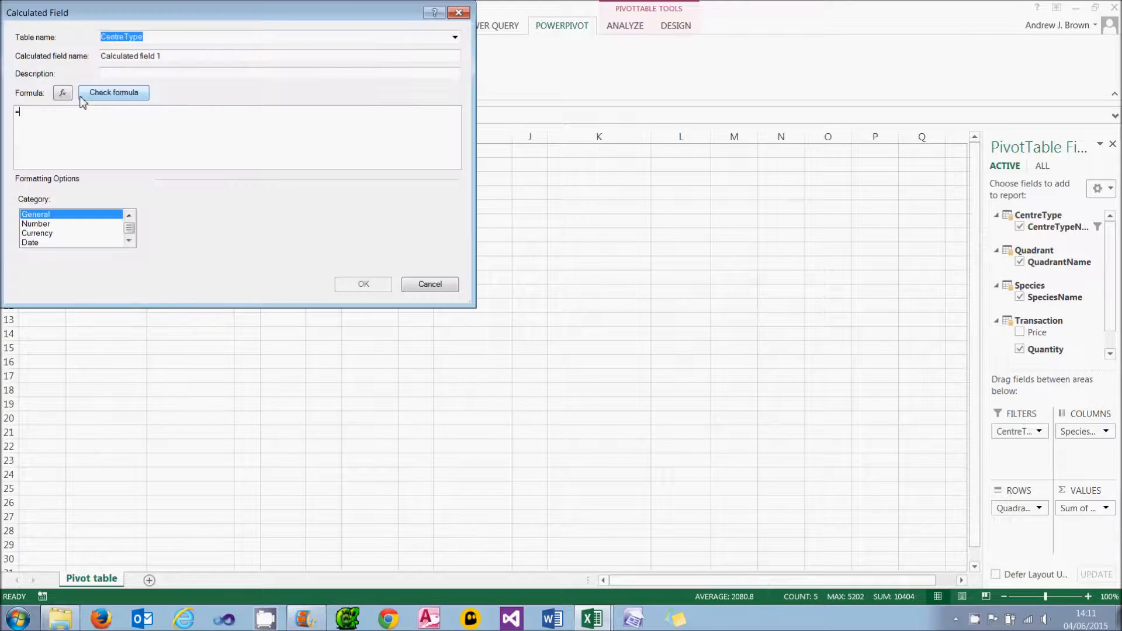
click(455, 36)
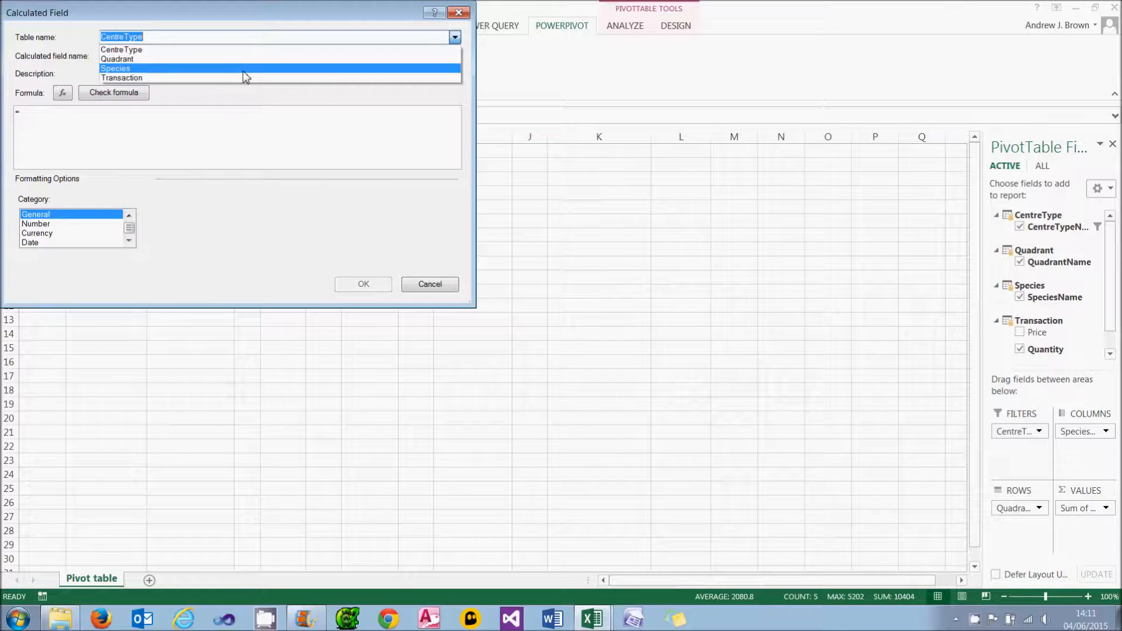
click(122, 77)
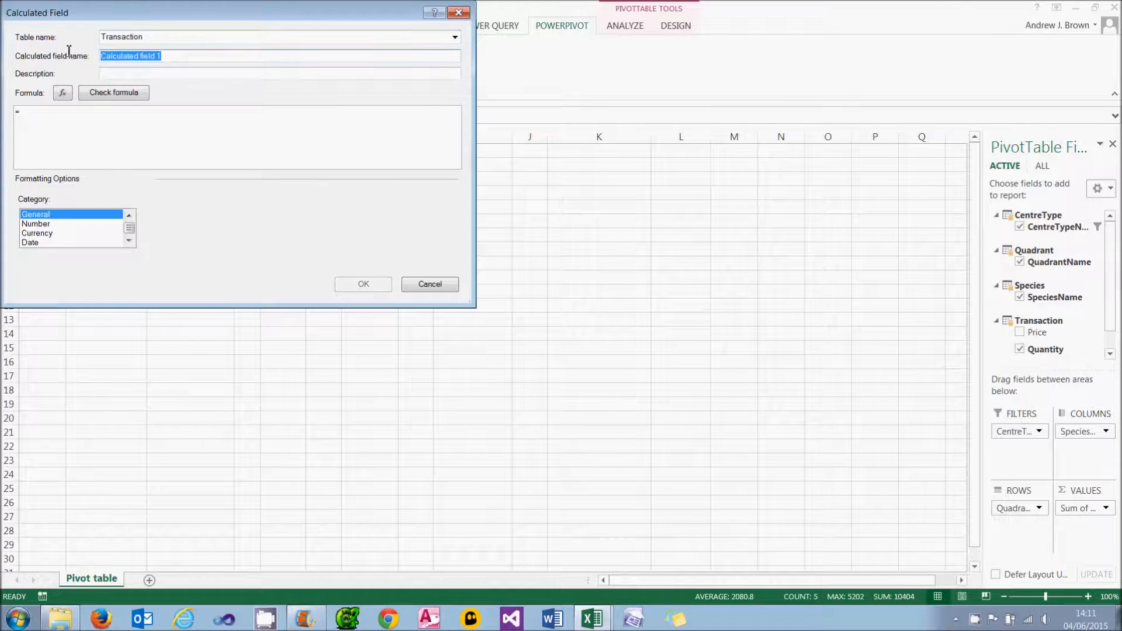
text(Wrong)
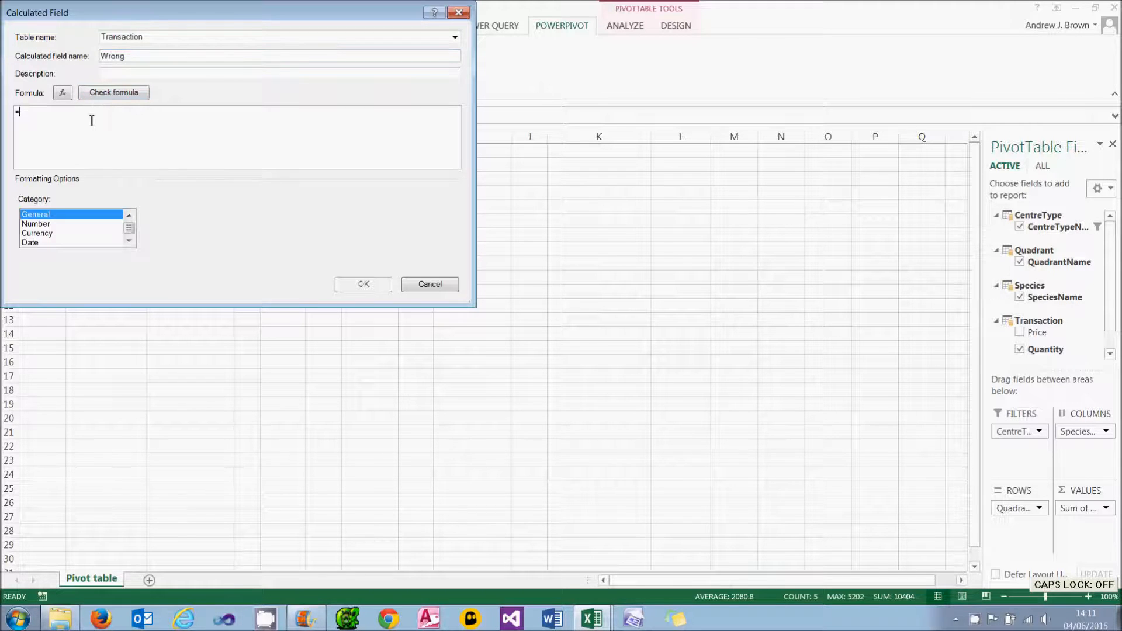
Step: Enter =CALCULATE(SUM([Quantity]),Quadrant[QuadrantName]<>"South") and format as Number with thousands separator
text(CLA)
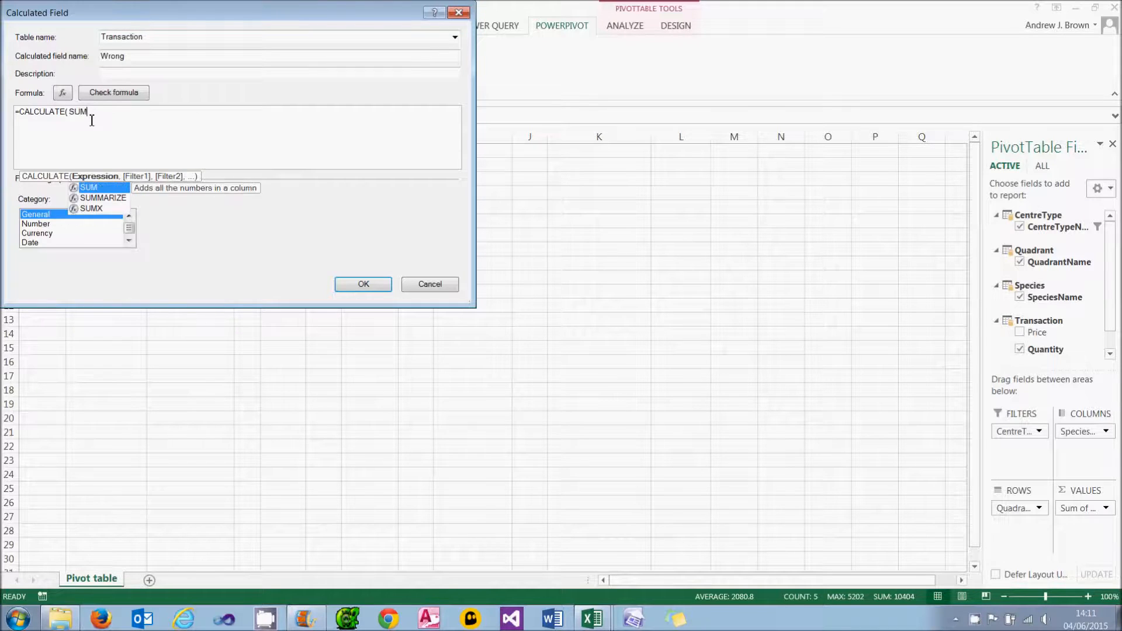
text(([Q)
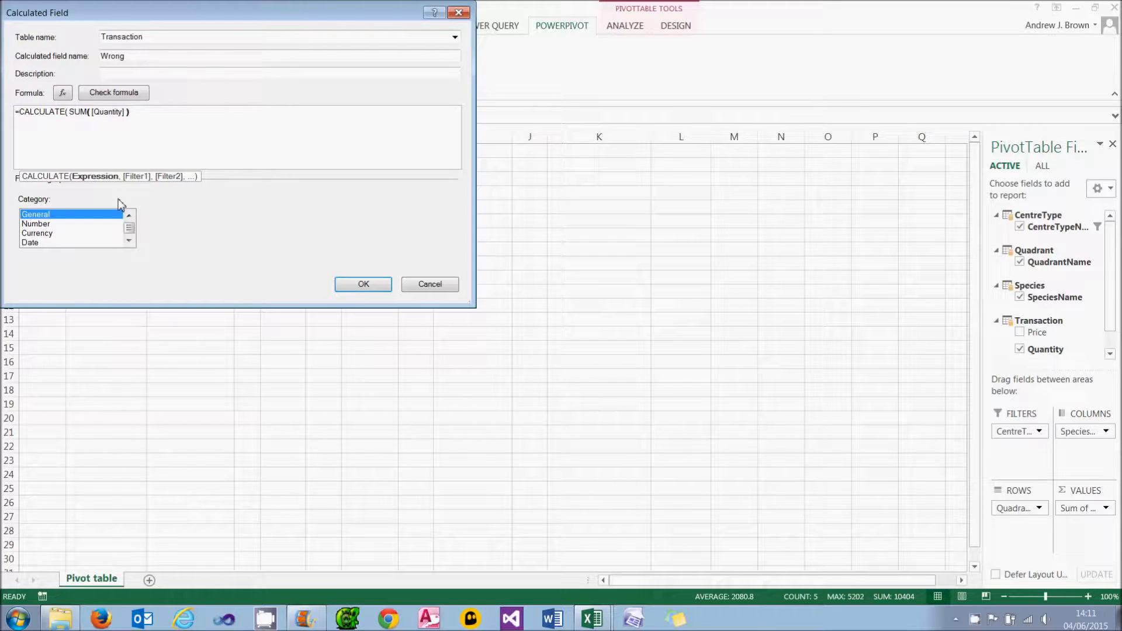
text(,)
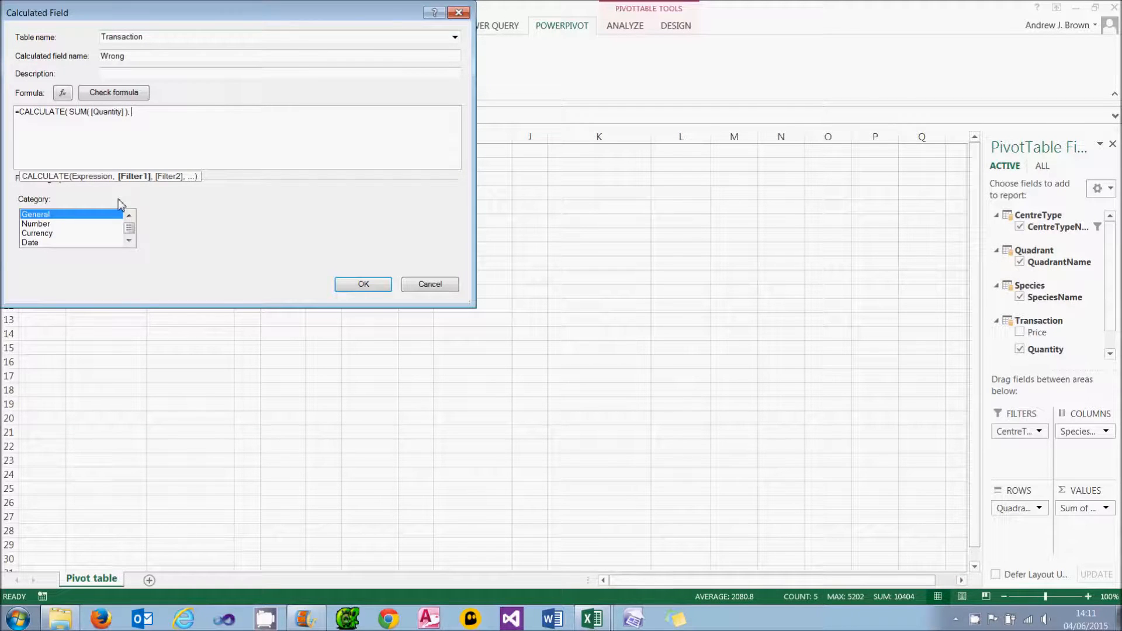
text('Q)
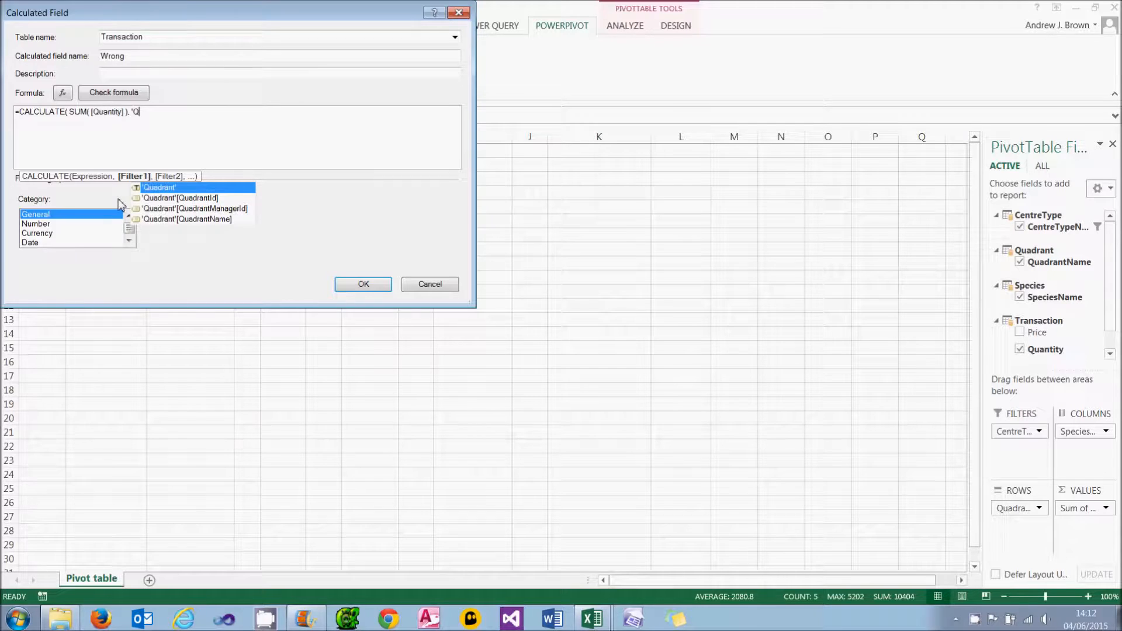
double_click(186, 220)
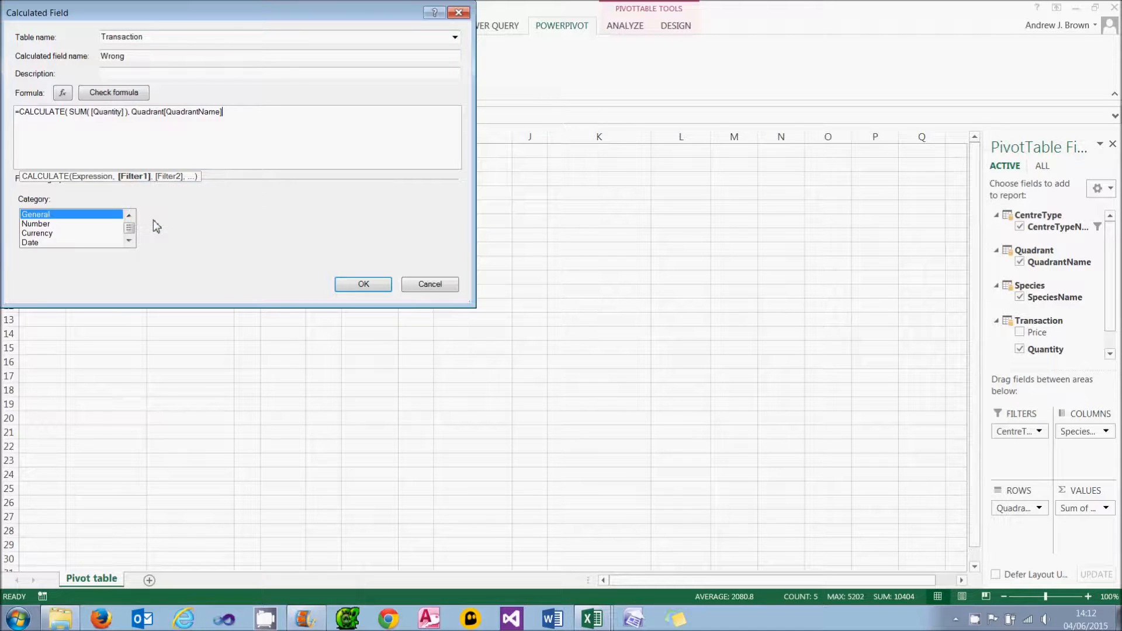
text(<> ")
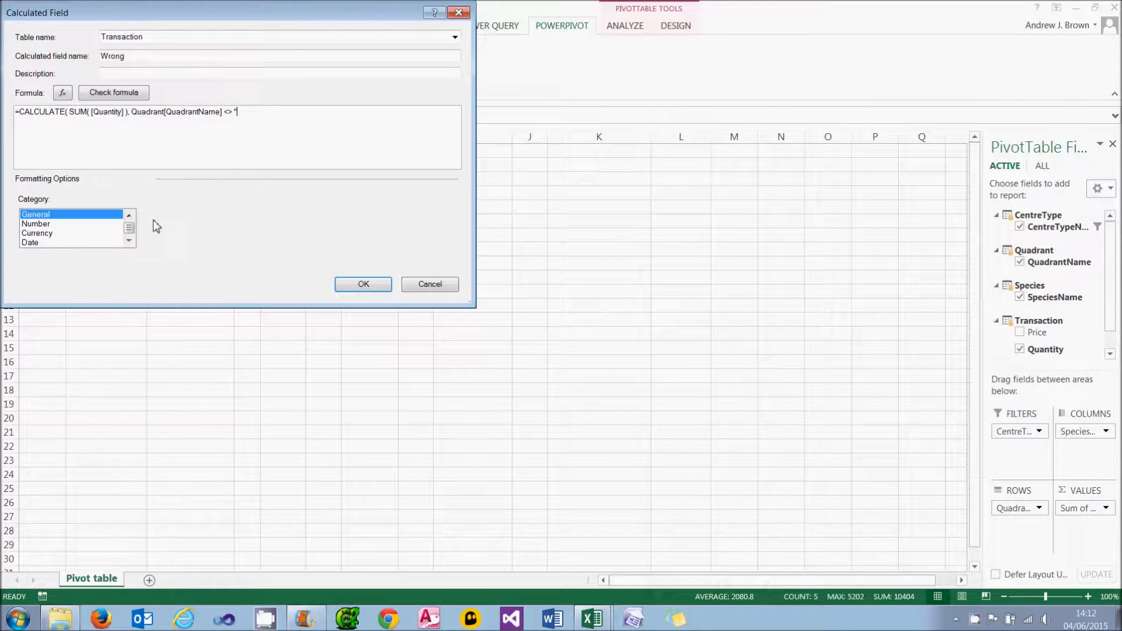
text(South" ))
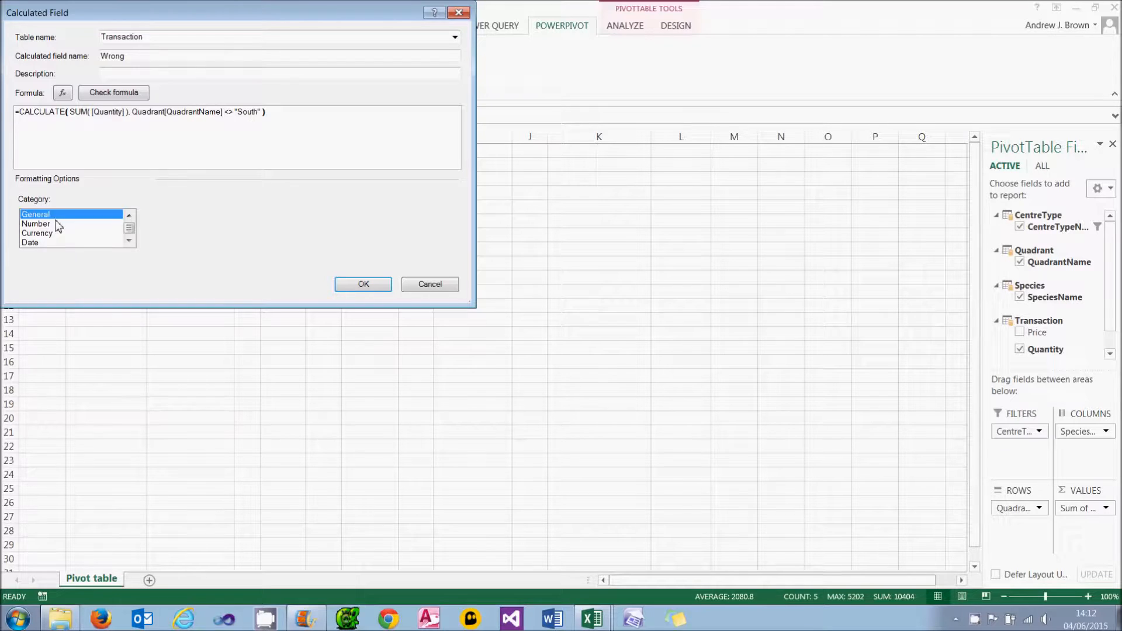
click(35, 223)
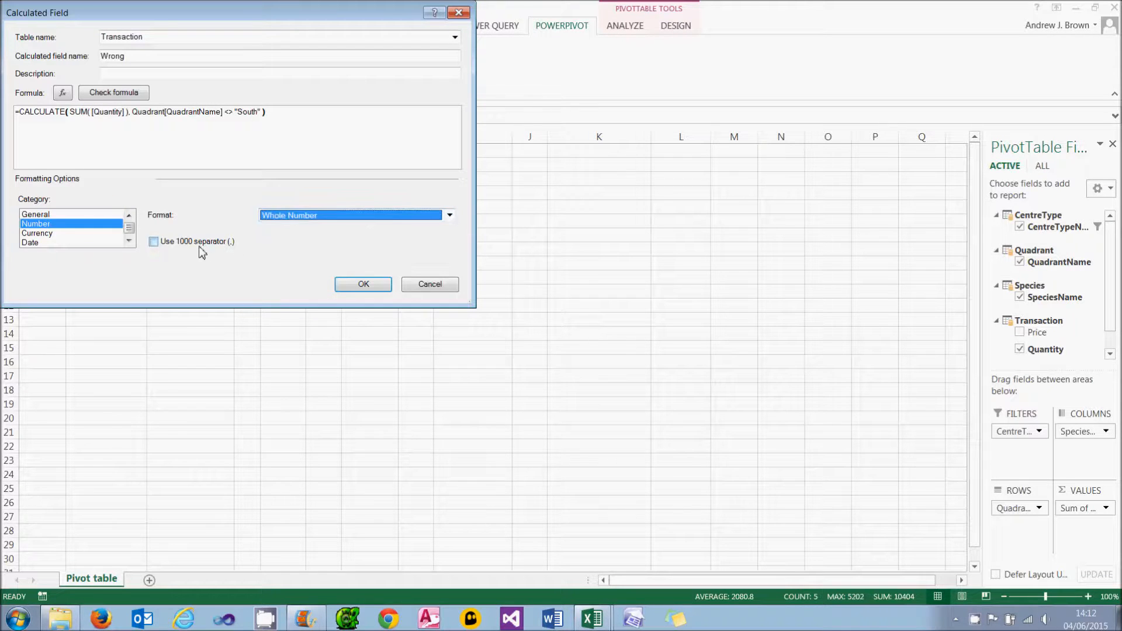
click(363, 284)
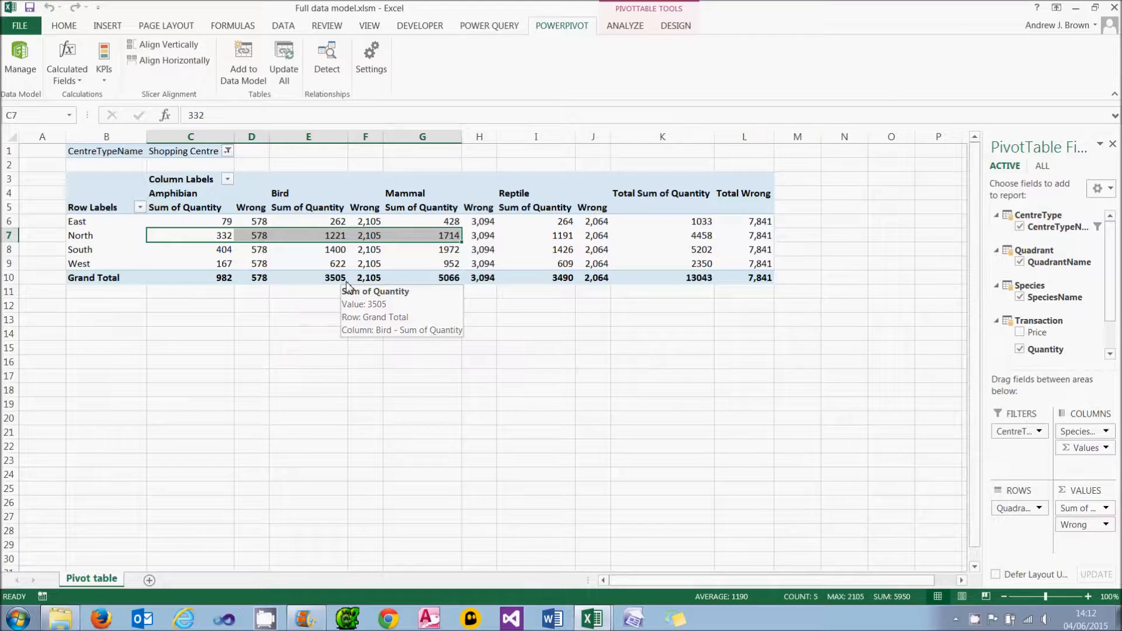
click(251, 221)
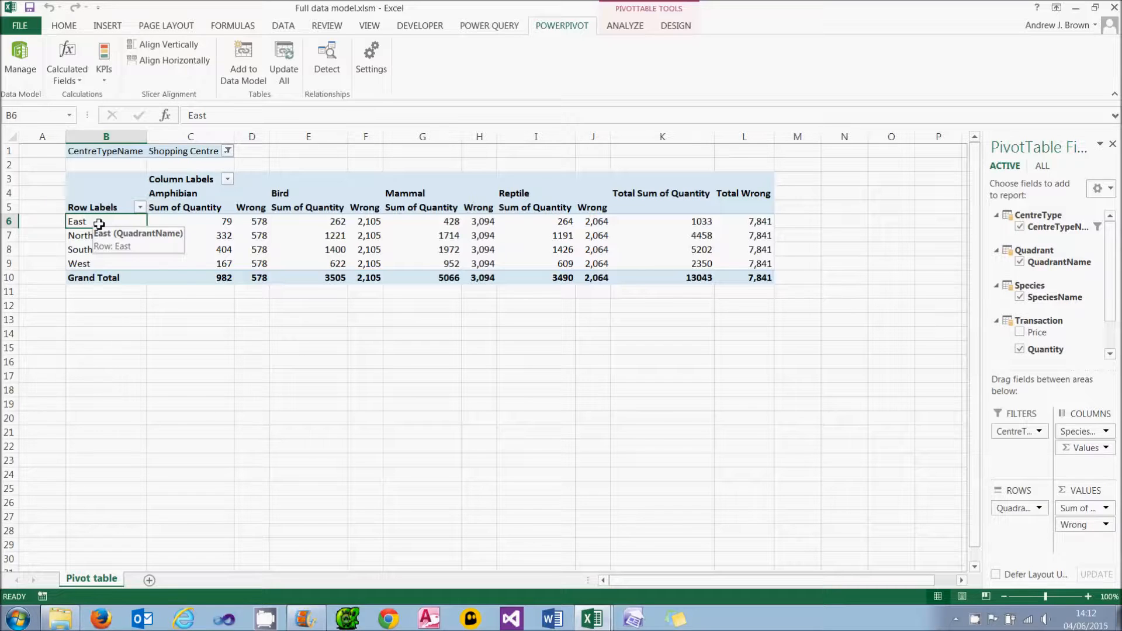
click(189, 221)
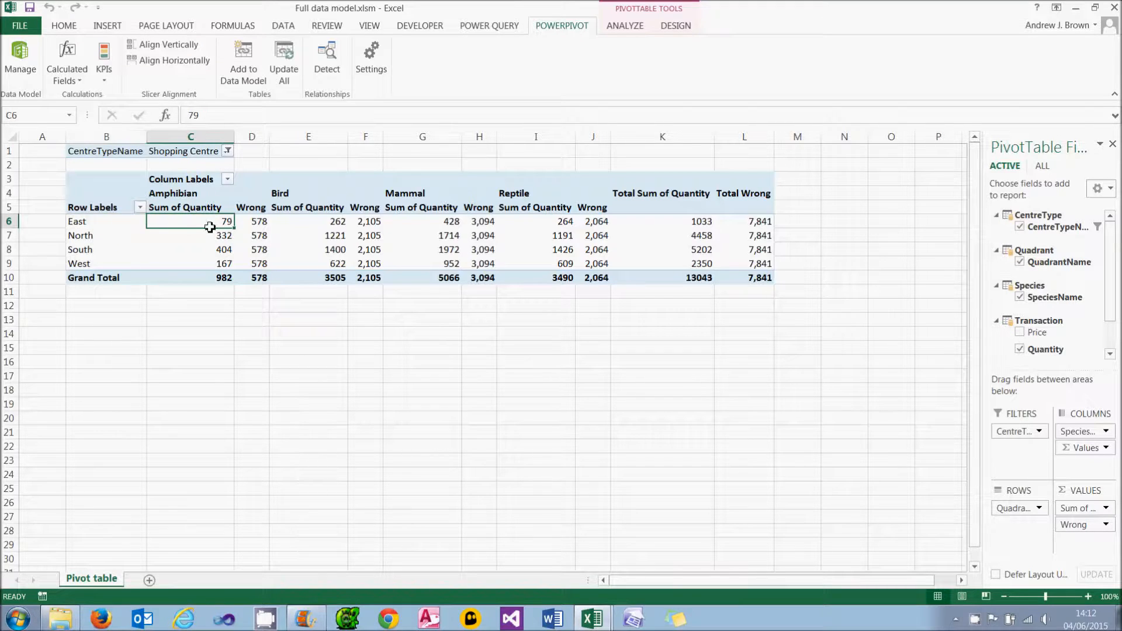
drag(191, 221, 191, 236)
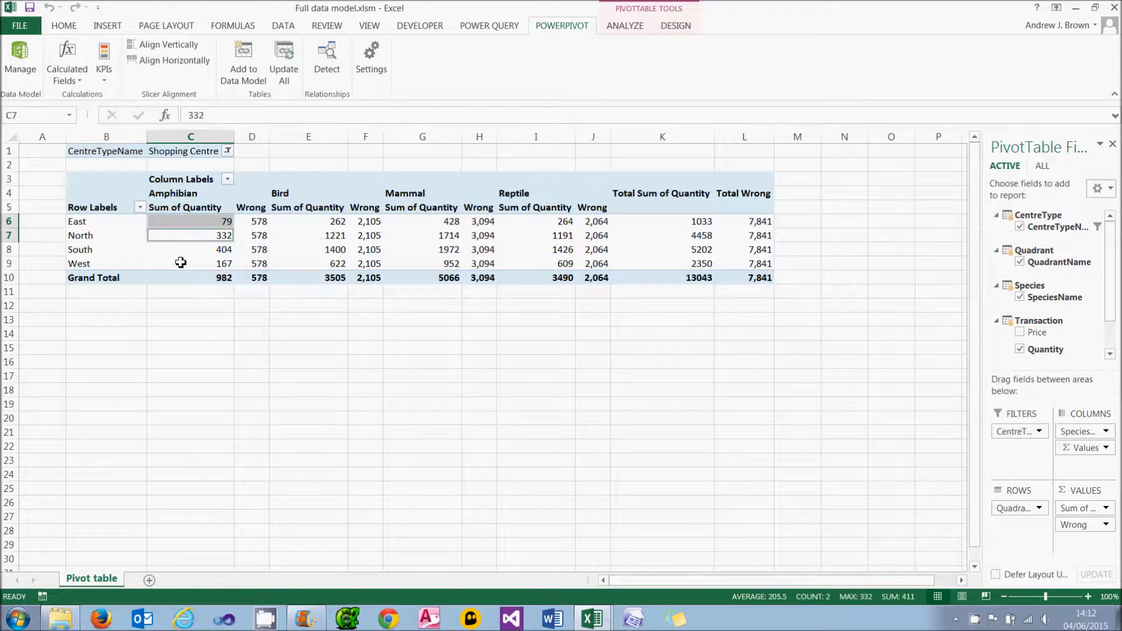
click(190, 264)
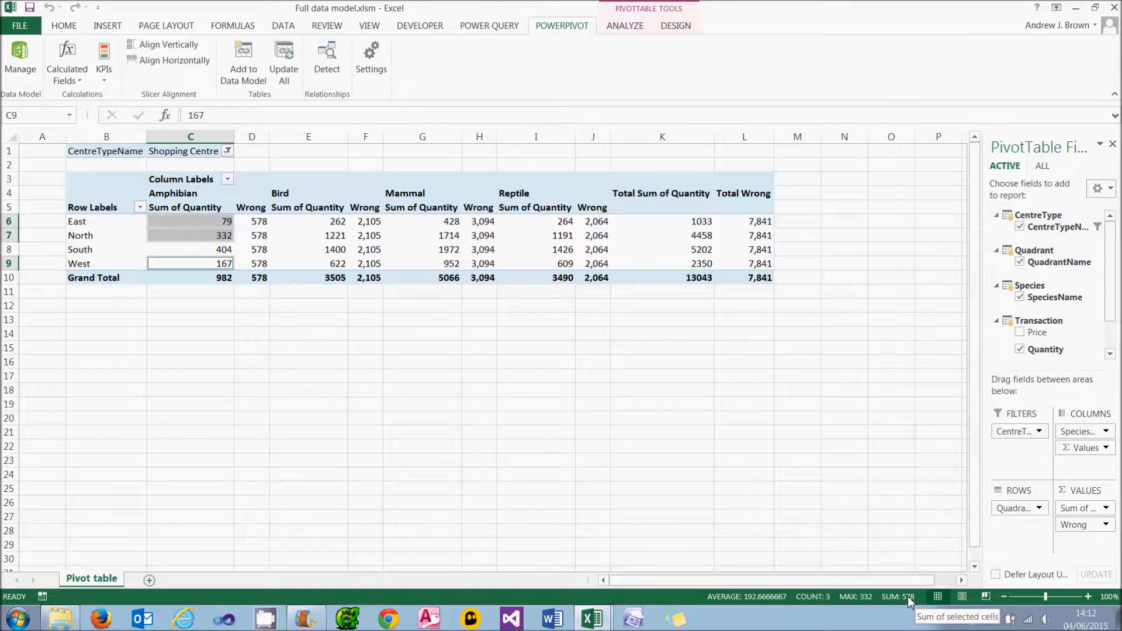
click(251, 249)
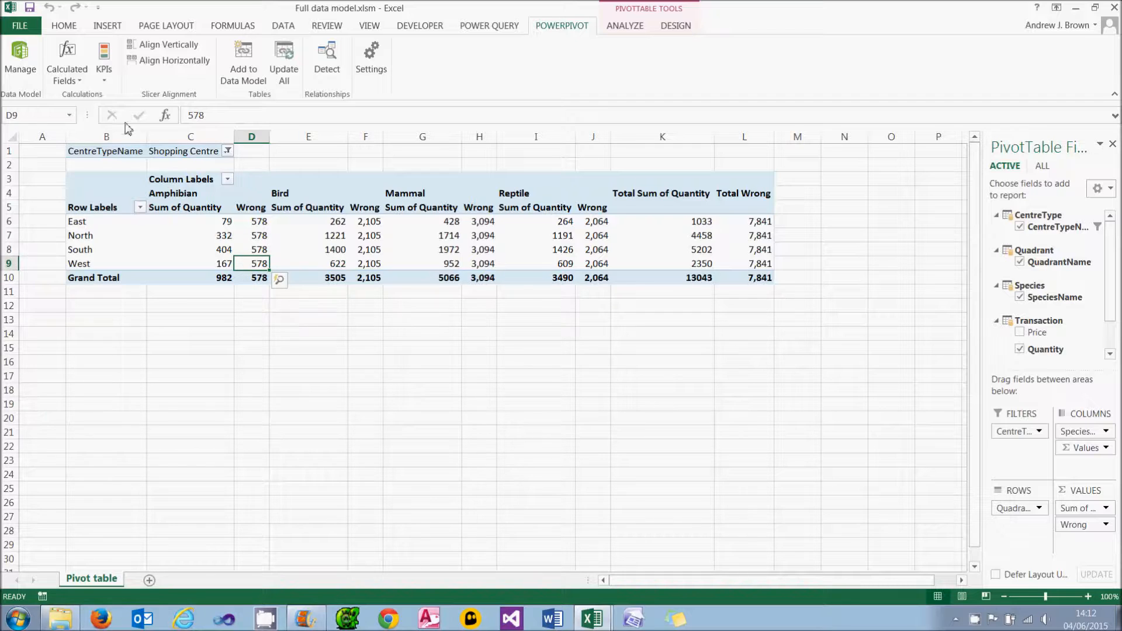
click(66, 63)
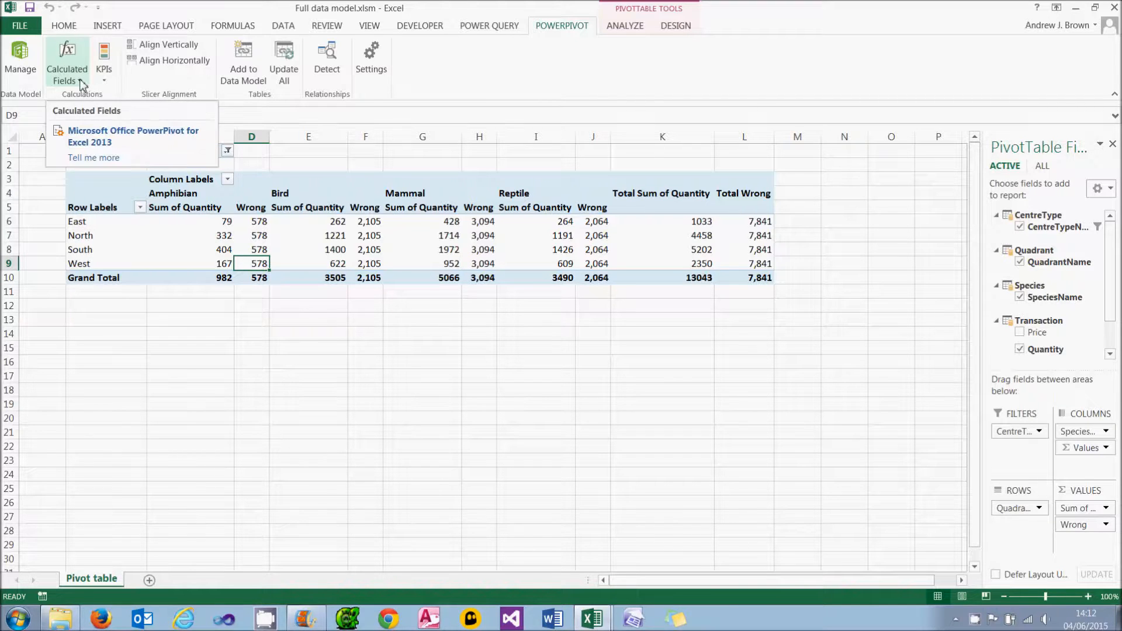
Step: Edit the Wrong field: rename it Right and add a VALUES(Quadrant[QuadrantName]) filter
click(66, 63)
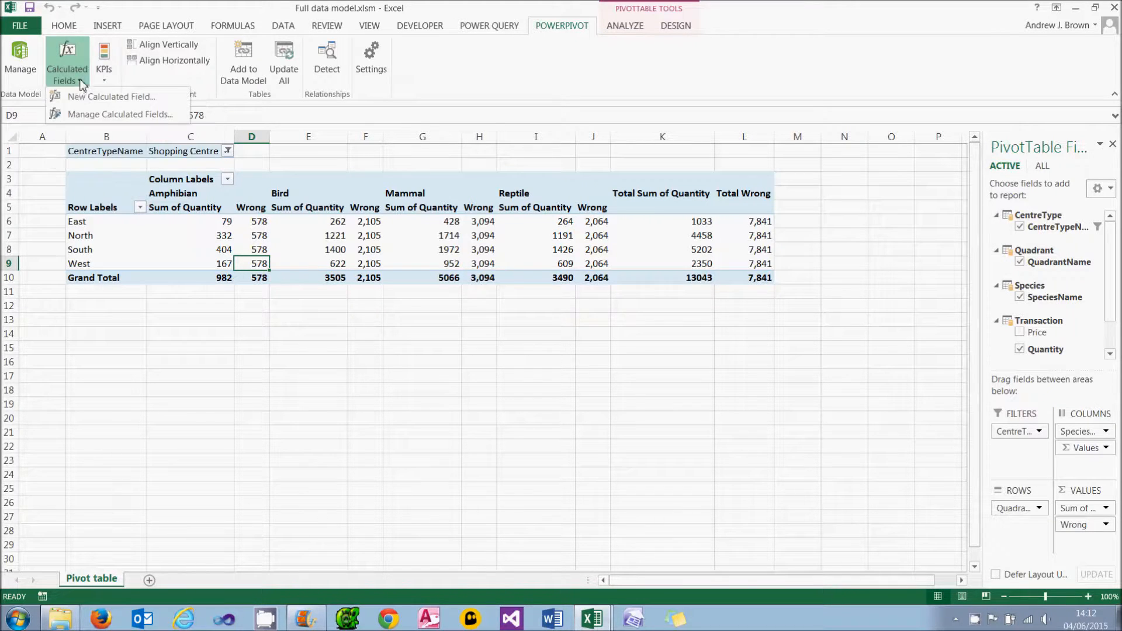
click(121, 115)
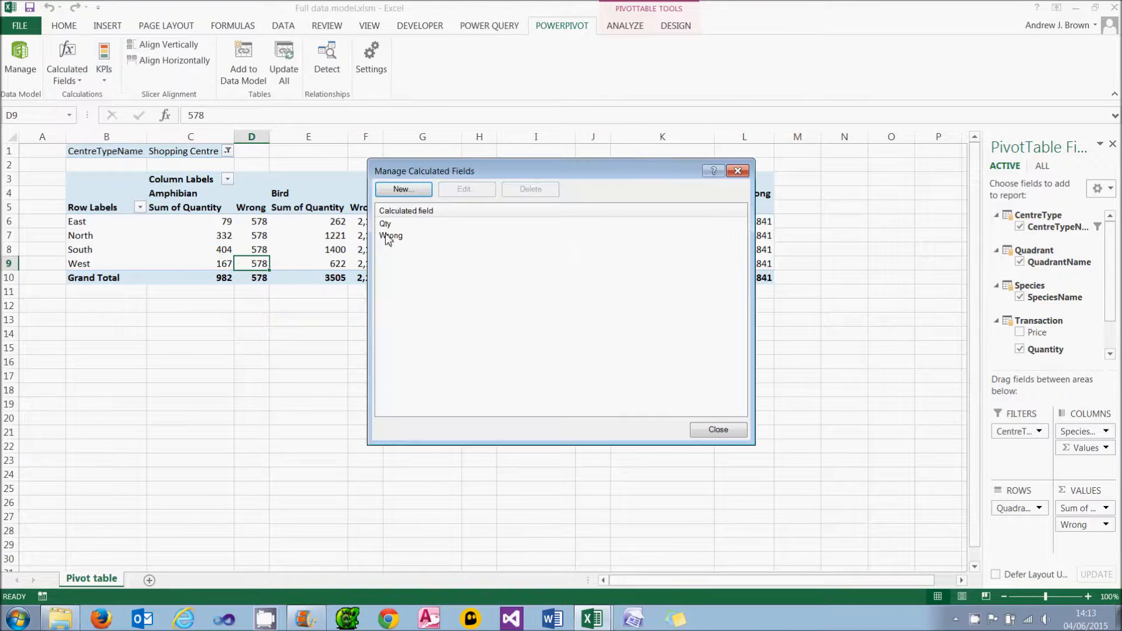
double_click(391, 236)
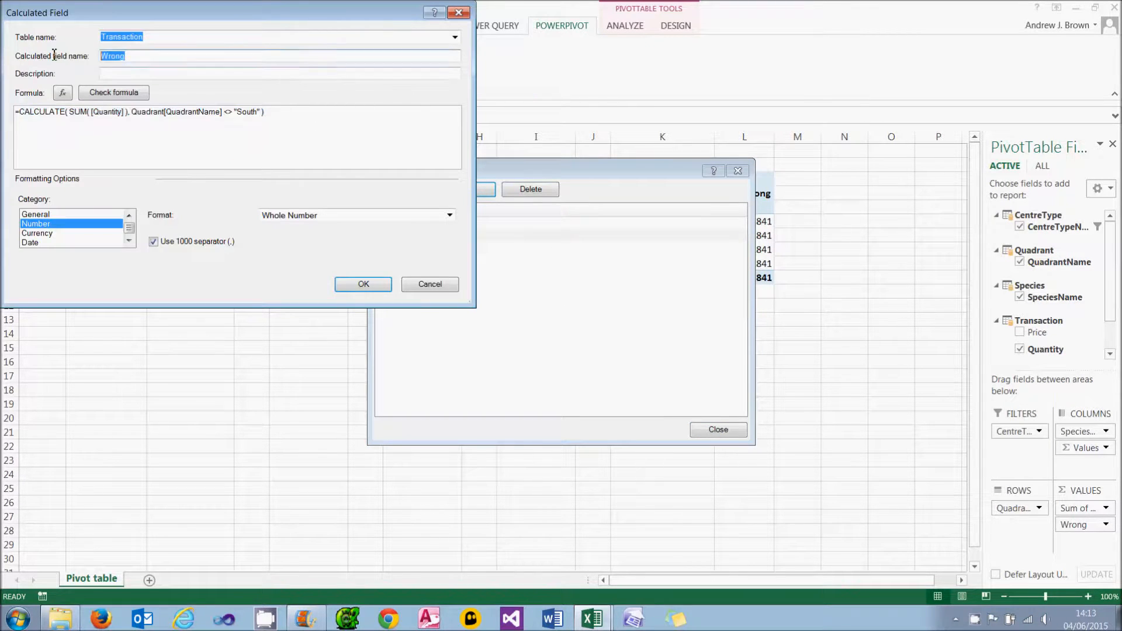
text(Right)
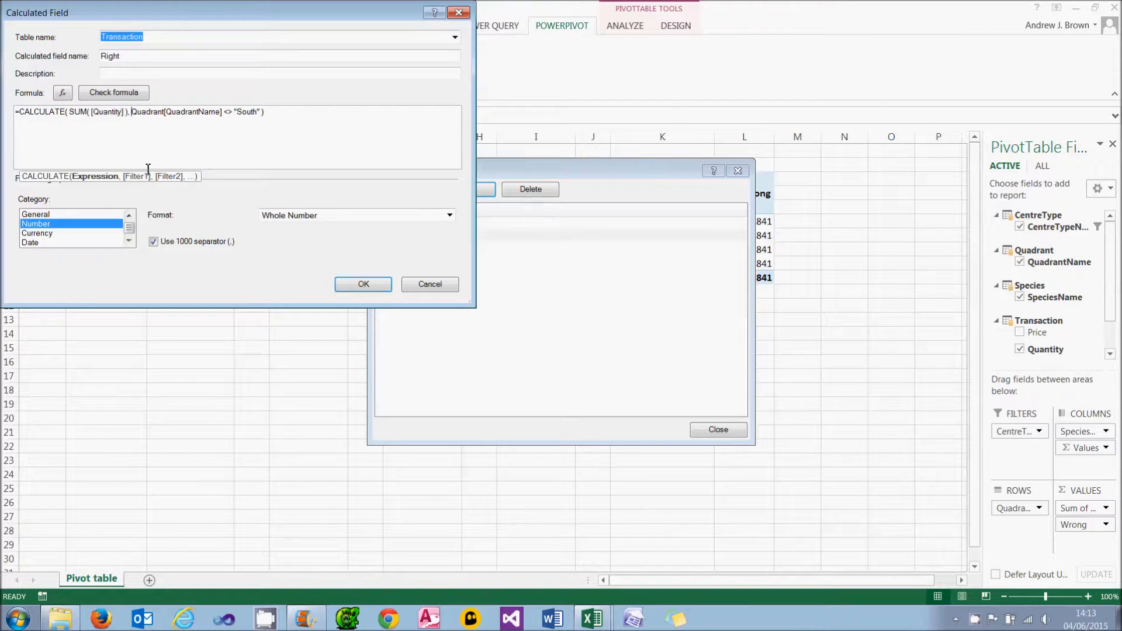
text(VALUES(Quadrant[QuadrantName)
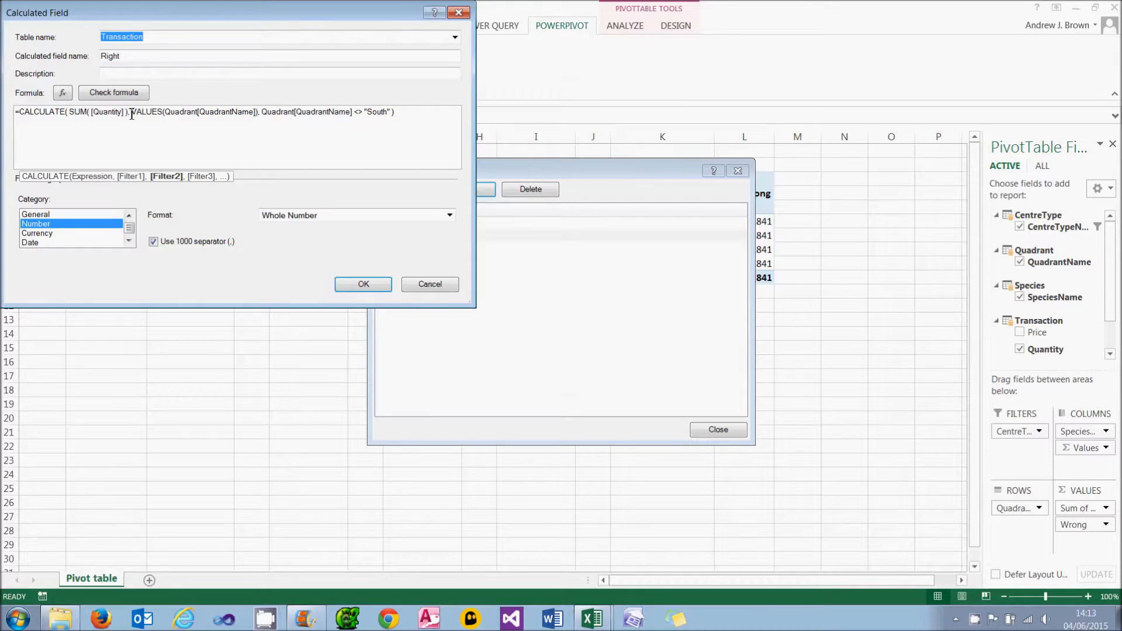
drag(130, 111, 258, 111)
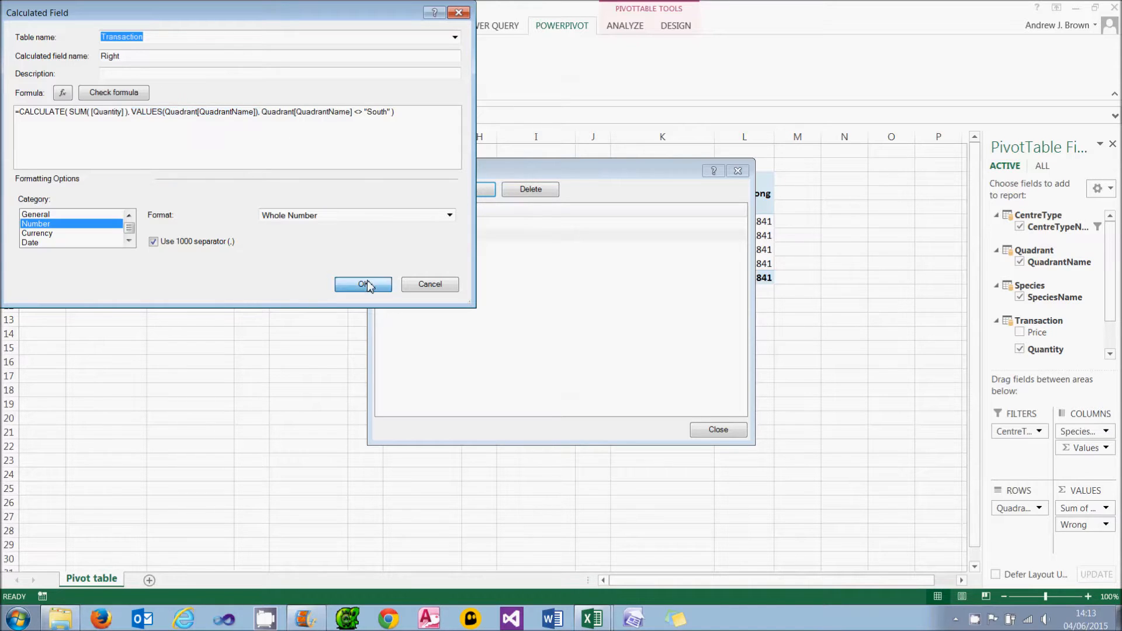
click(364, 284)
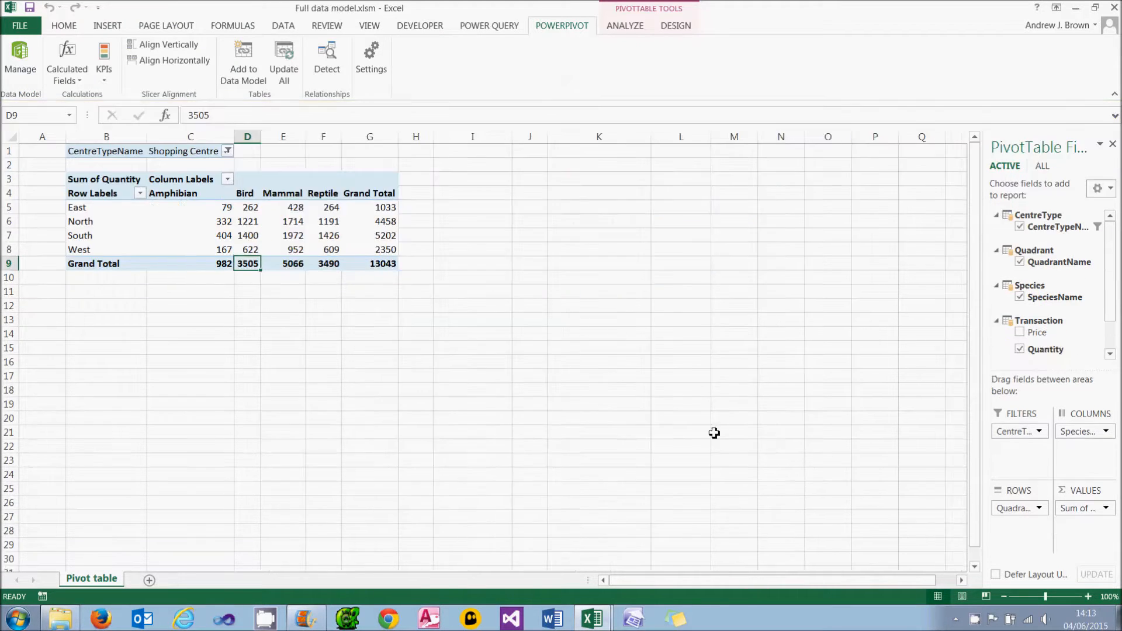
Step: Add the Right field to the pivot and inspect the East and blank South values
scroll(down, 3)
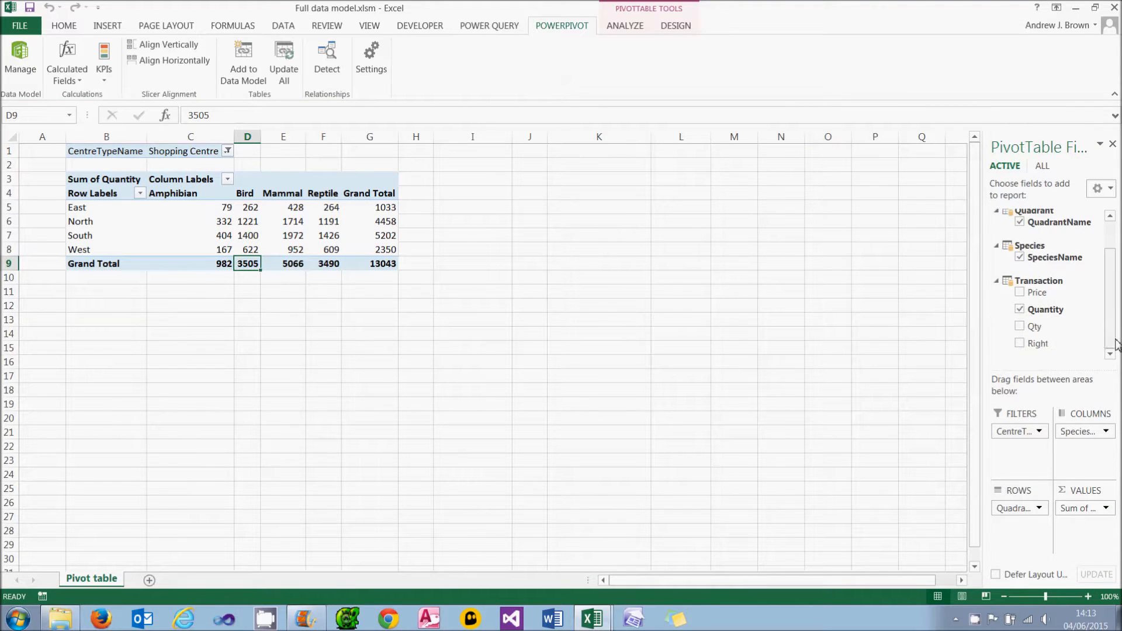
click(1019, 343)
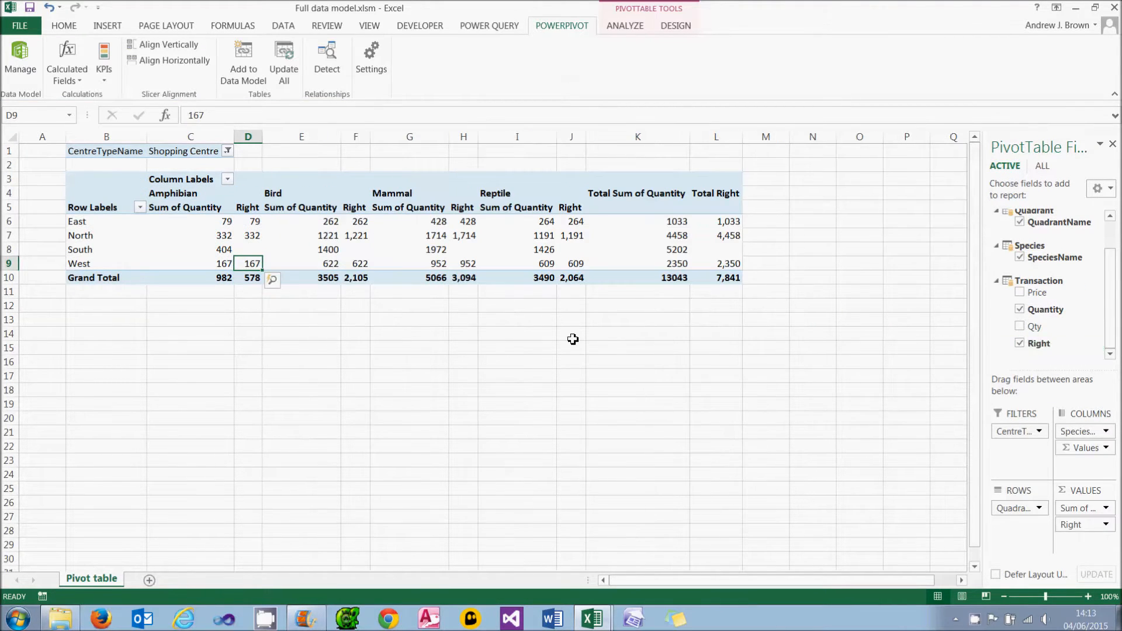
click(255, 221)
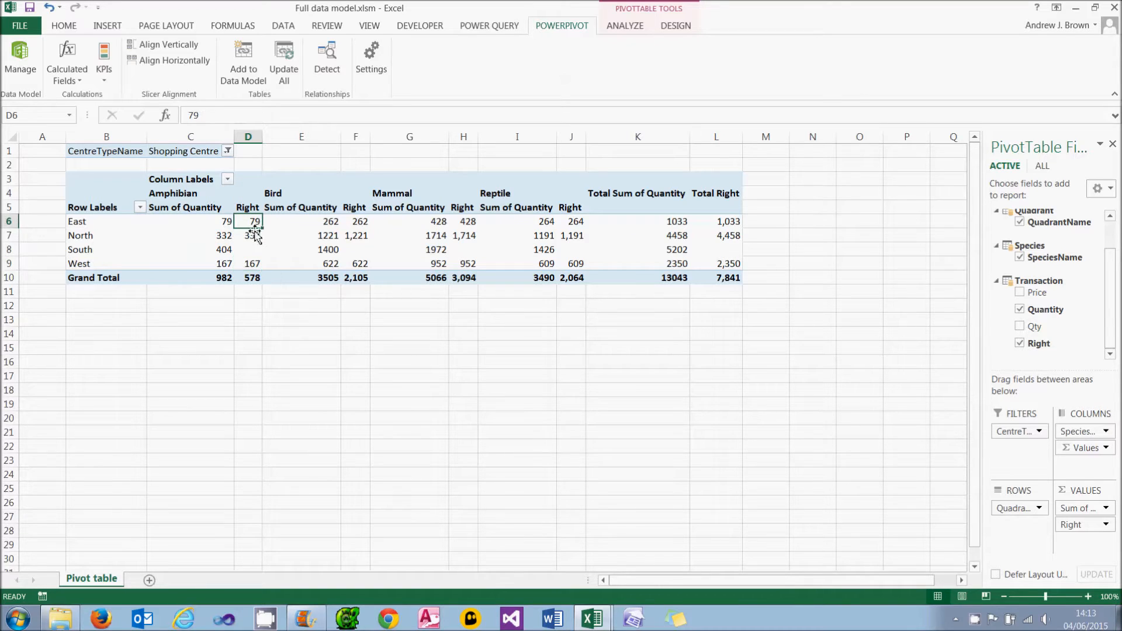
click(248, 249)
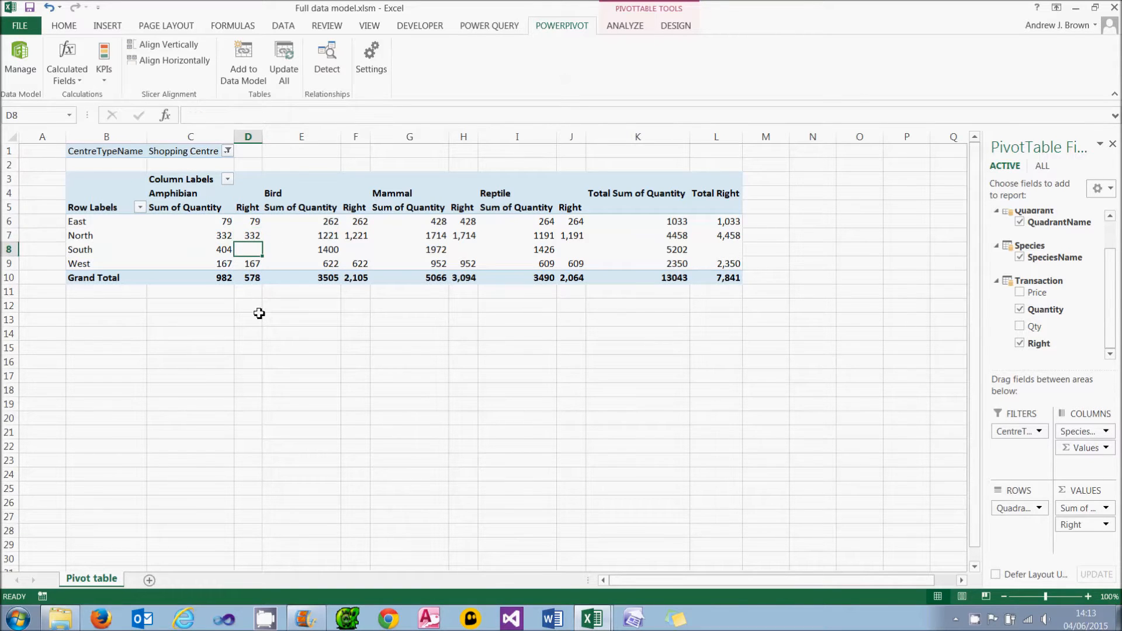